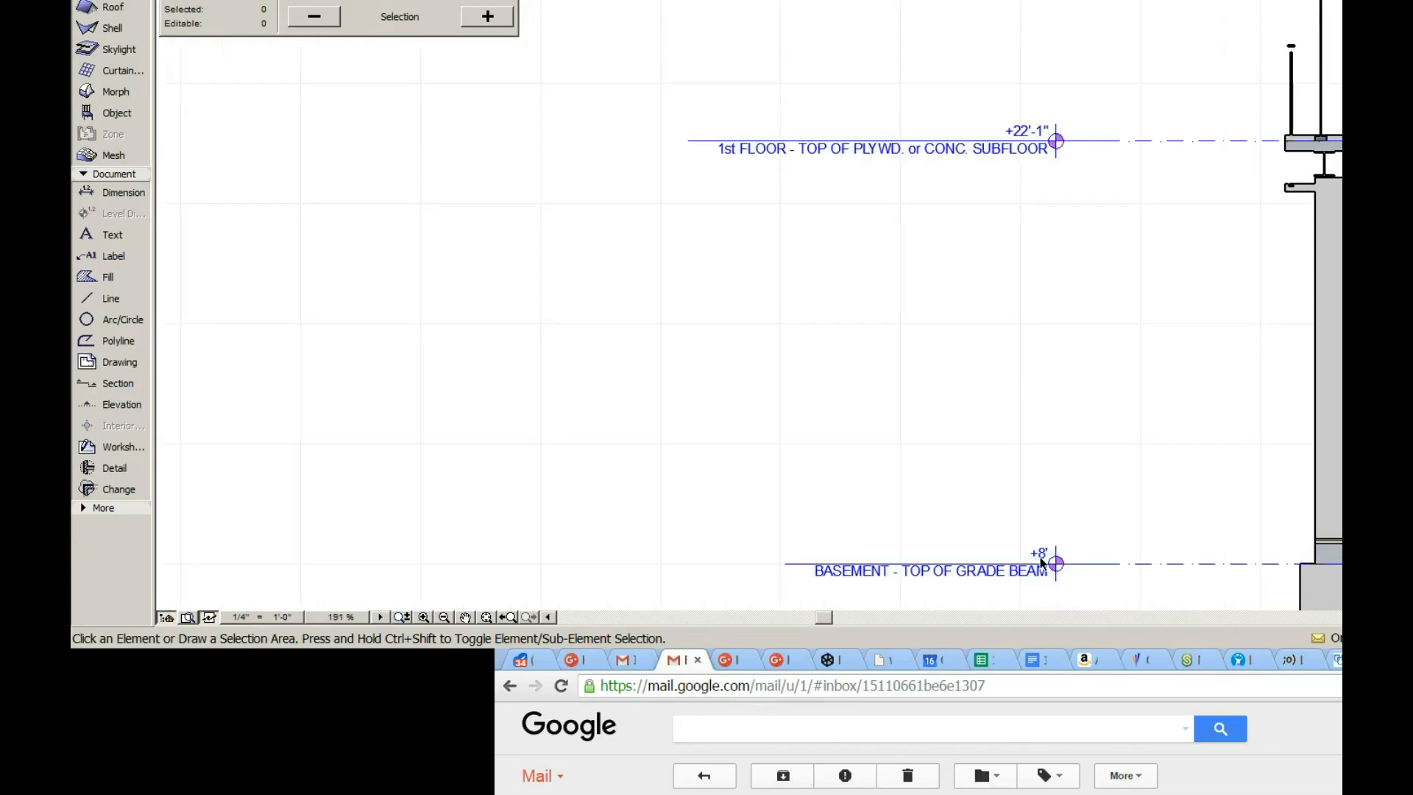
mouse_move(1063, 554)
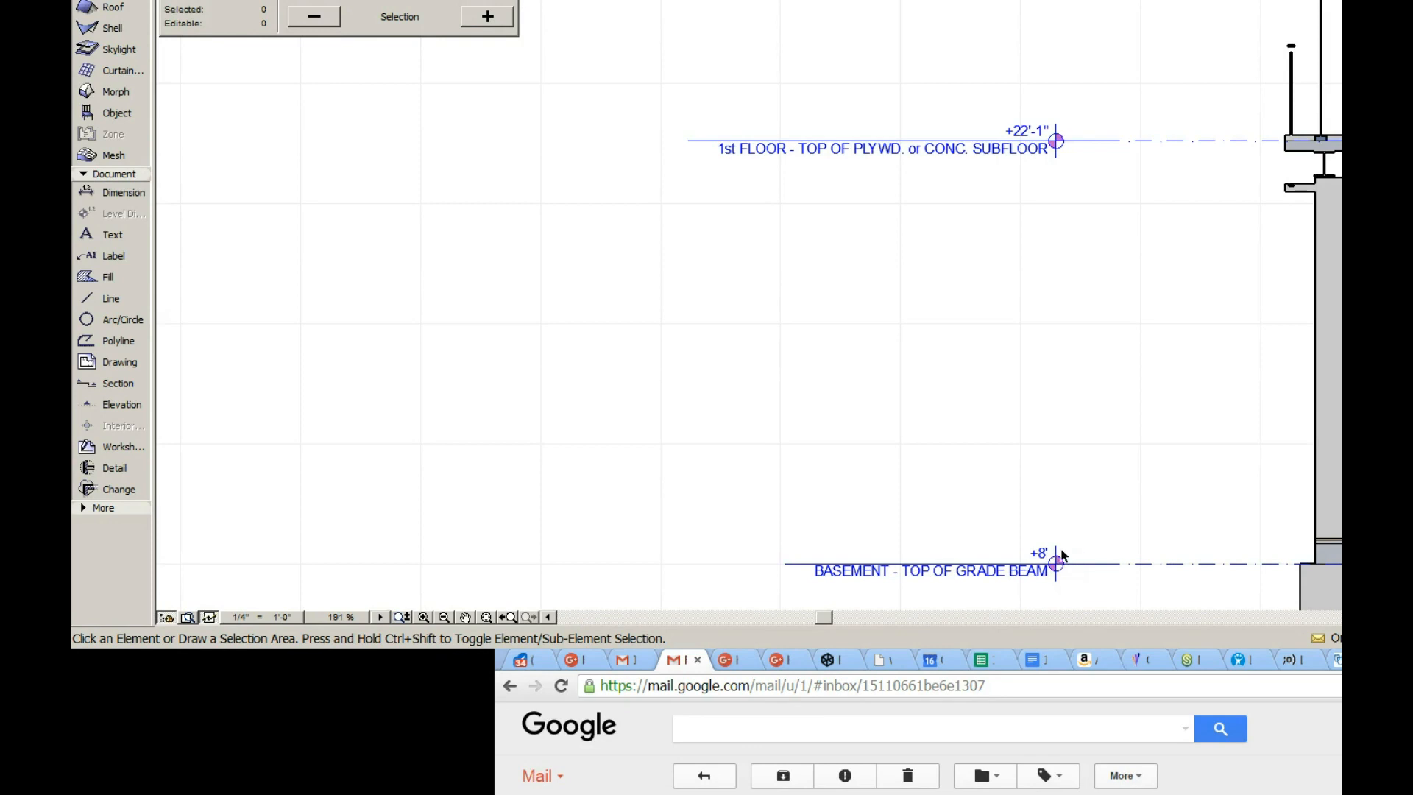
mouse_move(1077, 538)
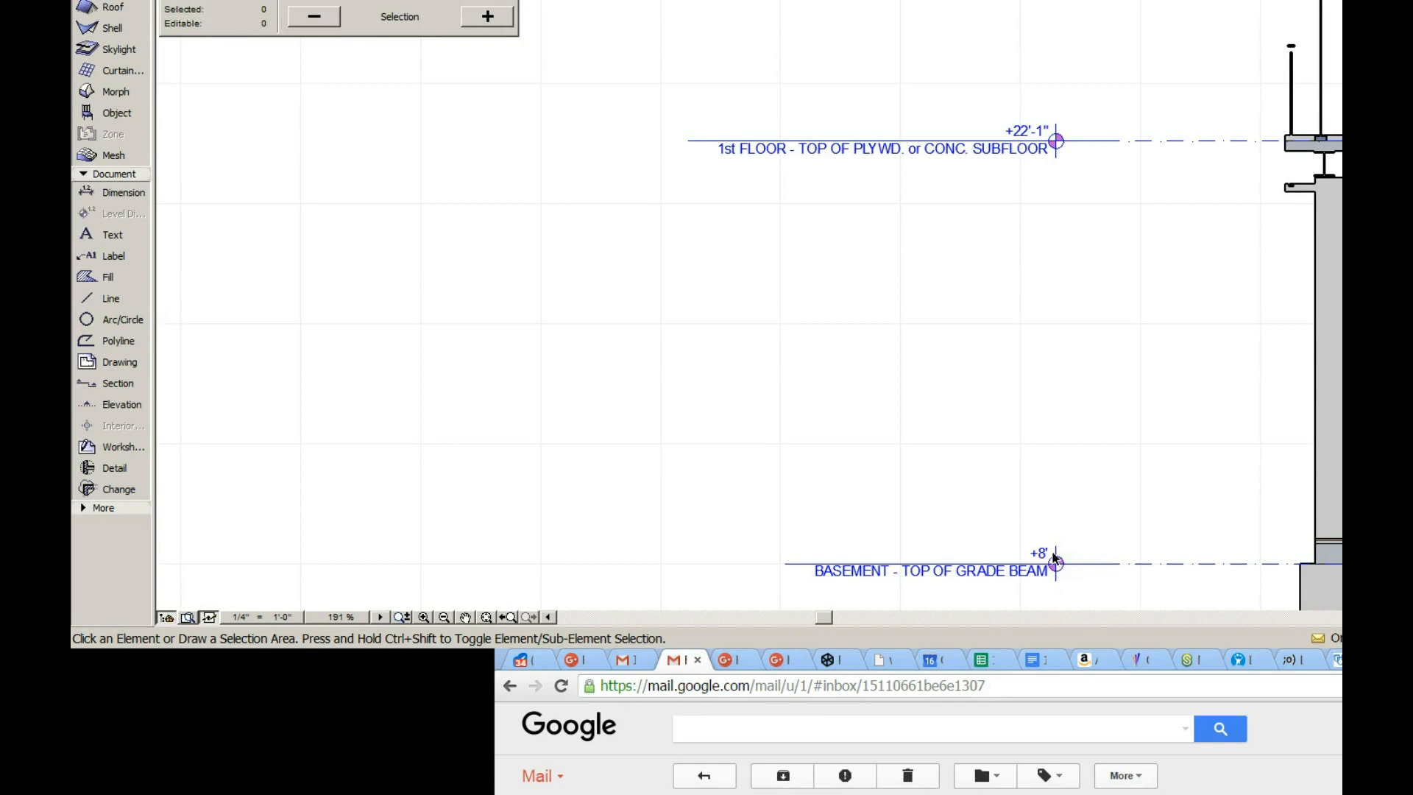
mouse_move(1053, 558)
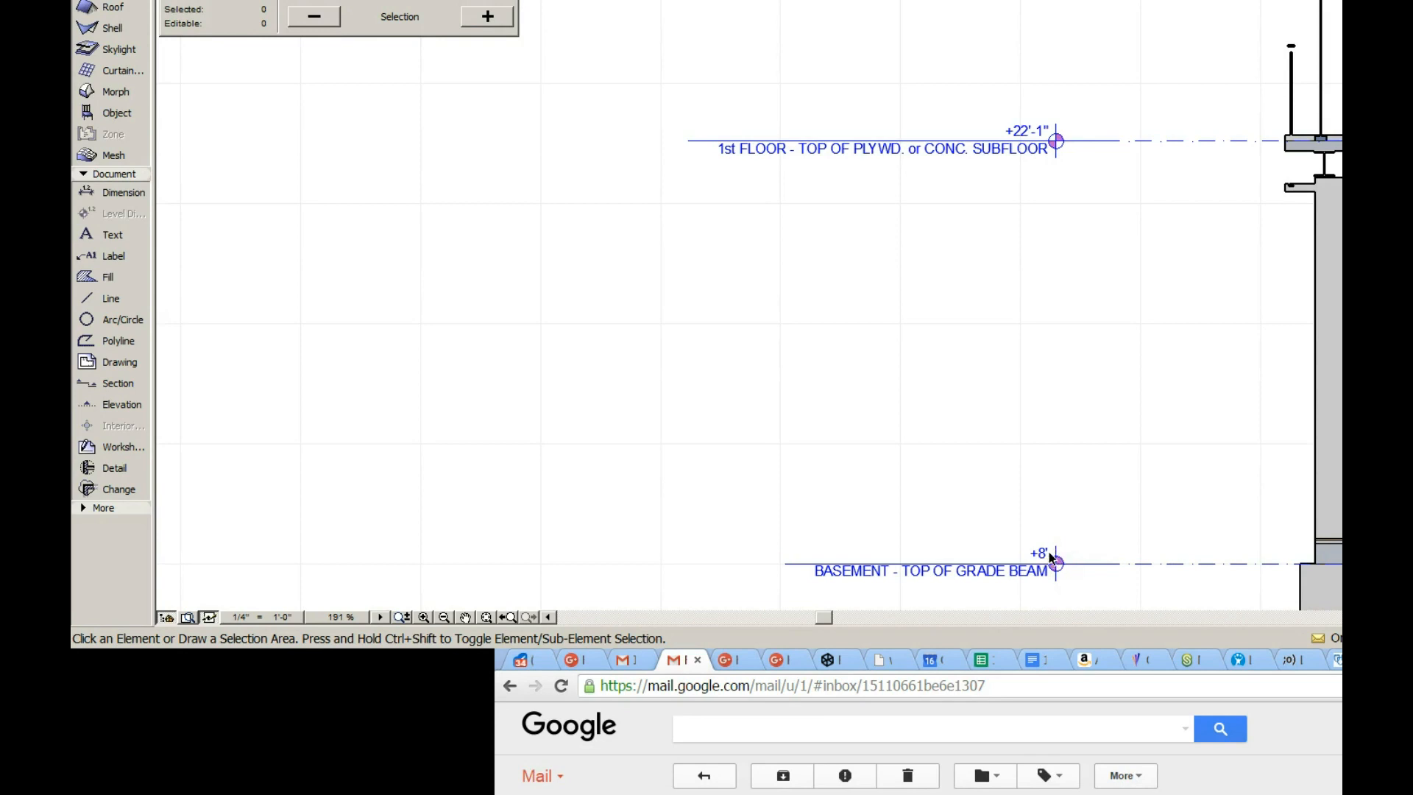
mouse_move(1055, 556)
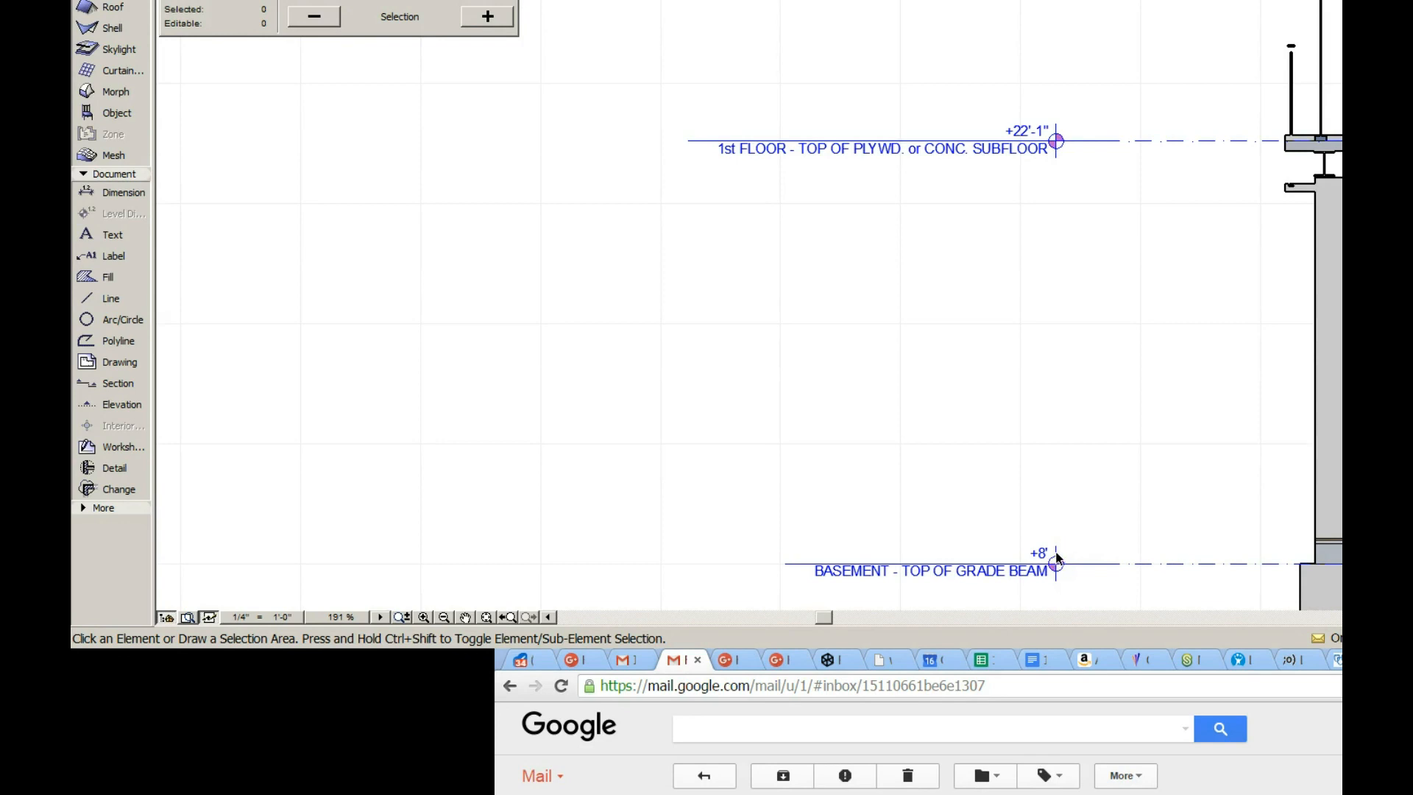
mouse_move(1056, 558)
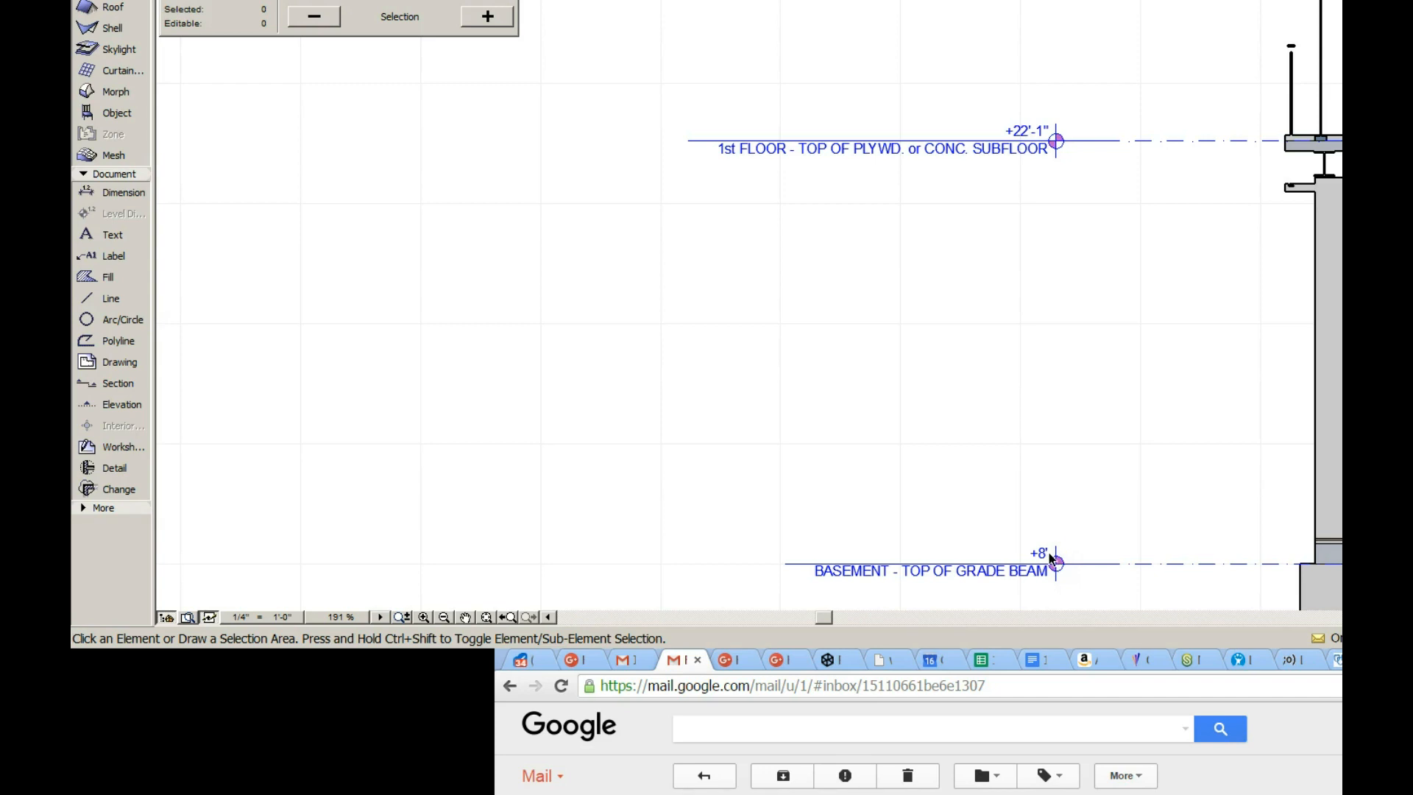
mouse_move(1055, 558)
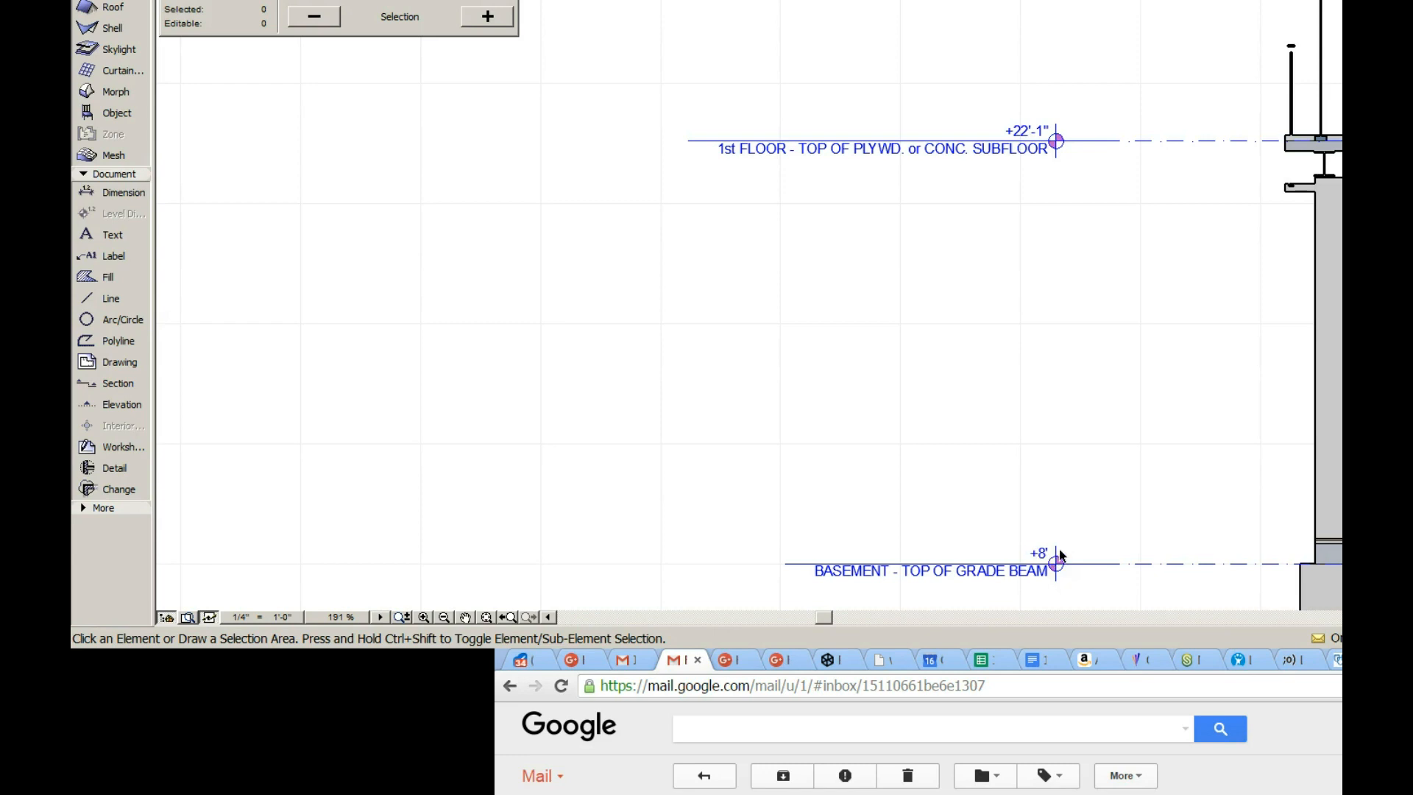
mouse_move(1058, 571)
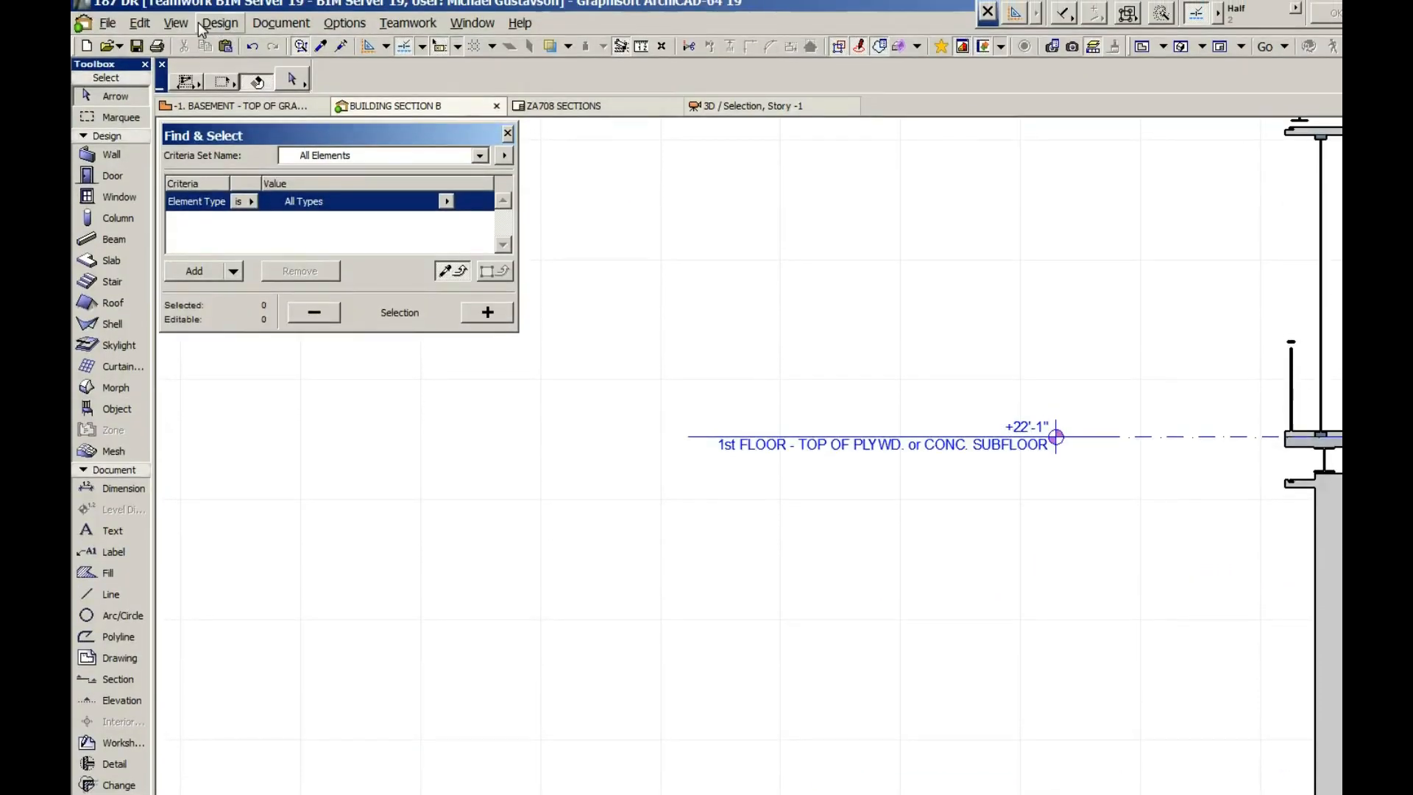
Step: Show the Project Preferences categories from the Document menu's Options submenu
click(281, 23)
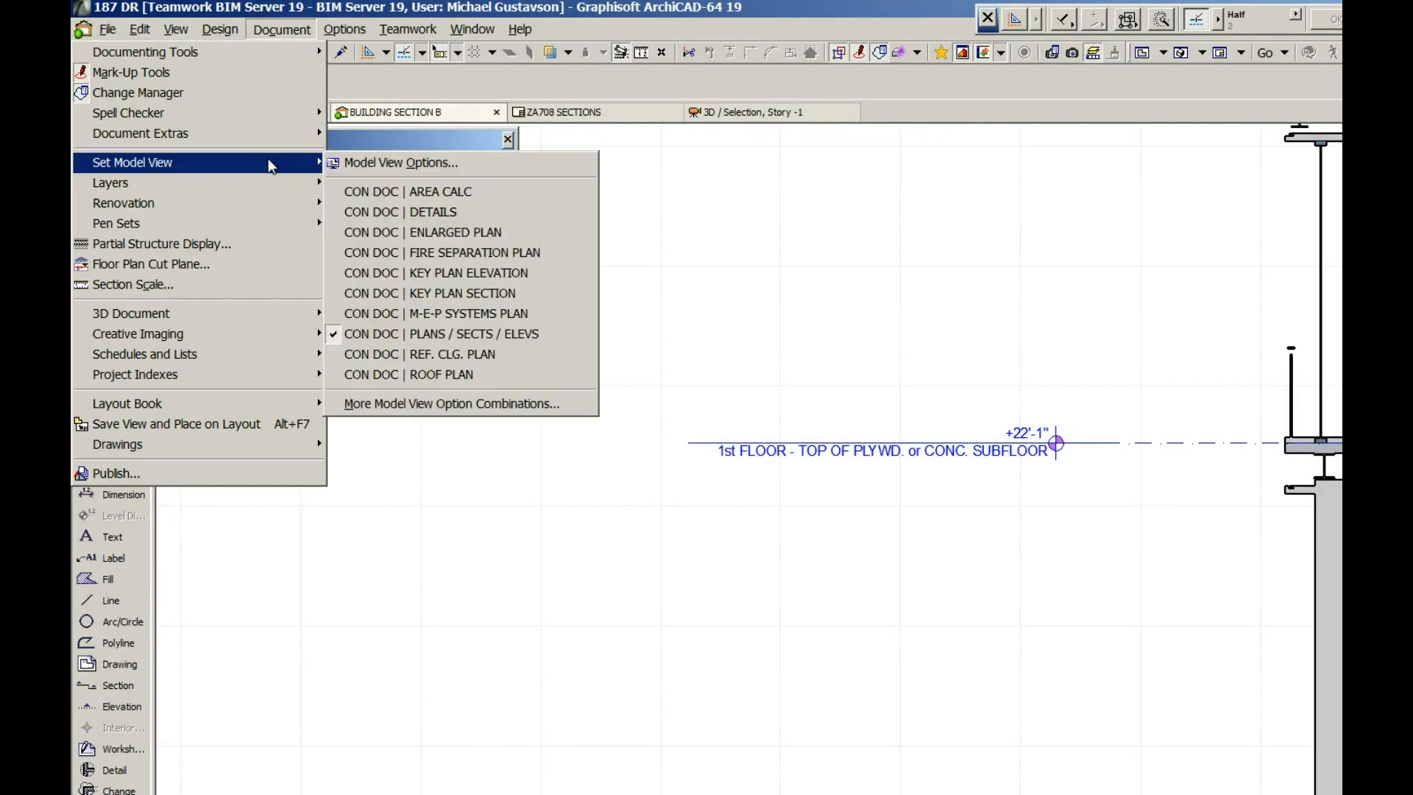
click(344, 30)
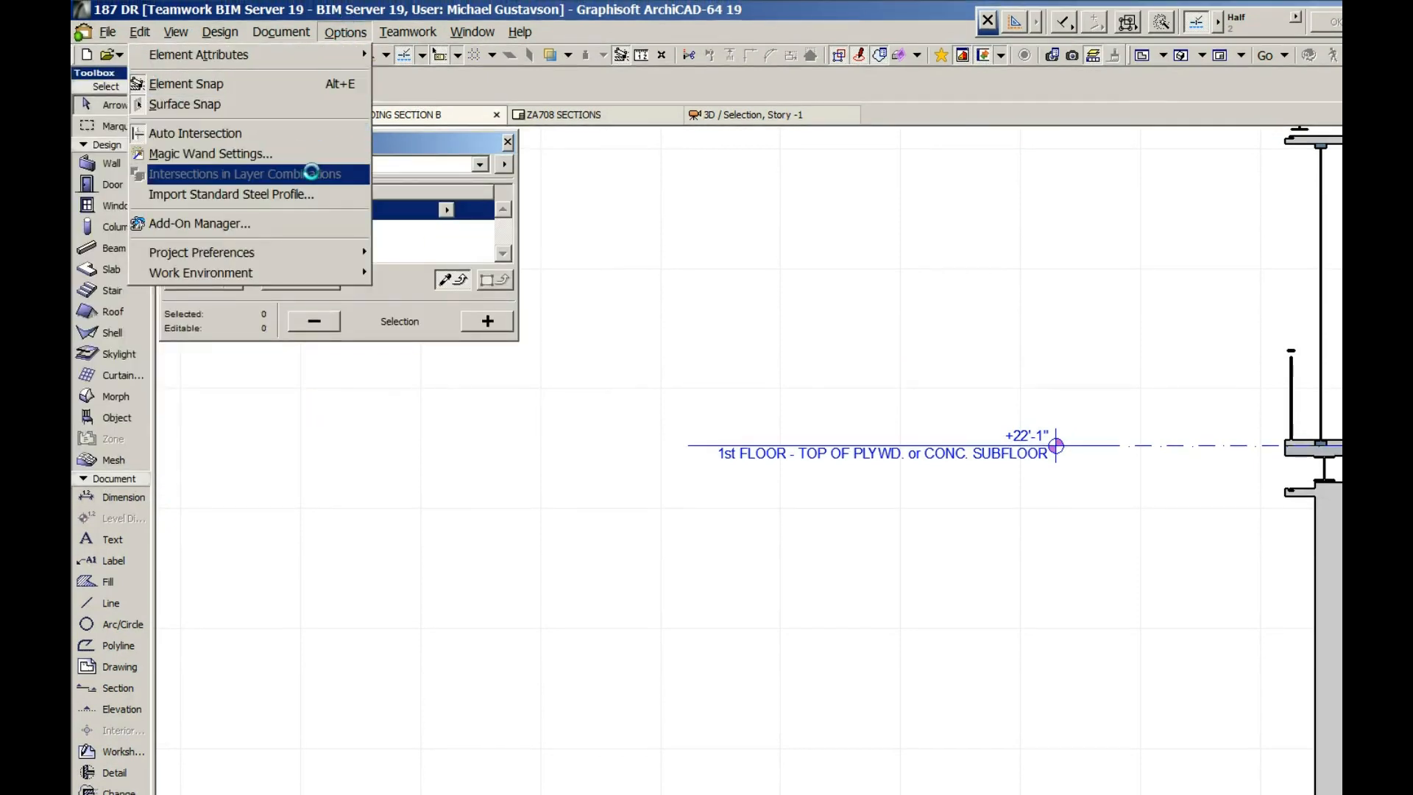
mouse_move(201, 252)
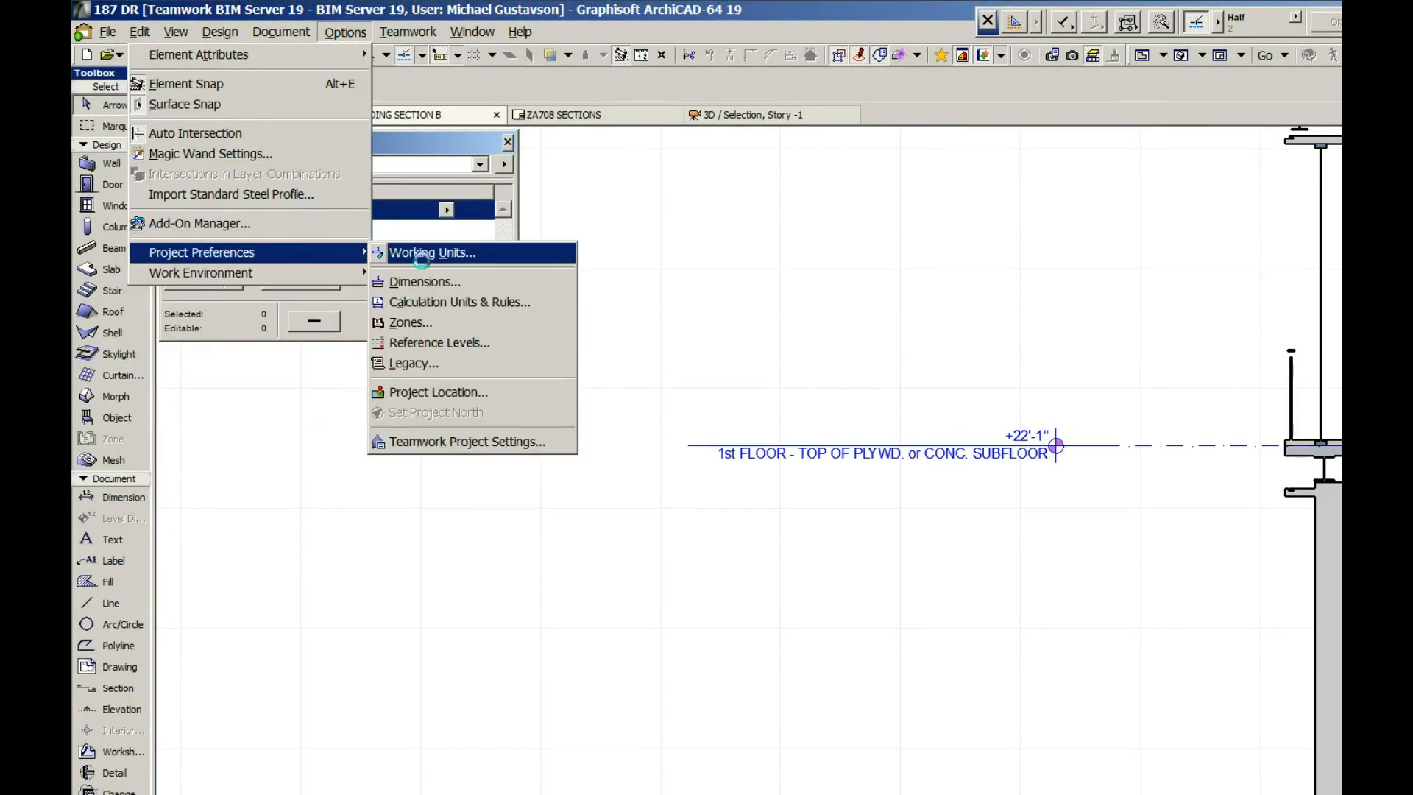
mouse_move(424, 281)
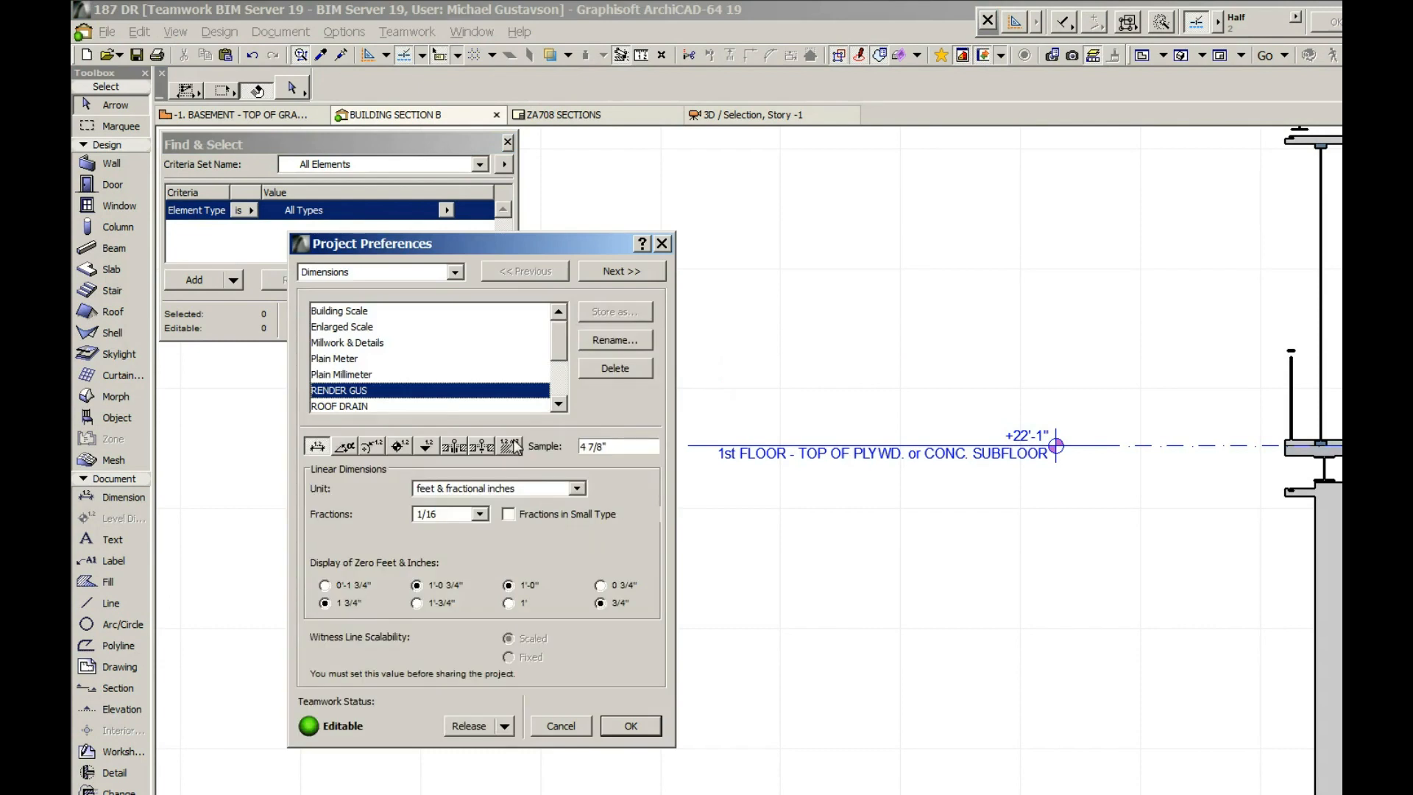
mouse_move(754, 200)
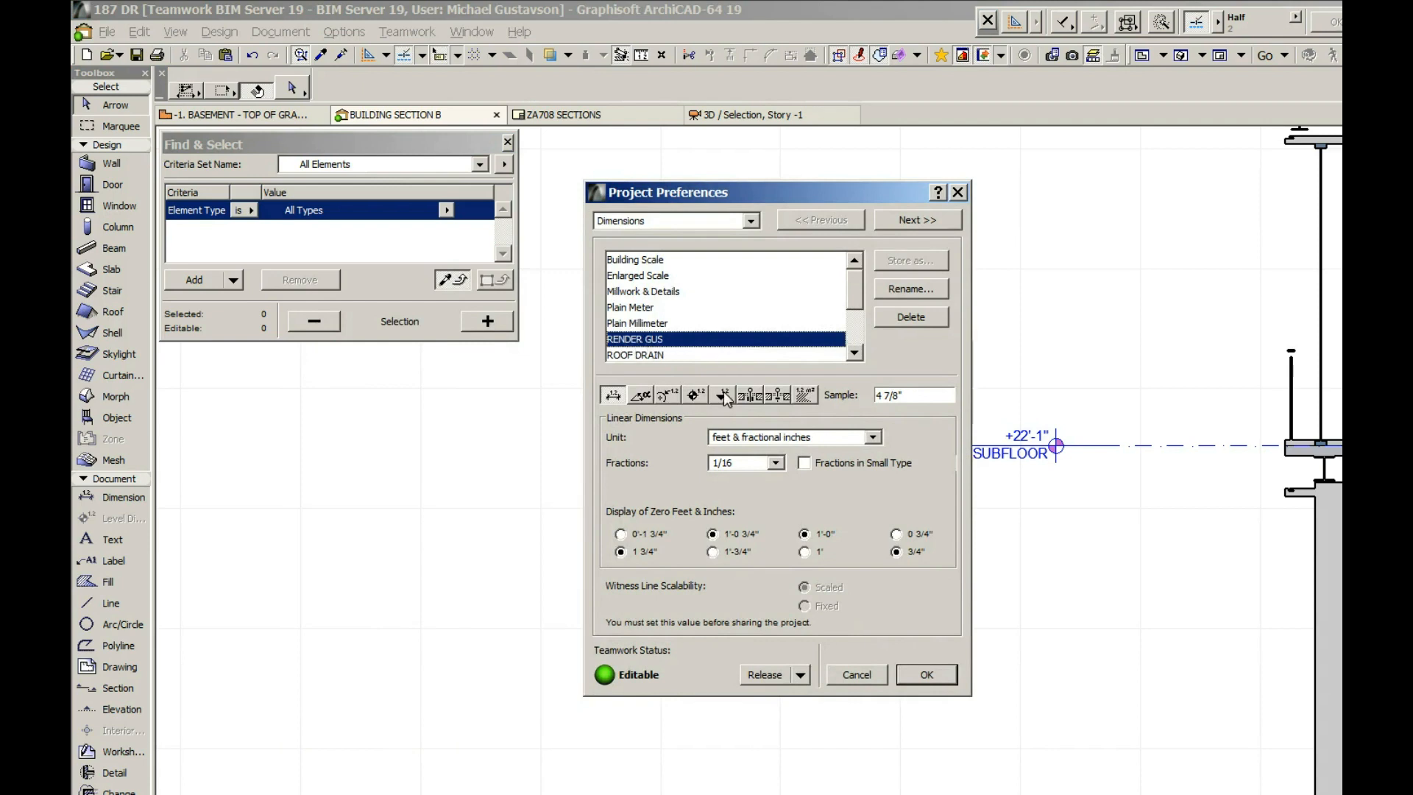
mouse_move(657, 413)
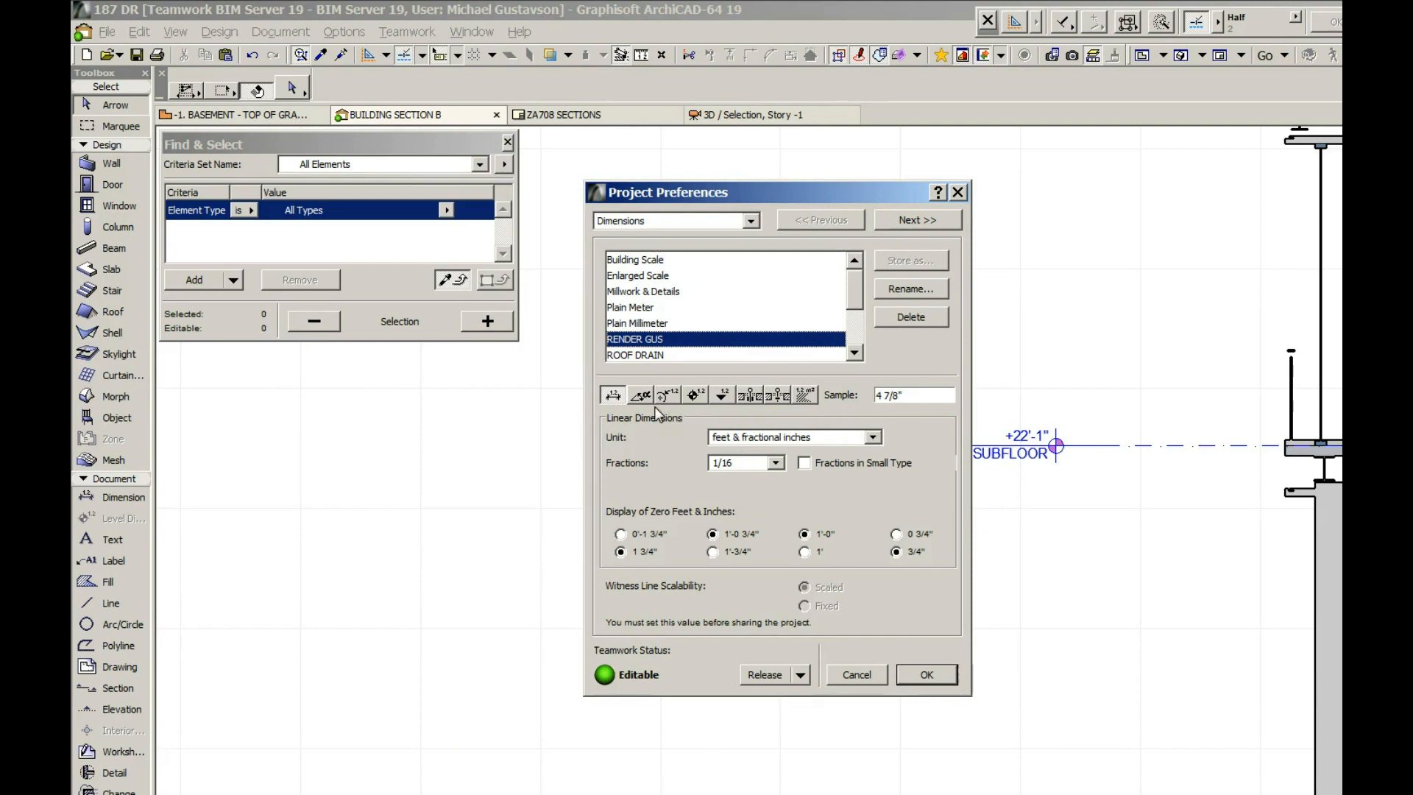
mouse_move(669, 467)
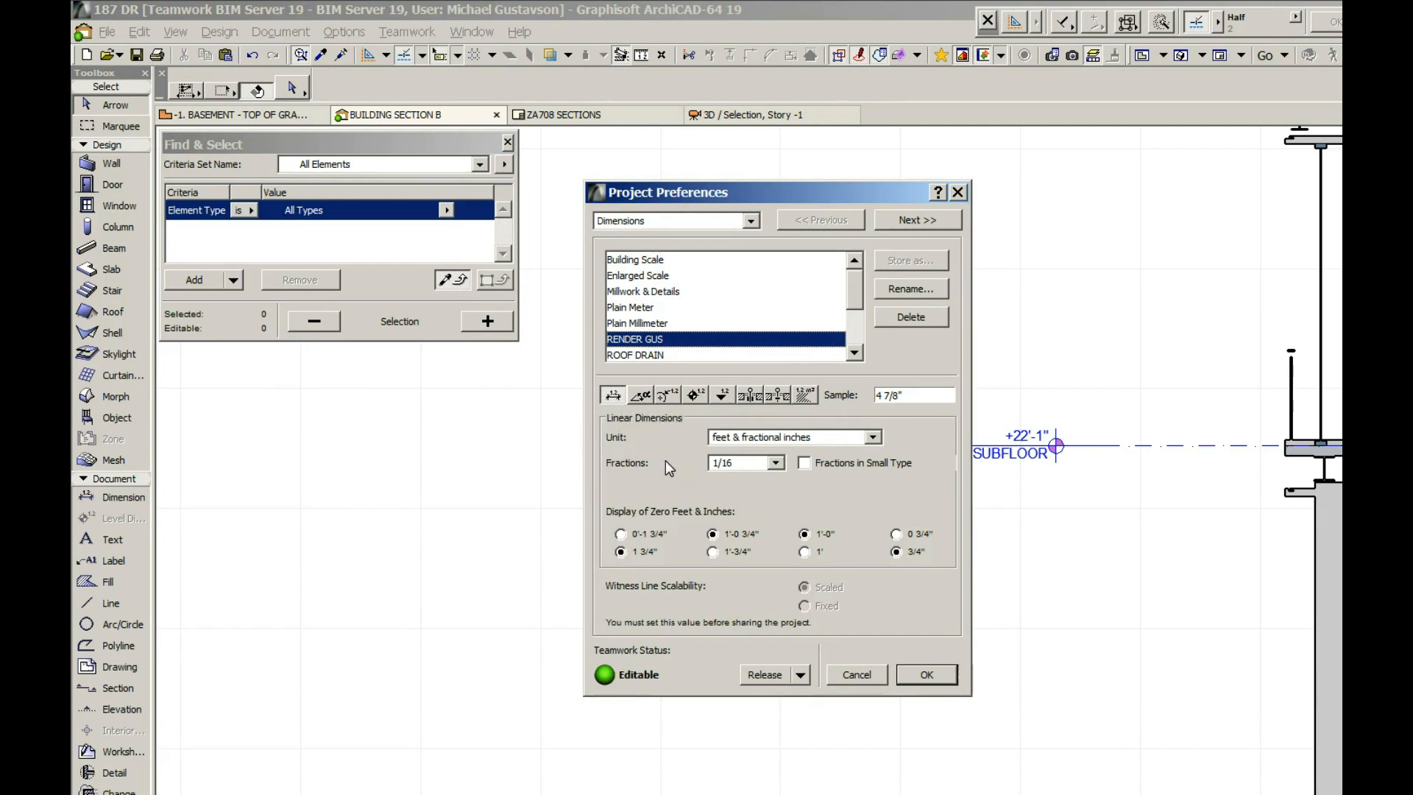
mouse_move(675, 473)
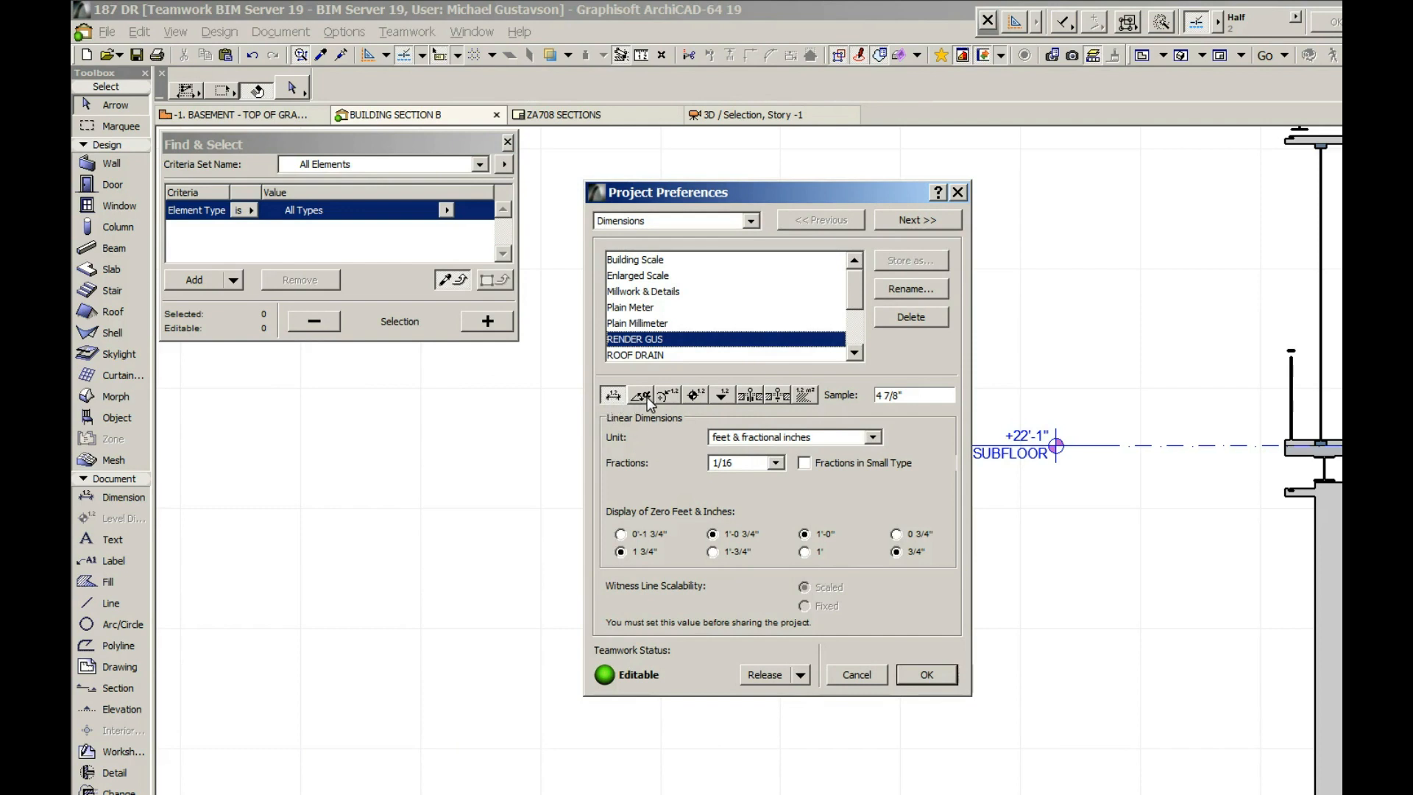
mouse_move(783, 402)
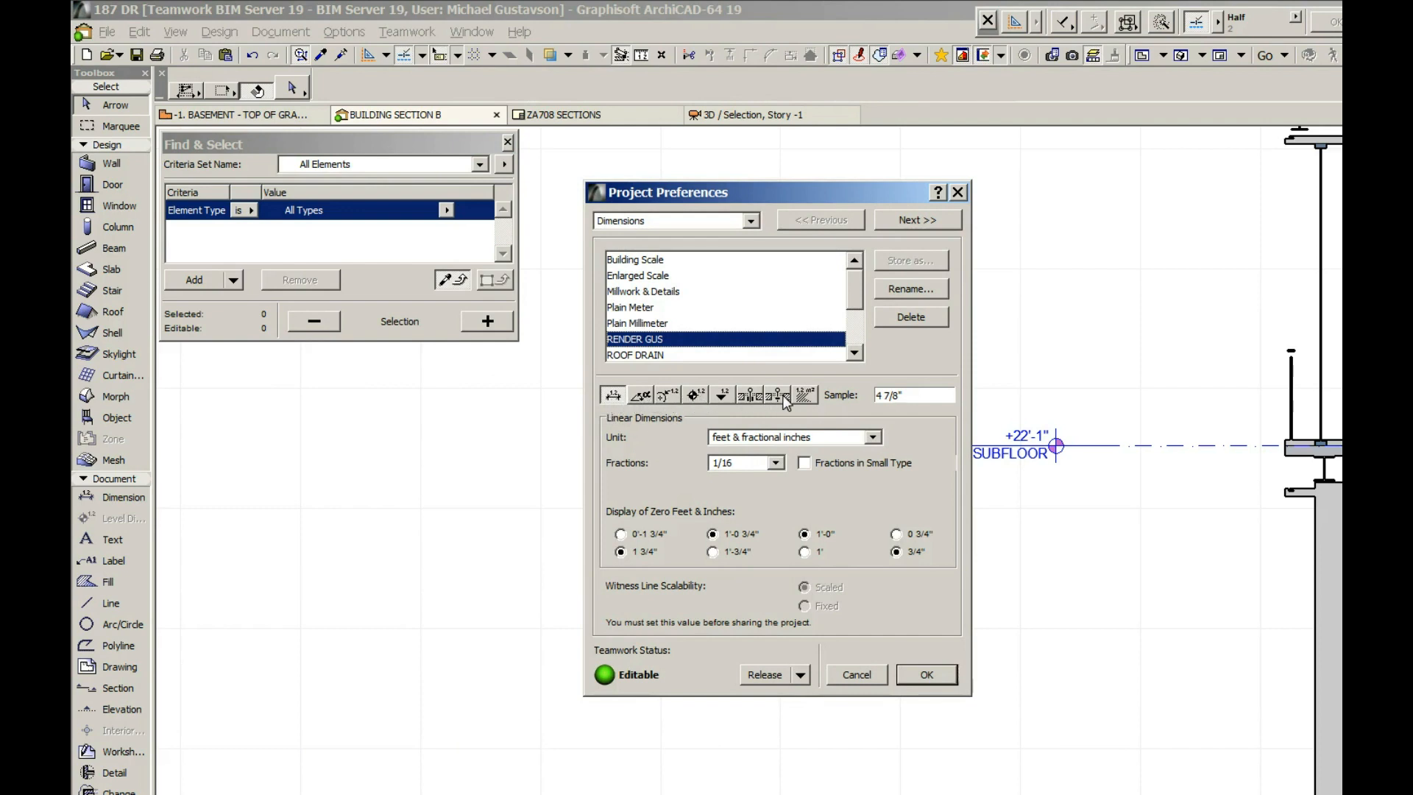
mouse_move(626, 401)
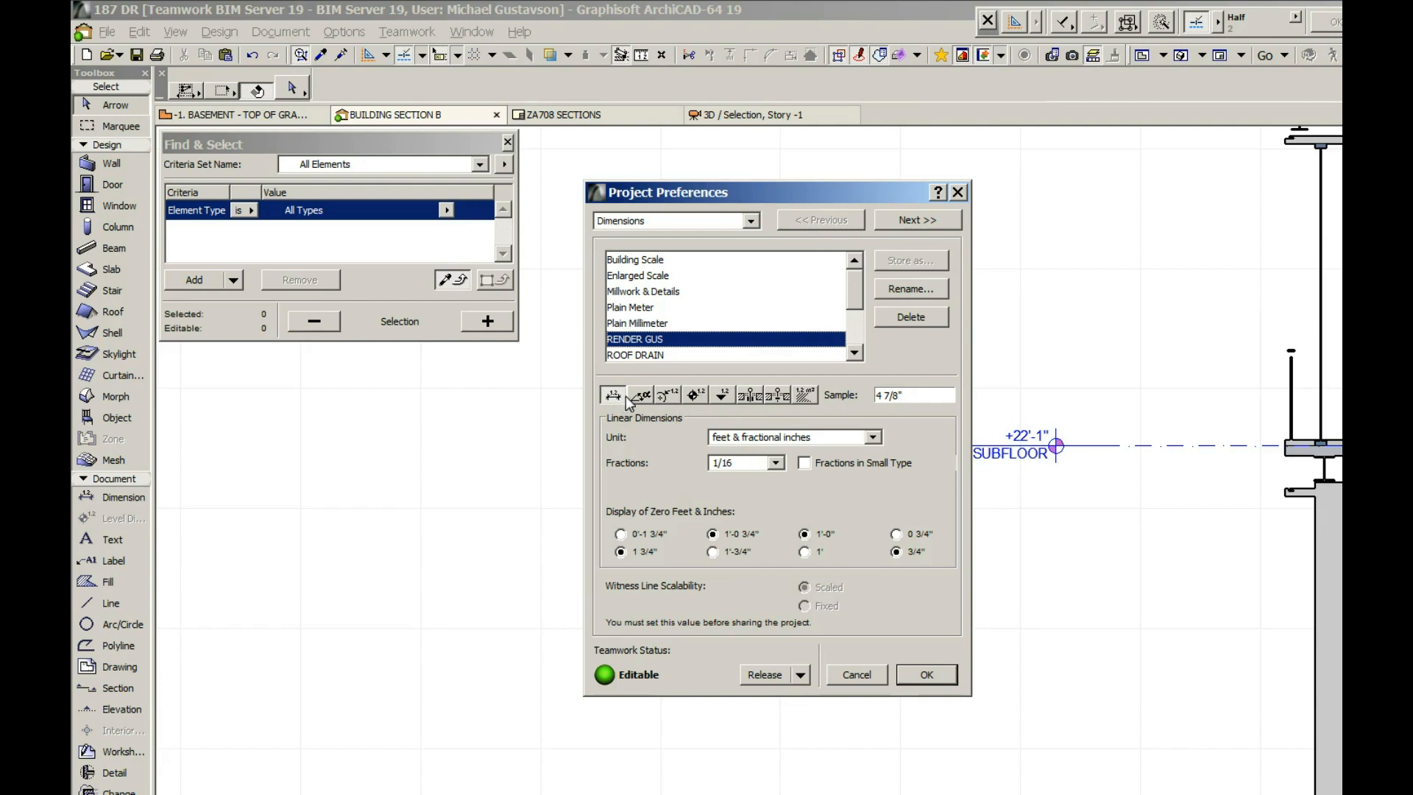
mouse_move(615, 398)
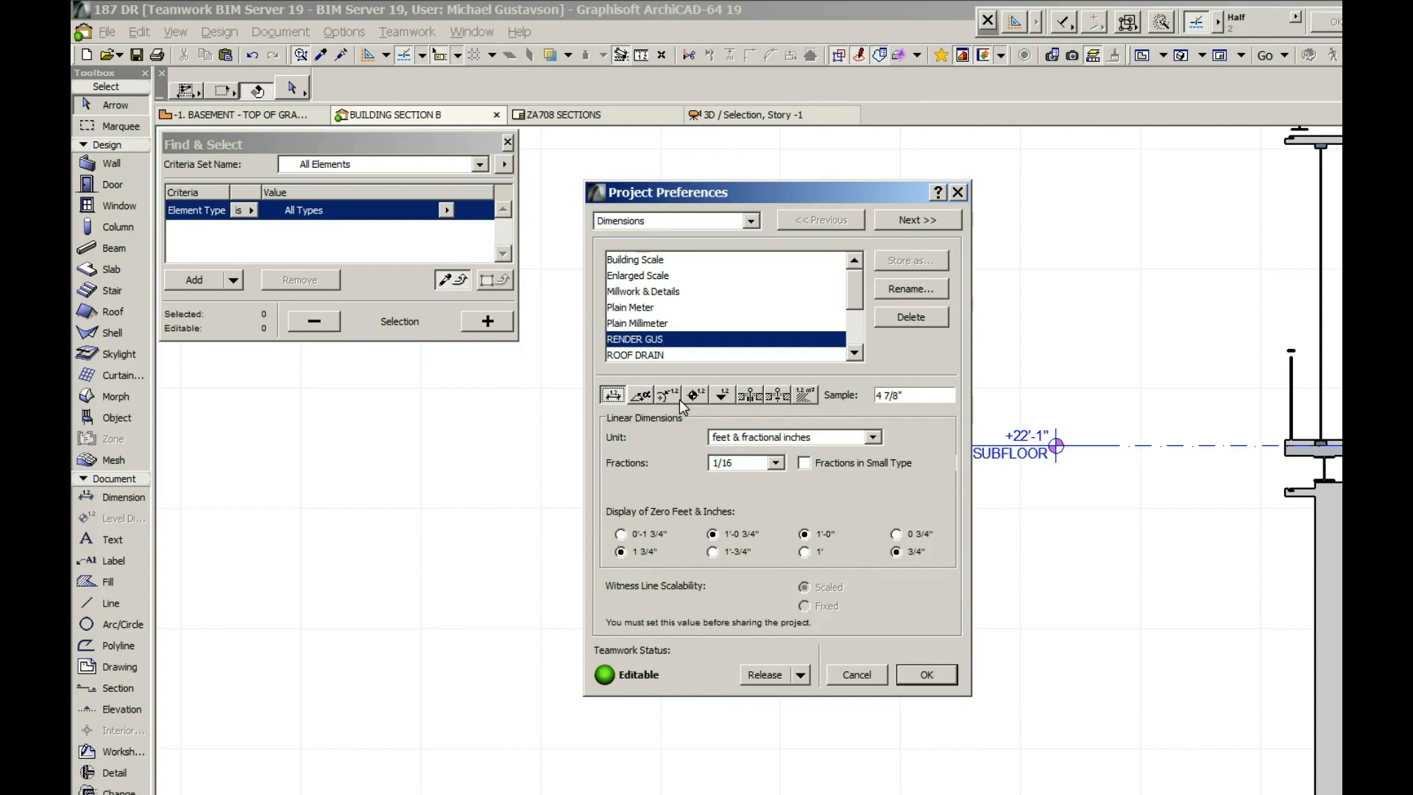
Step: Review the RENDER GUS level dimension settings, then switch to elevation dimension settings
click(694, 394)
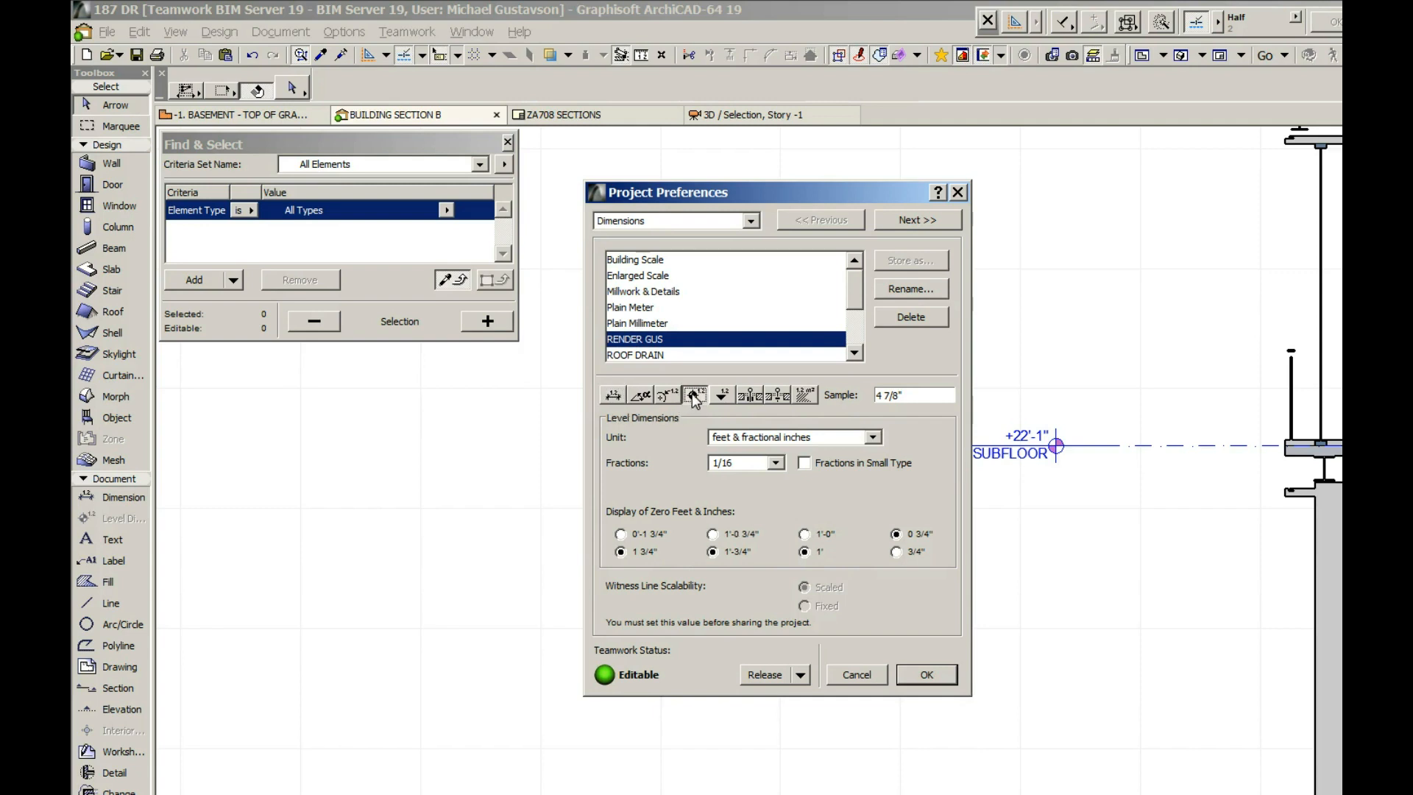
mouse_move(716, 401)
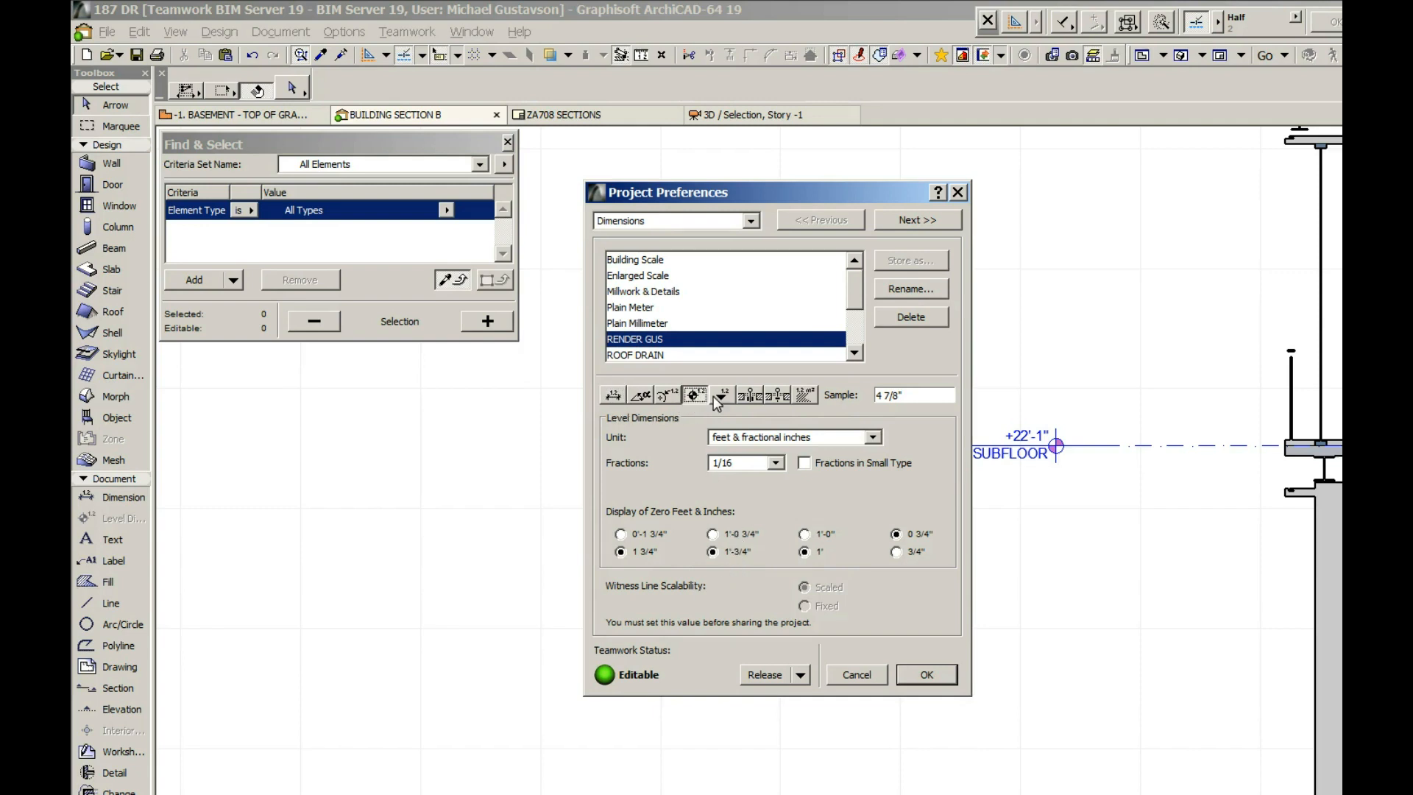
click(722, 394)
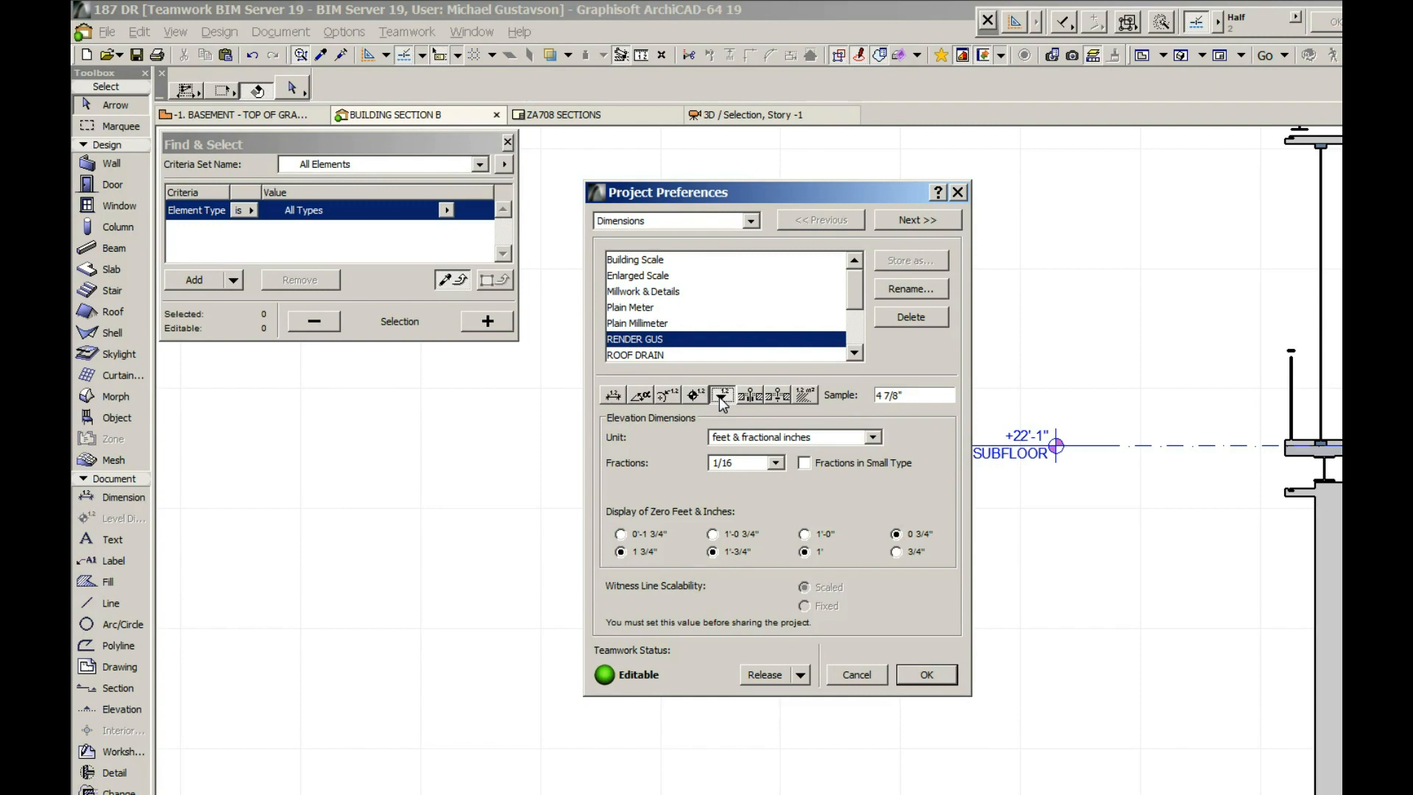
mouse_move(768, 525)
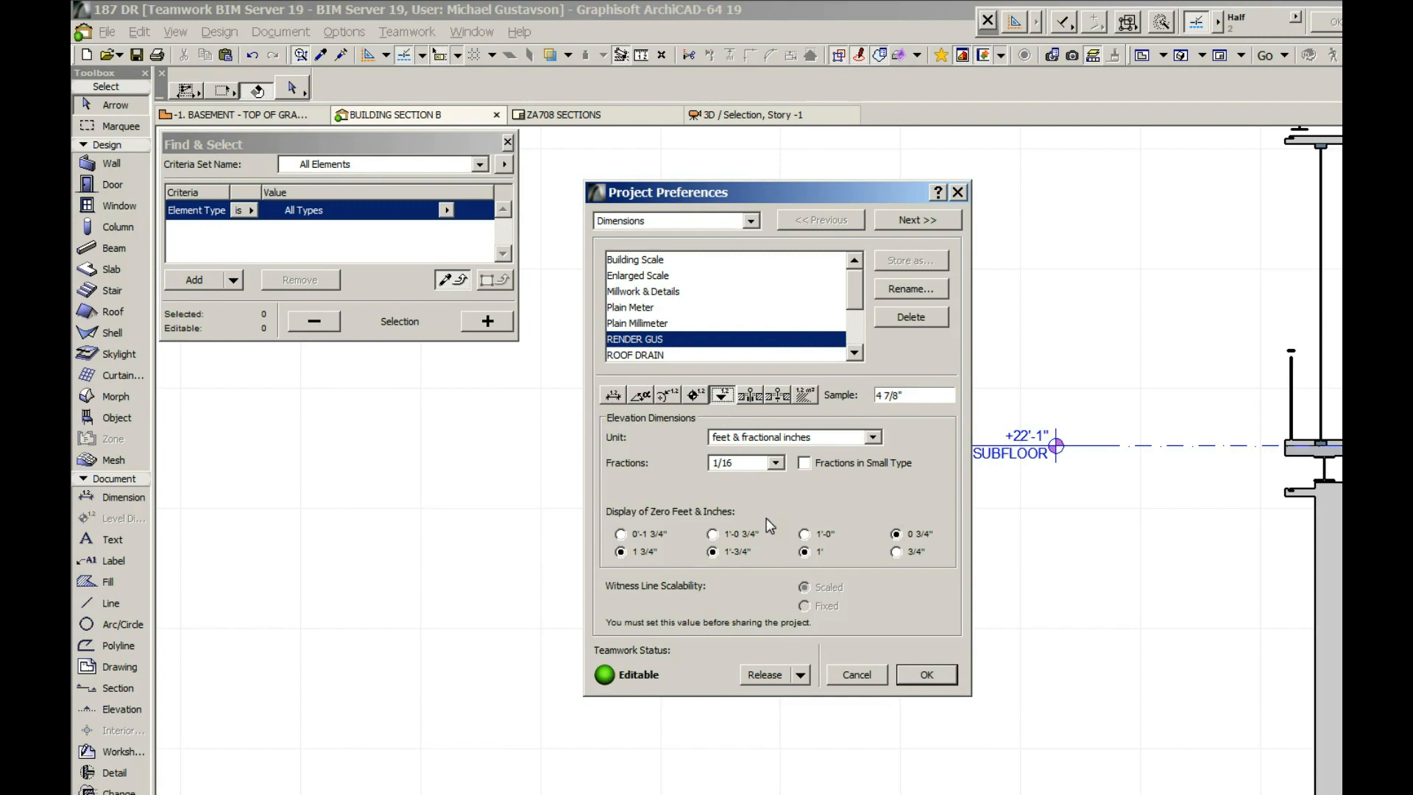
mouse_move(824, 547)
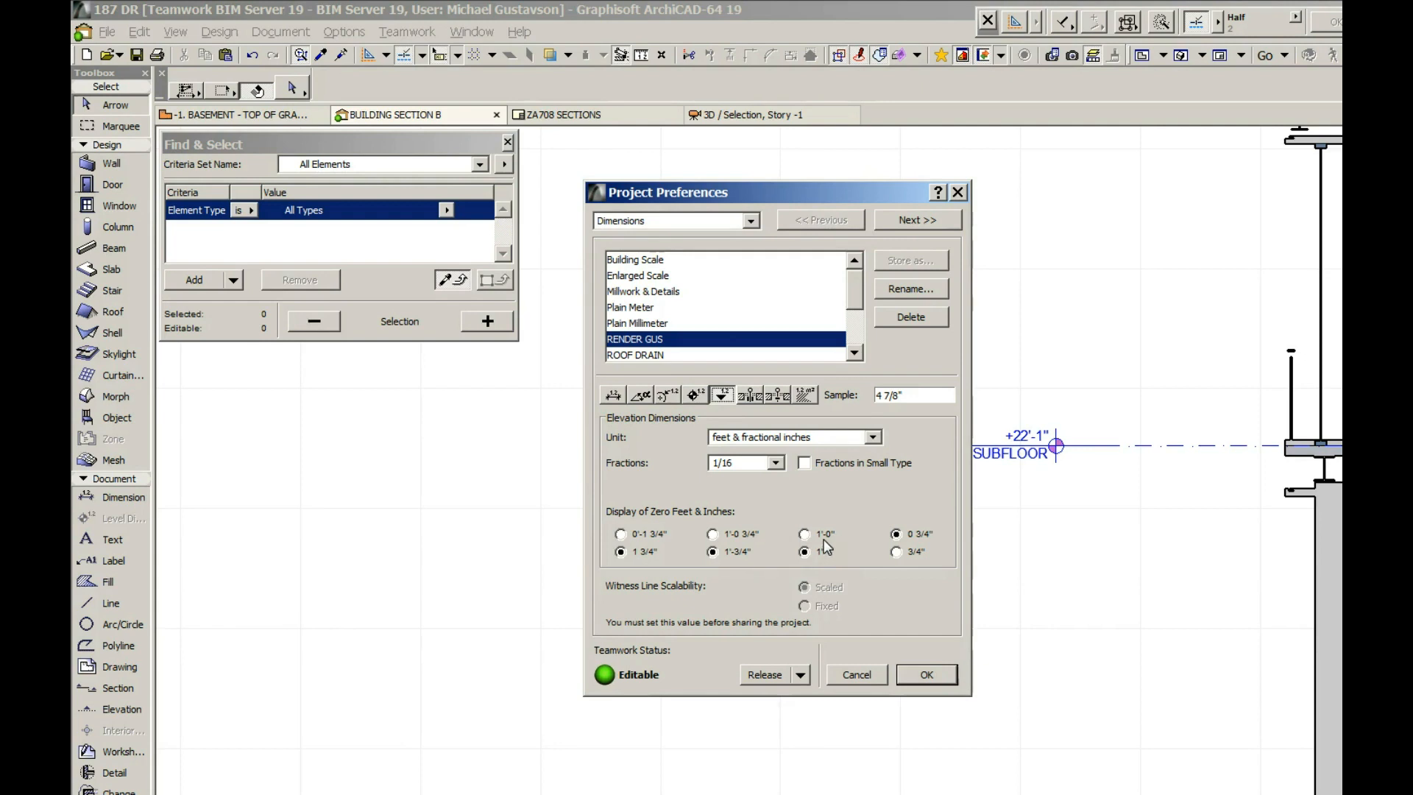
Step: Set elevation dimensions to display zero inches as 1'-0" and 1'-0 3/4"
click(804, 534)
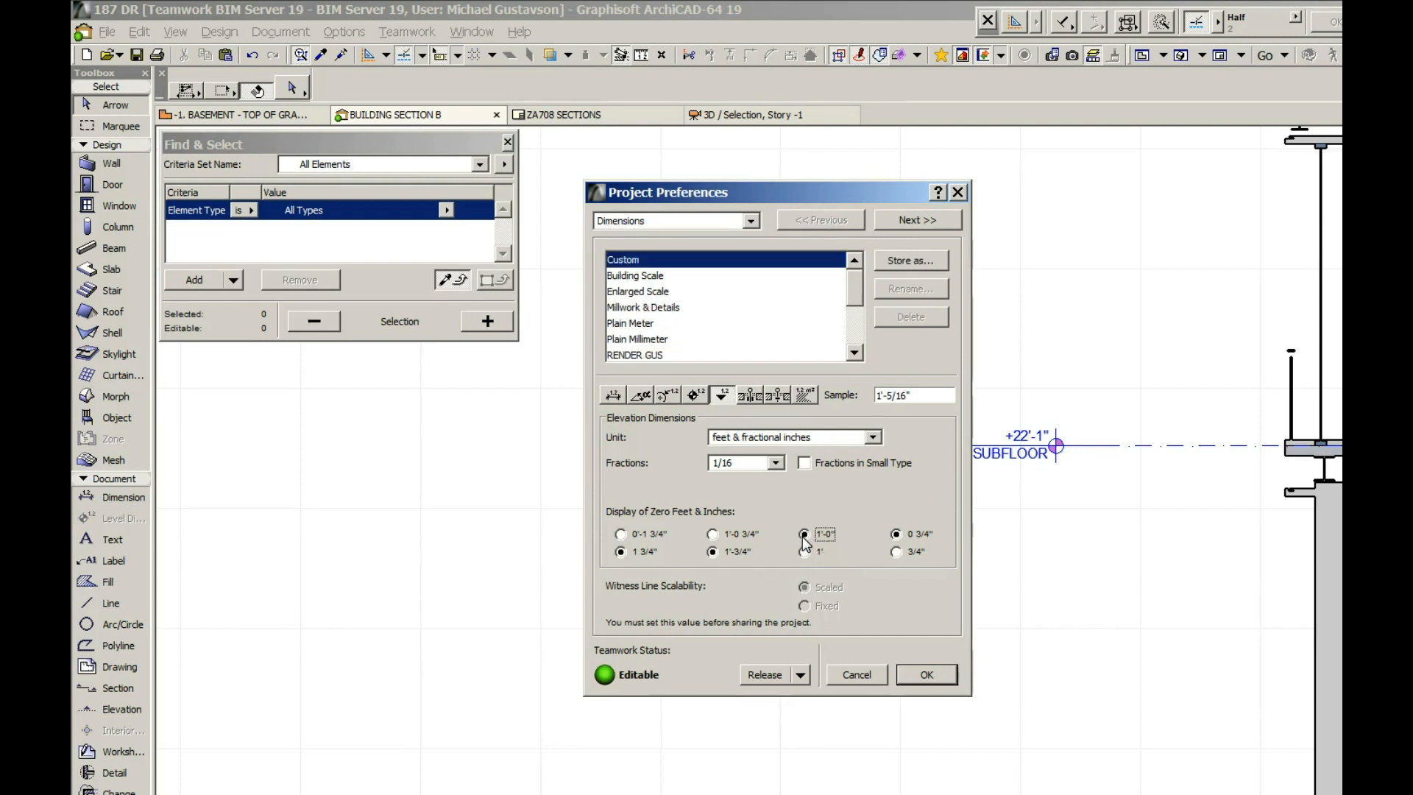
mouse_move(782, 556)
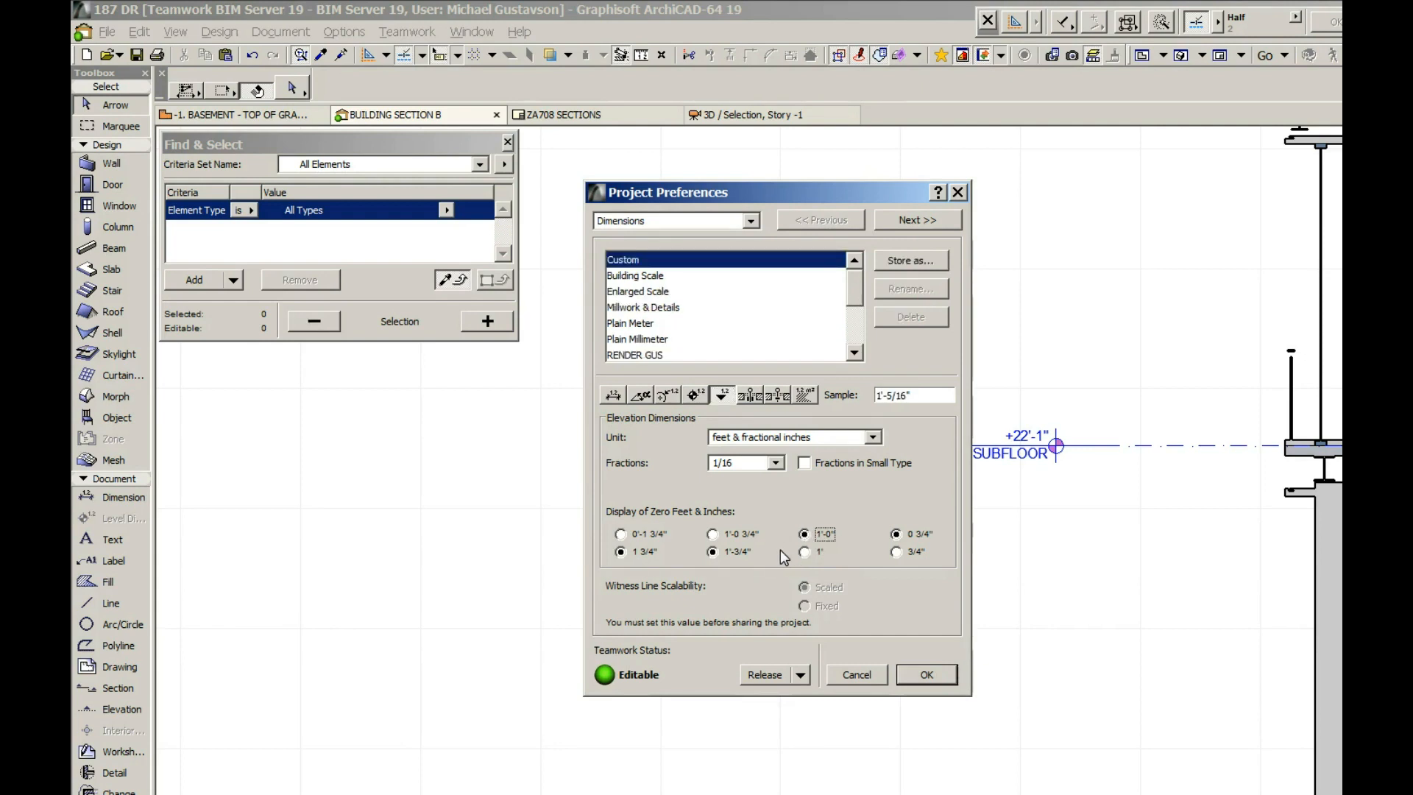
mouse_move(786, 545)
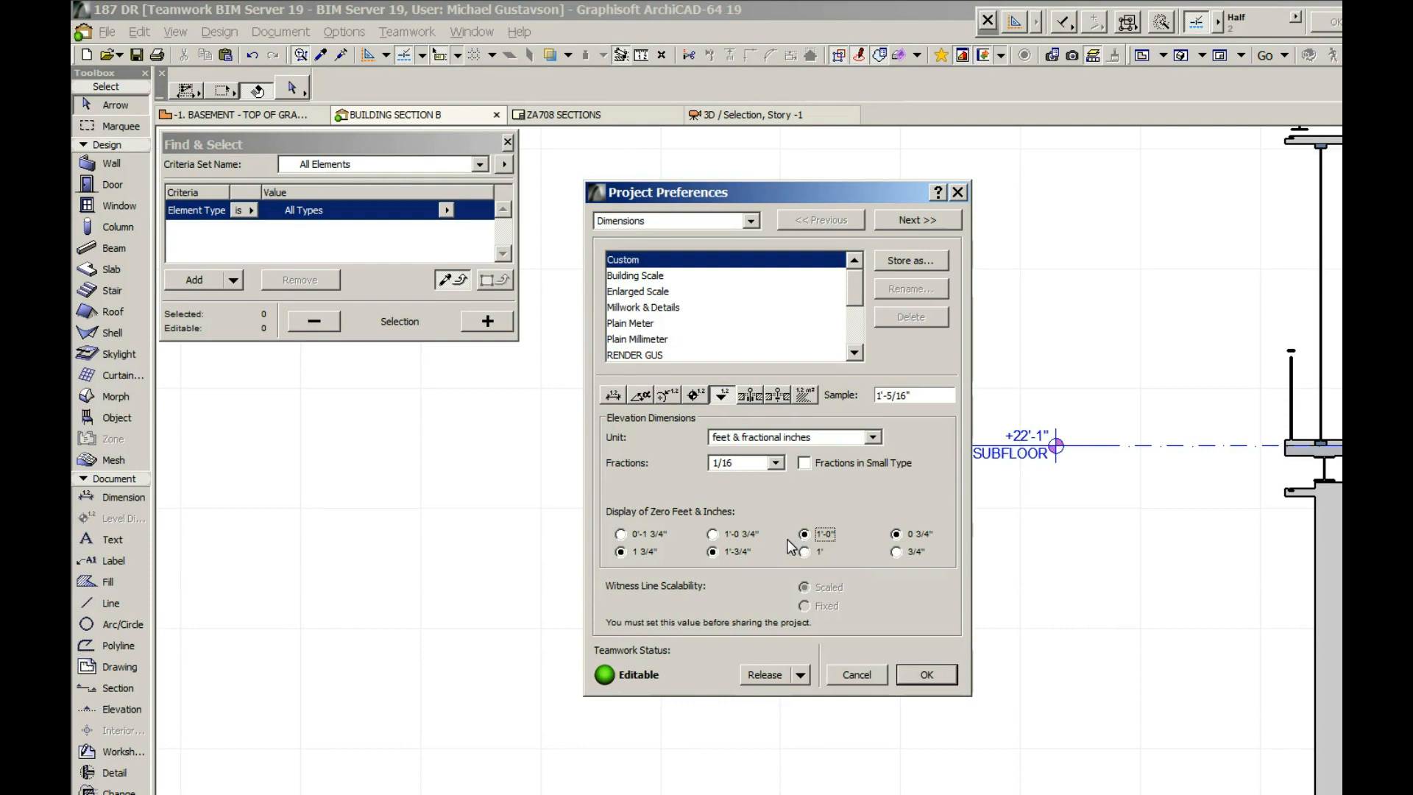
click(711, 533)
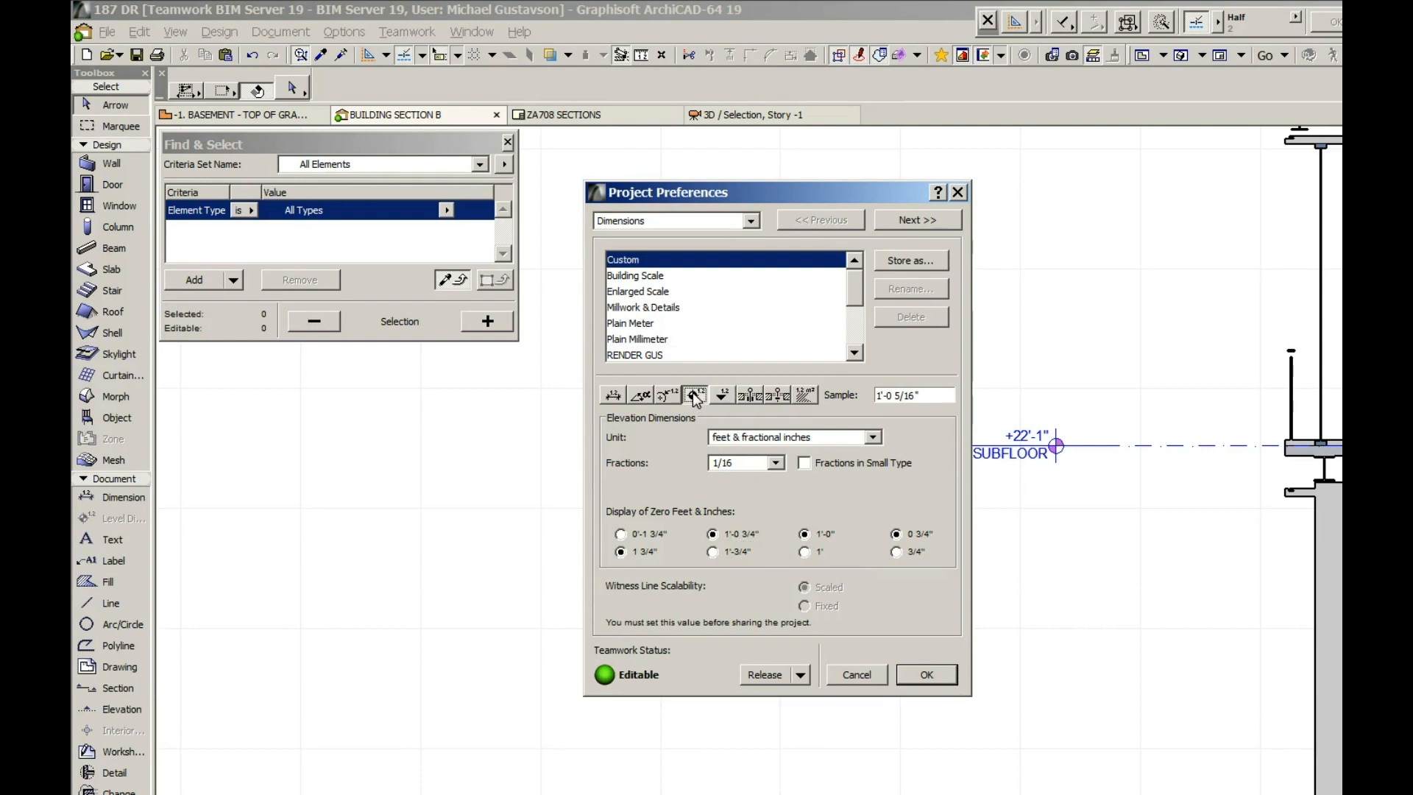
Step: Set level dimensions to display zero inches as 1'-0 3/4" and 1'-0"
click(695, 394)
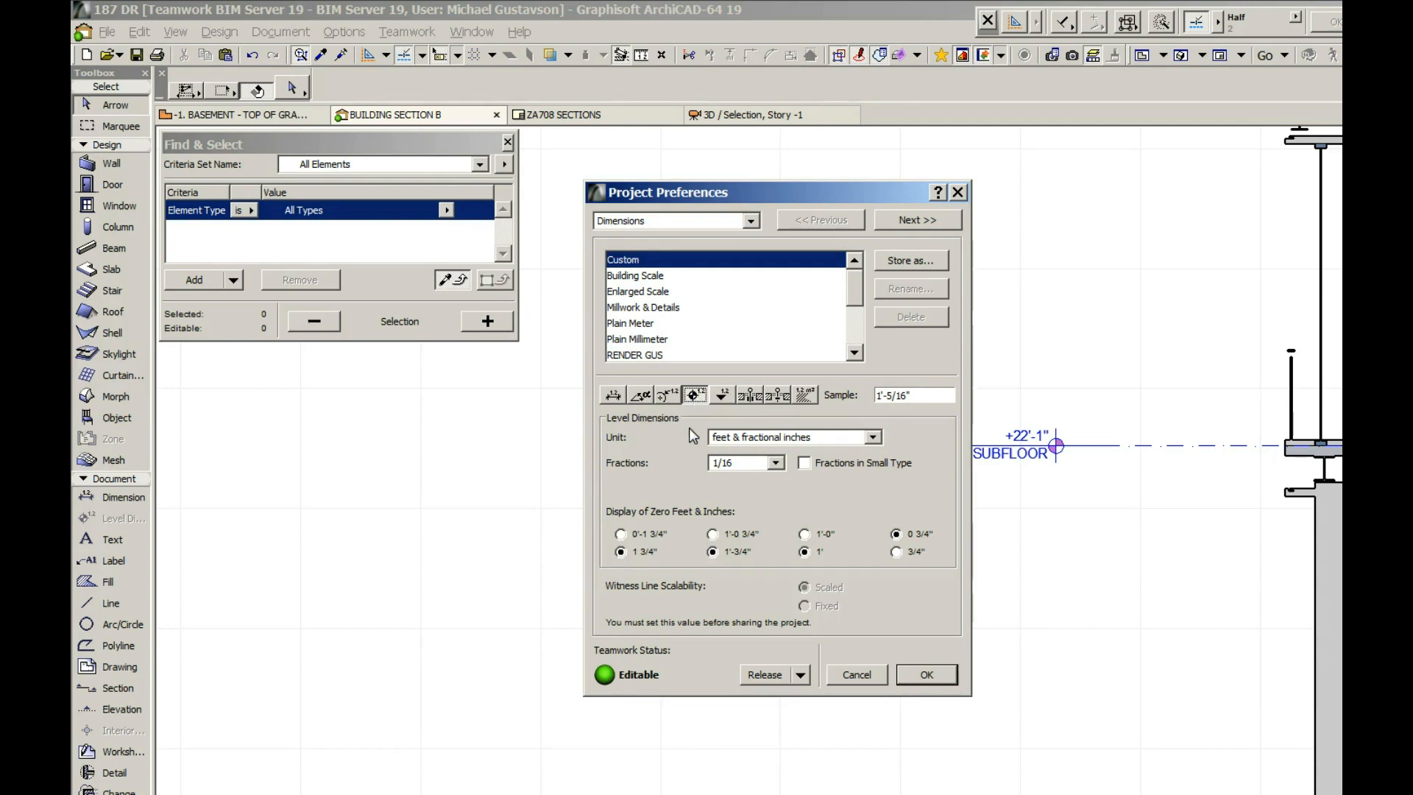
mouse_move(699, 425)
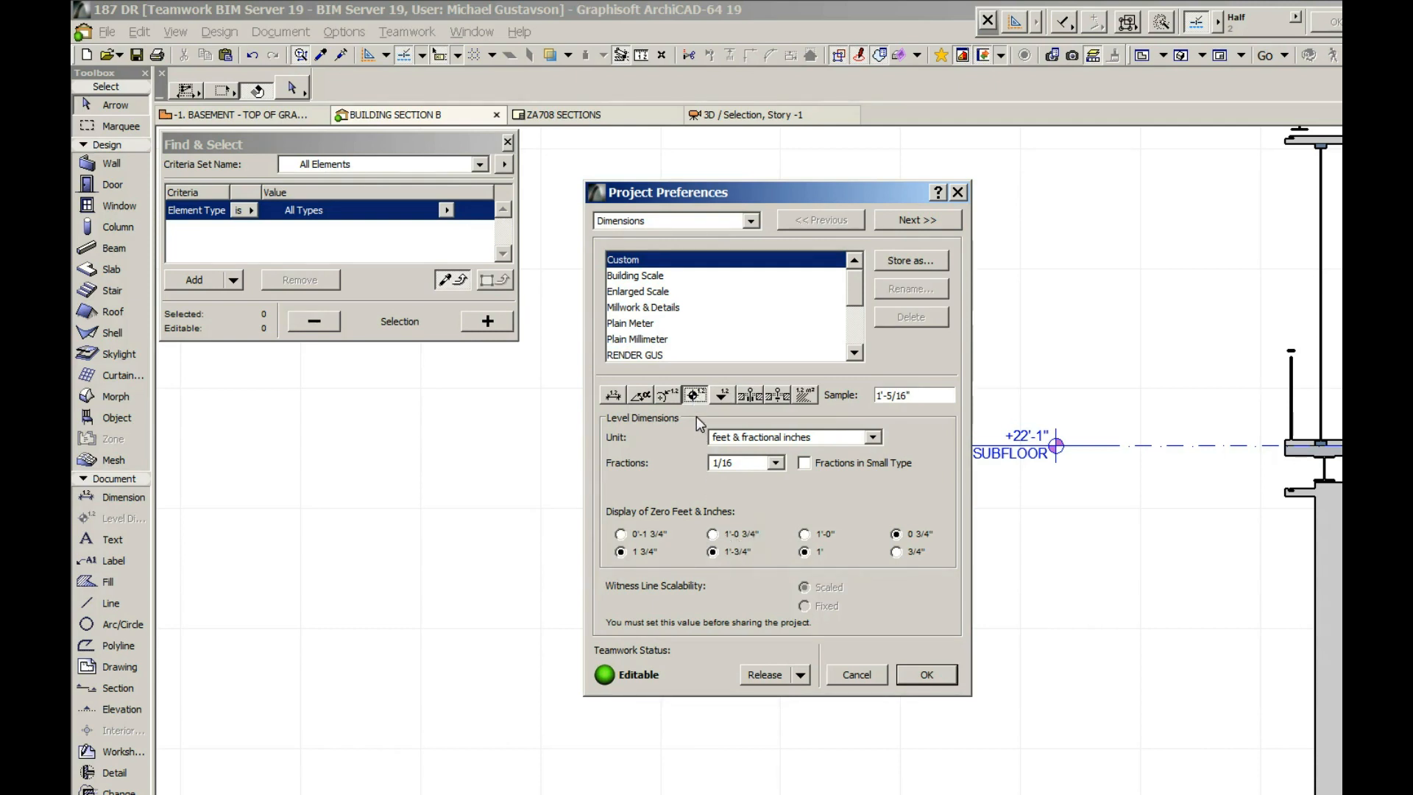
click(711, 533)
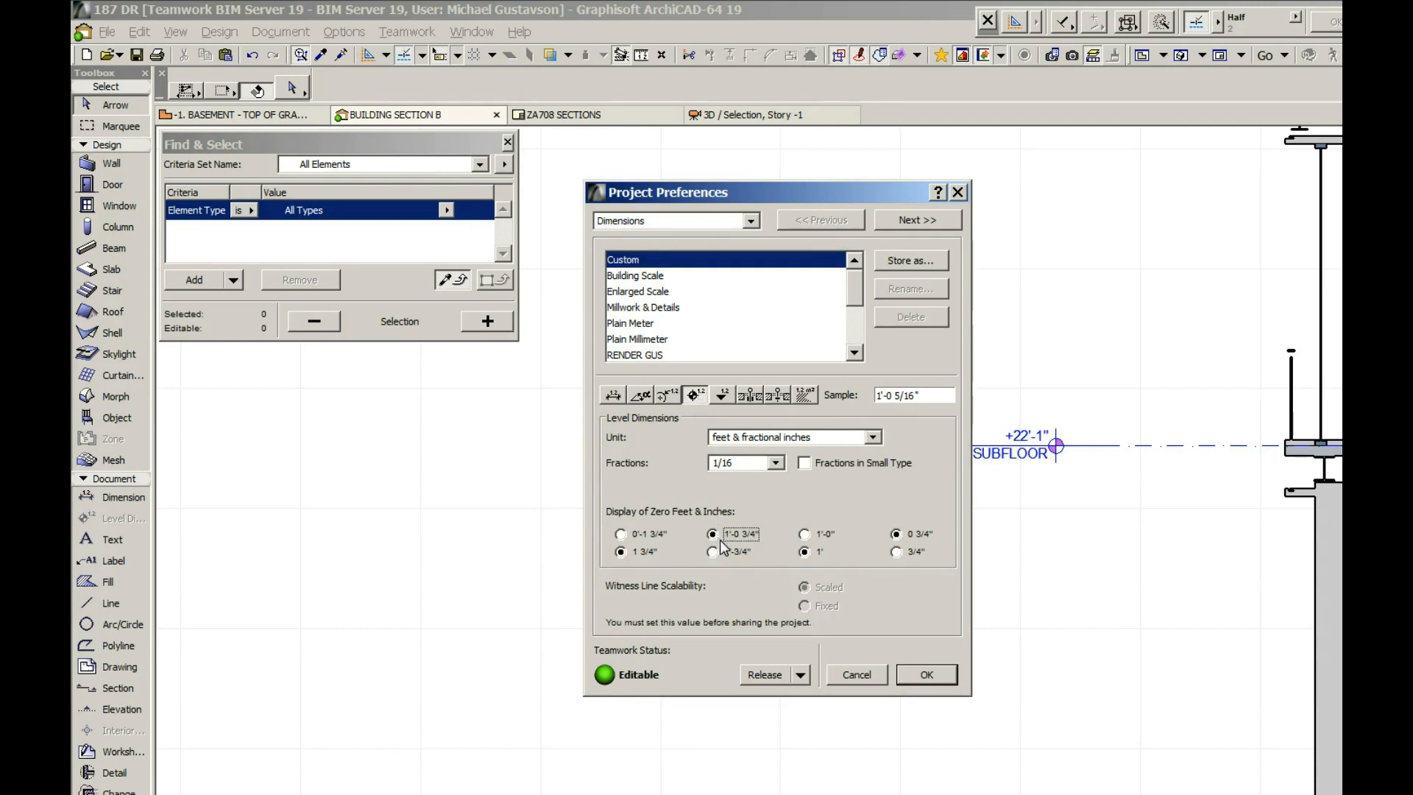
click(803, 534)
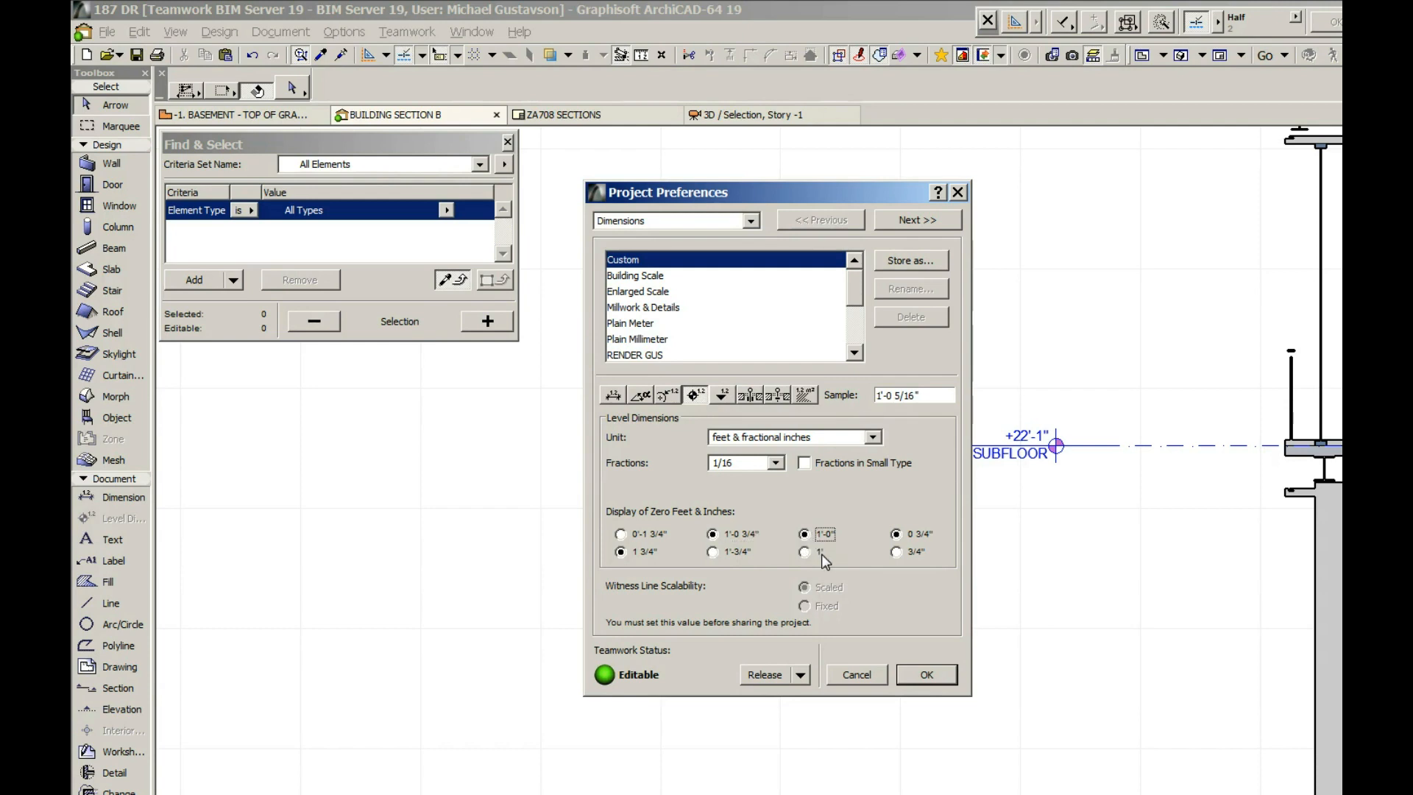
mouse_move(783, 528)
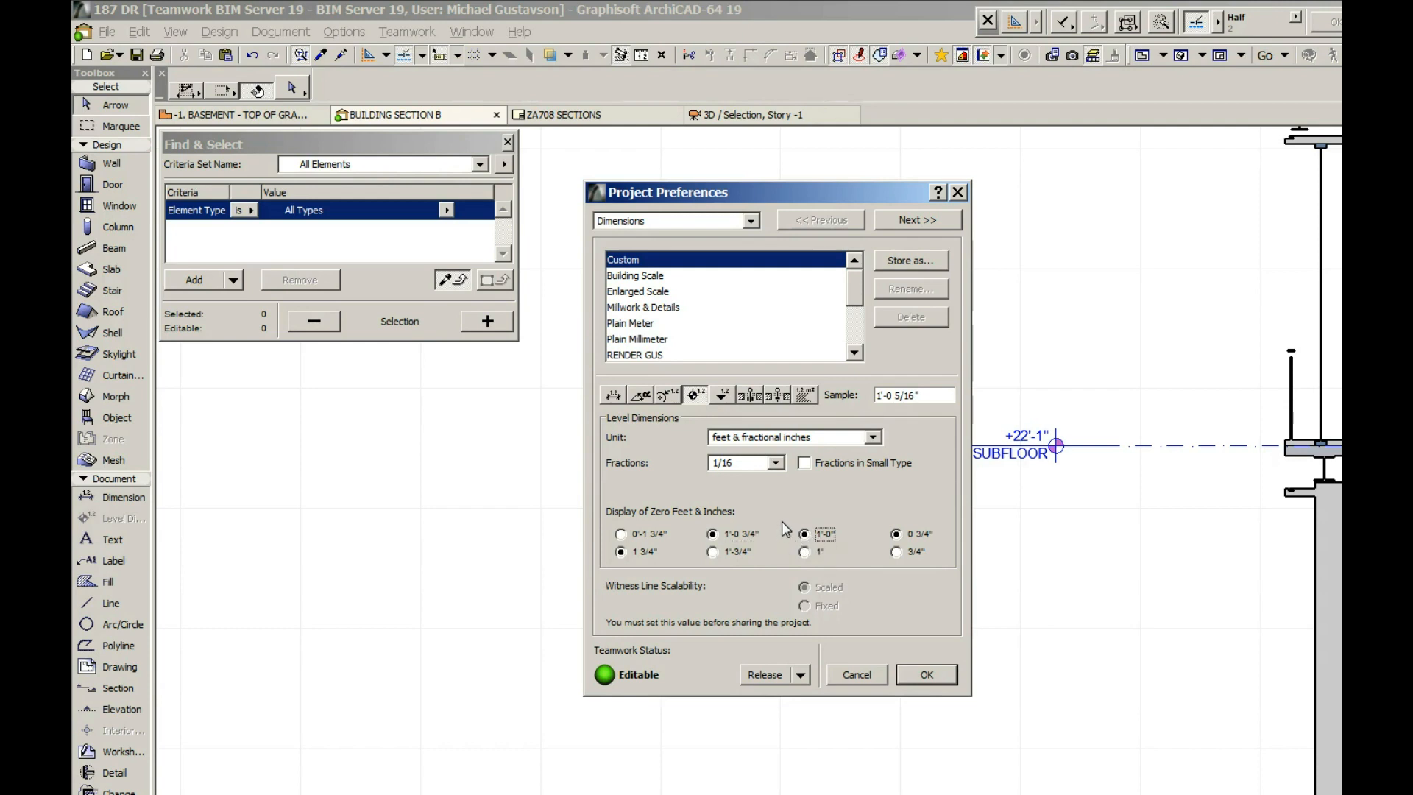
mouse_move(628, 274)
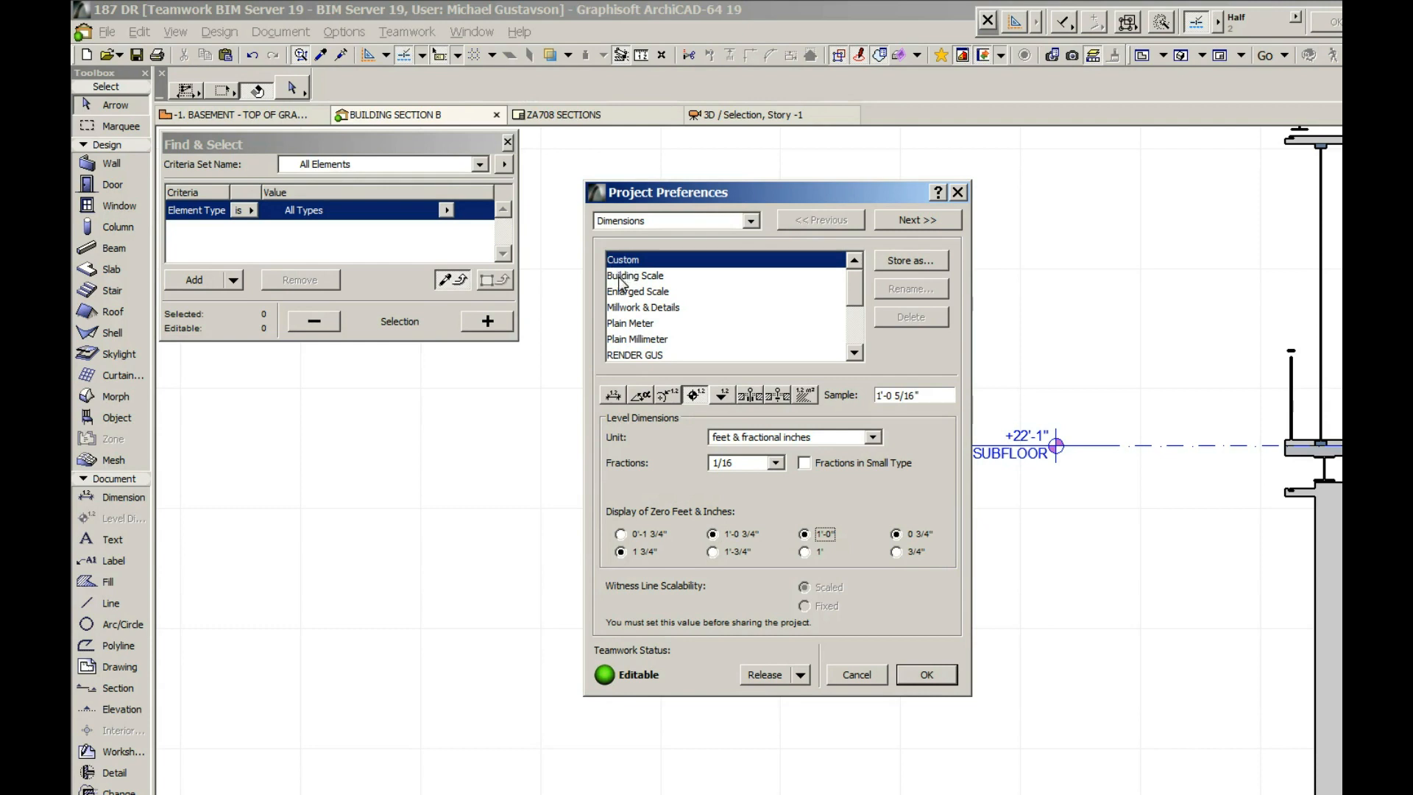
mouse_move(655, 365)
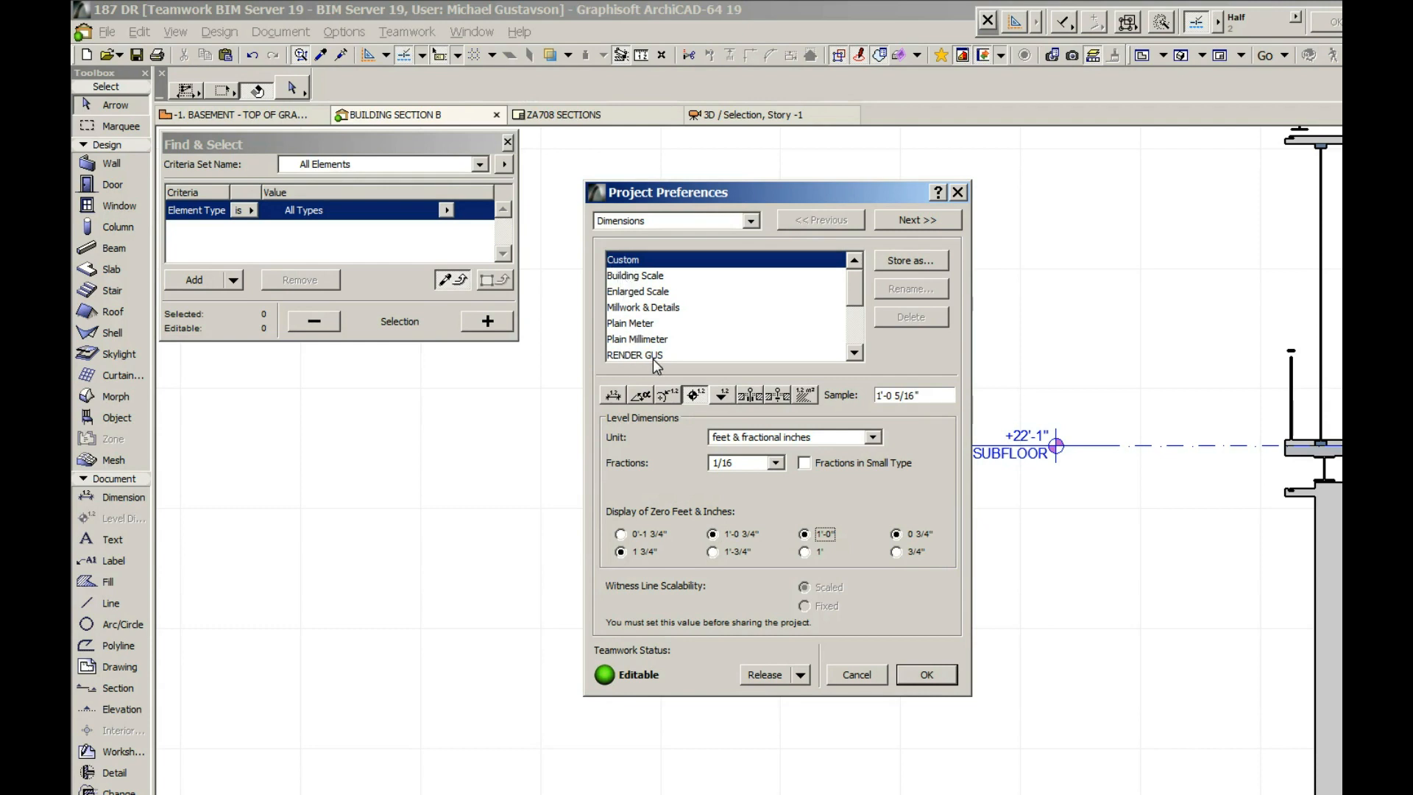
mouse_move(638, 270)
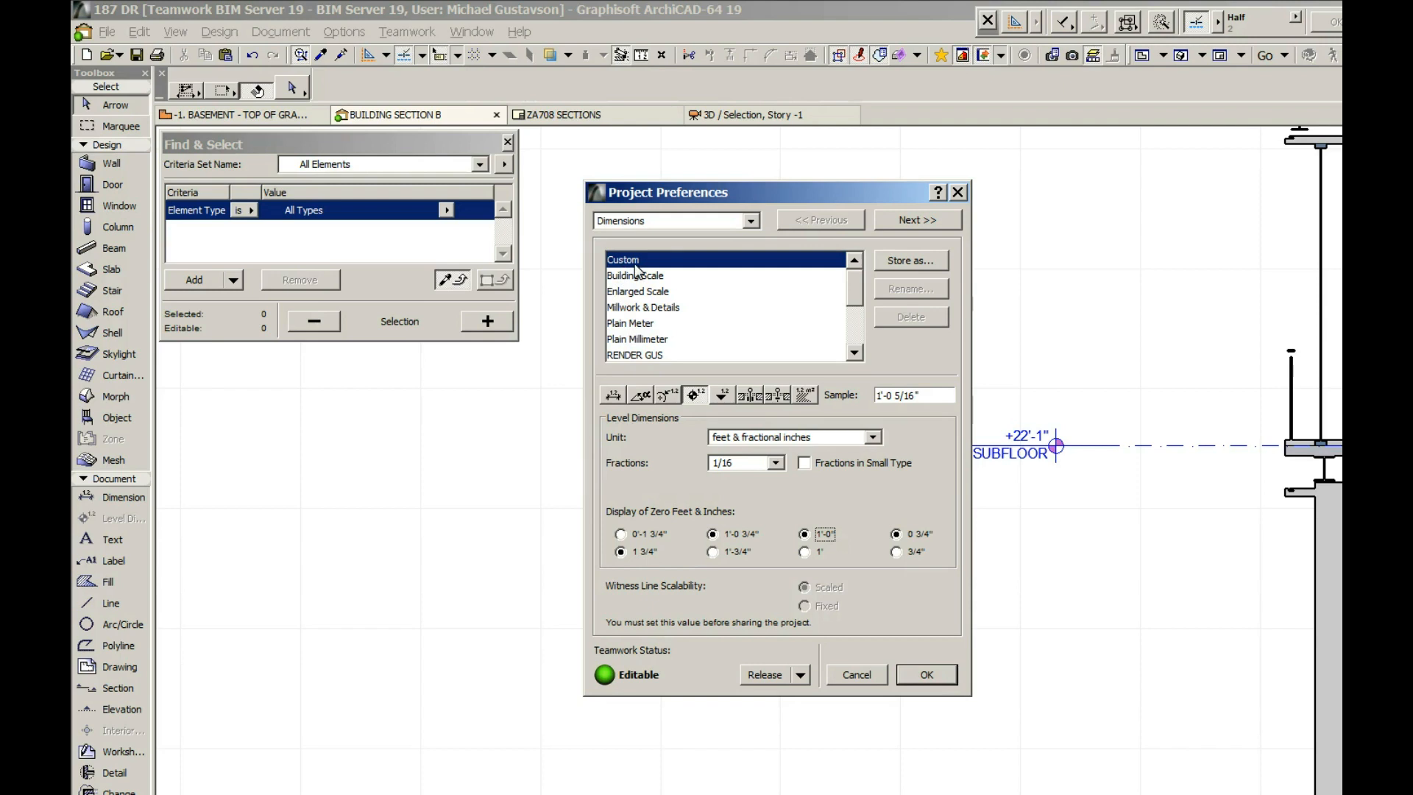
mouse_move(650, 265)
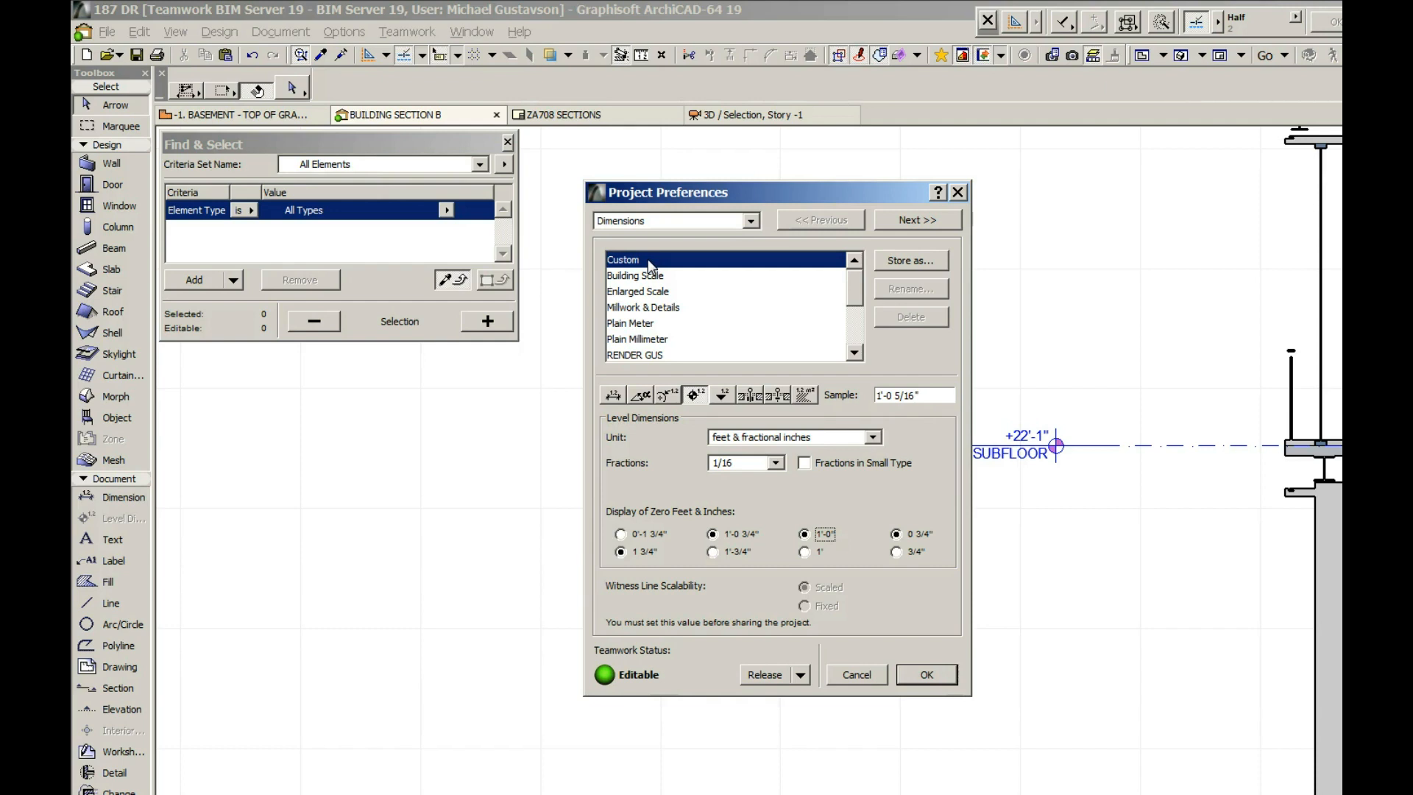
mouse_move(651, 286)
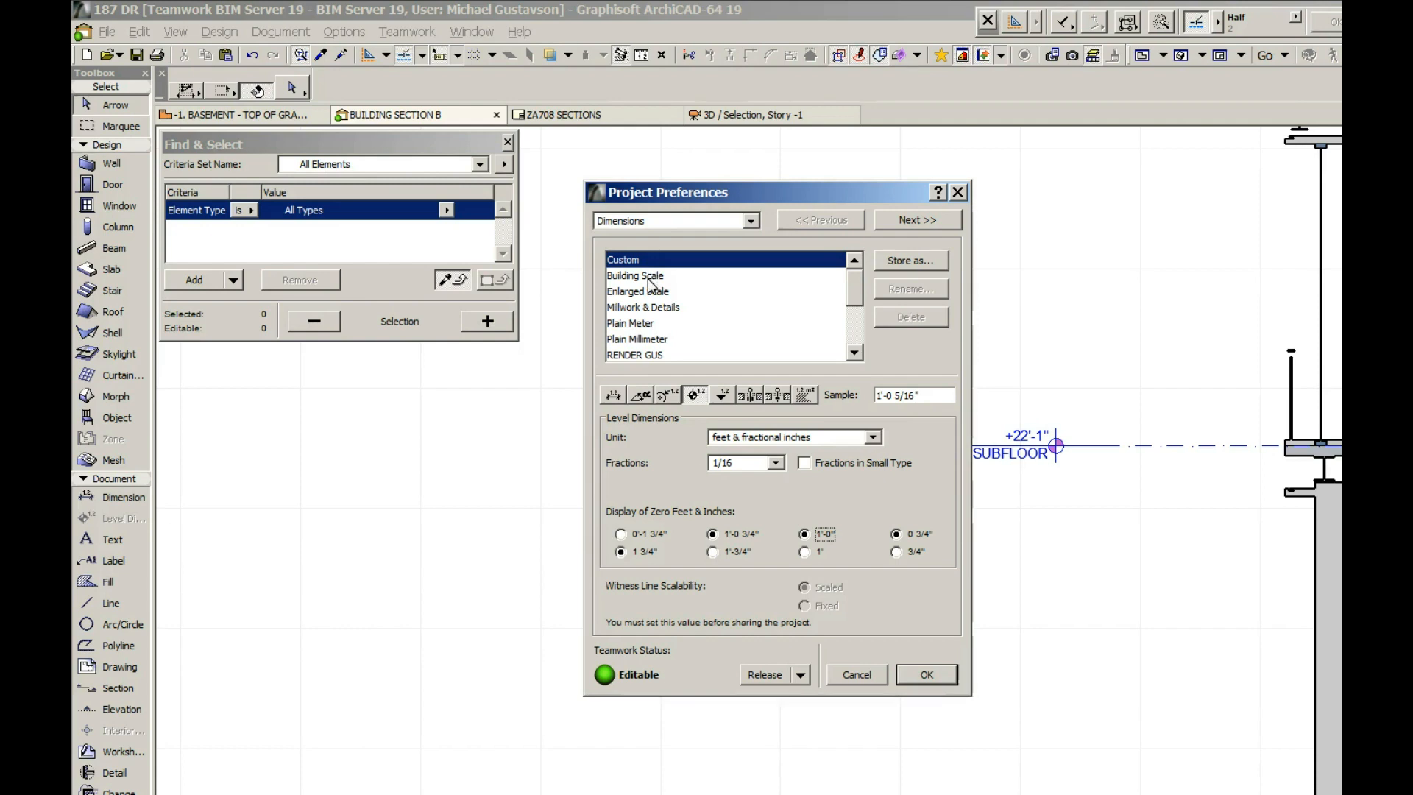
mouse_move(691, 269)
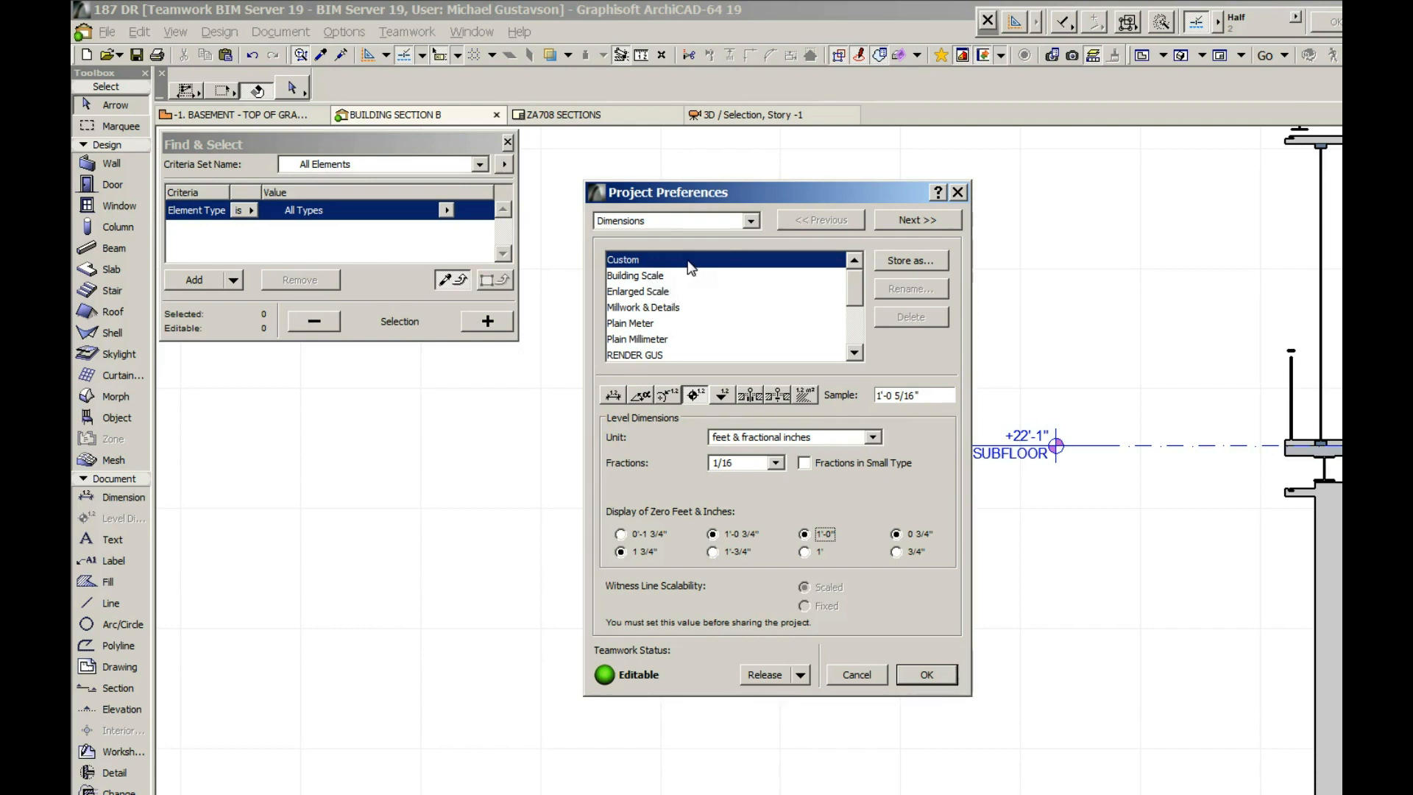
mouse_move(682, 268)
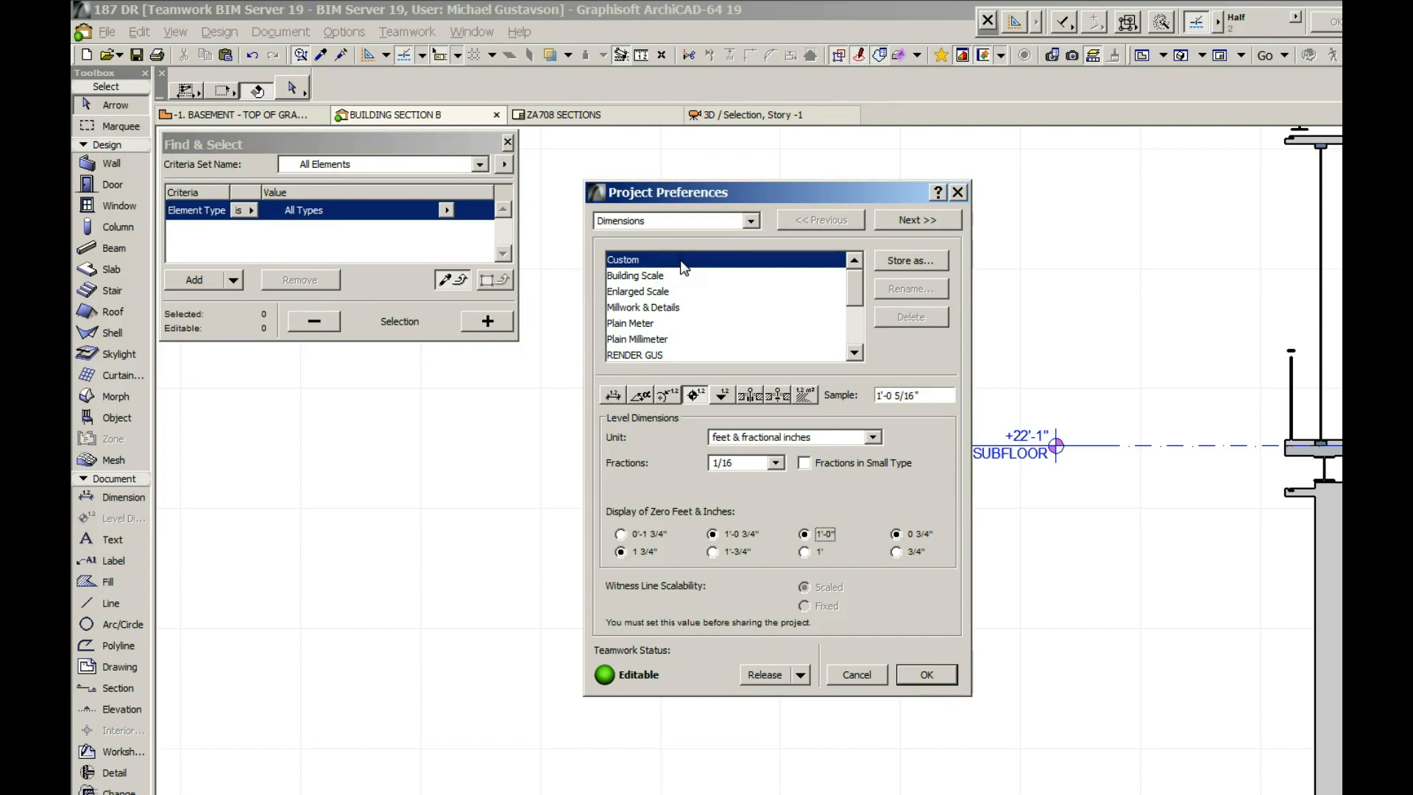
mouse_move(675, 284)
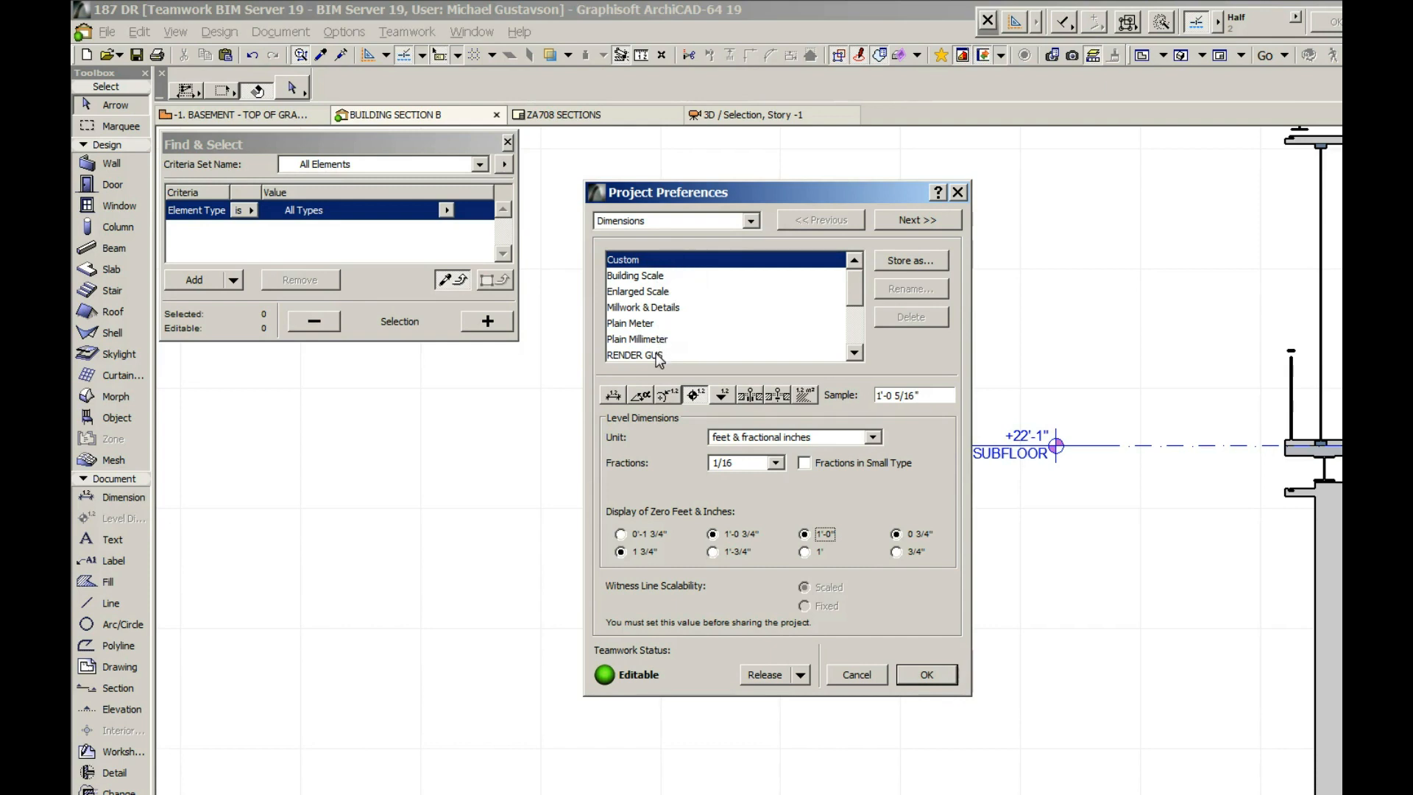
mouse_move(648, 273)
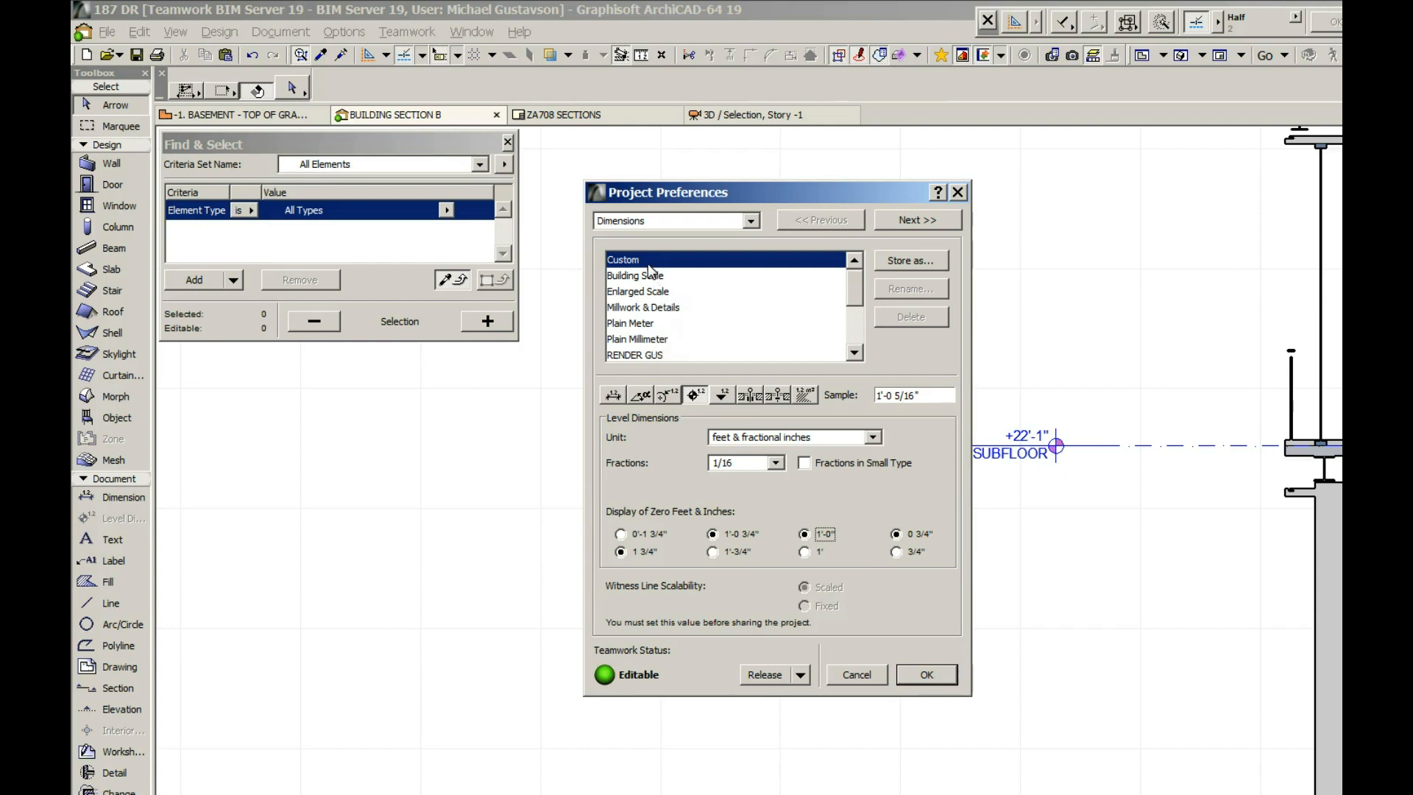
mouse_move(626, 260)
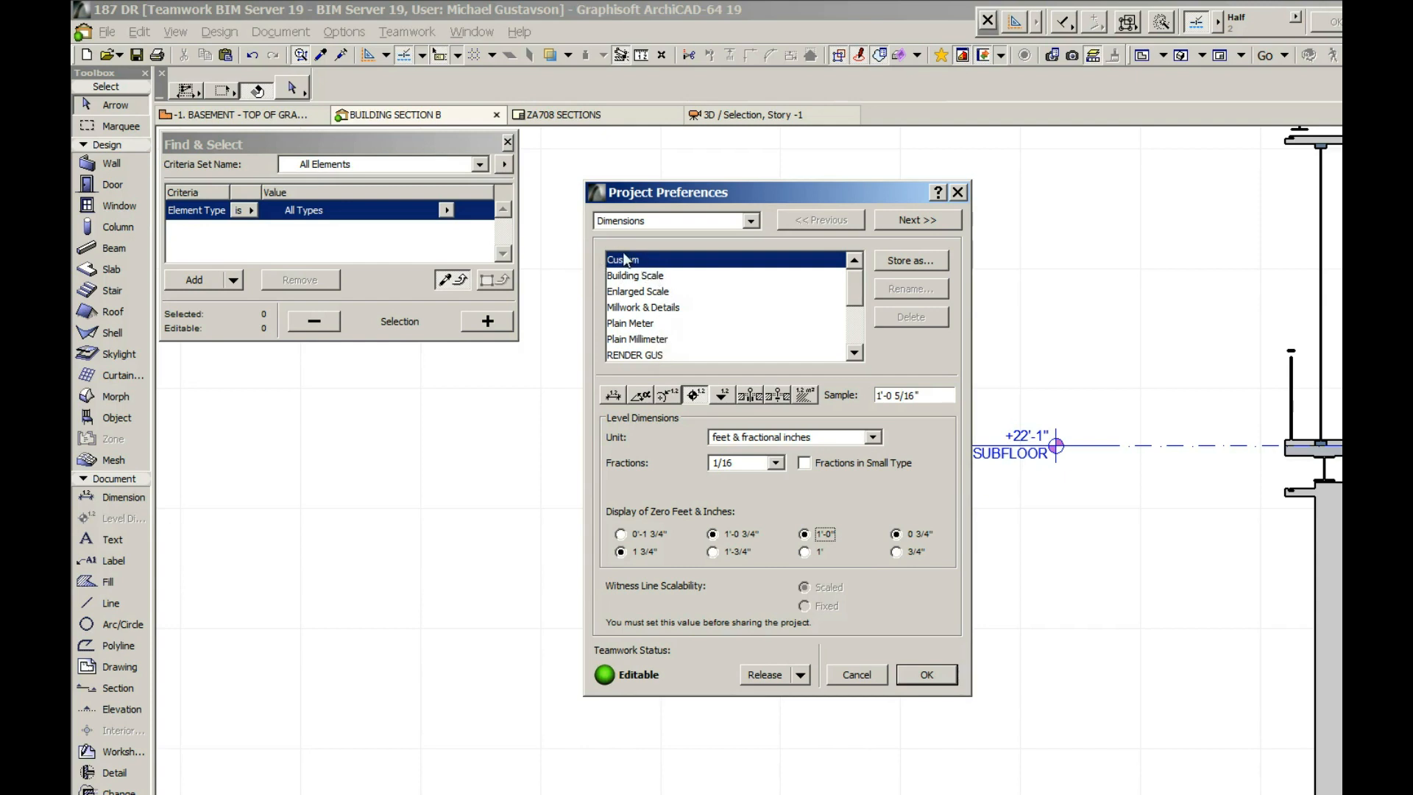
mouse_move(626, 281)
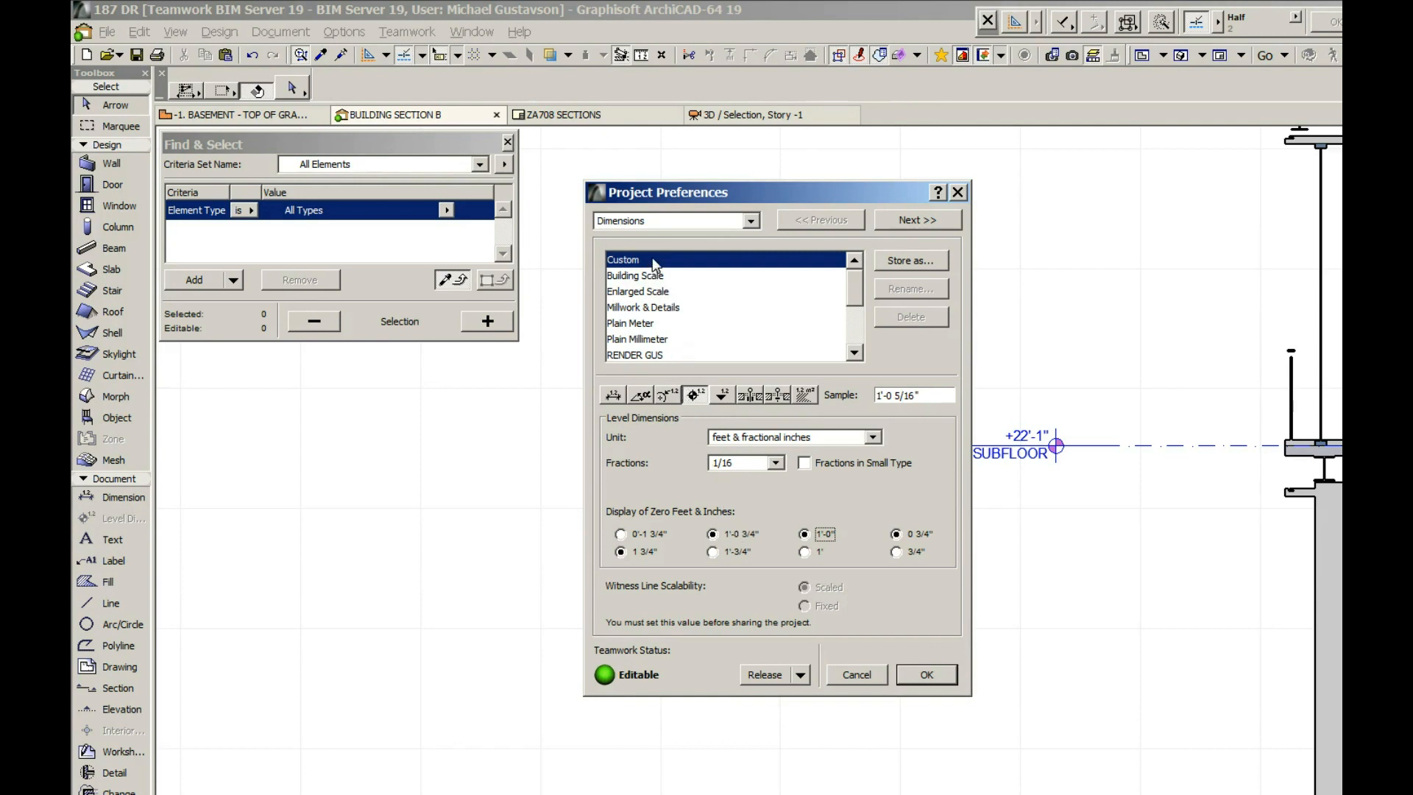
mouse_move(614, 267)
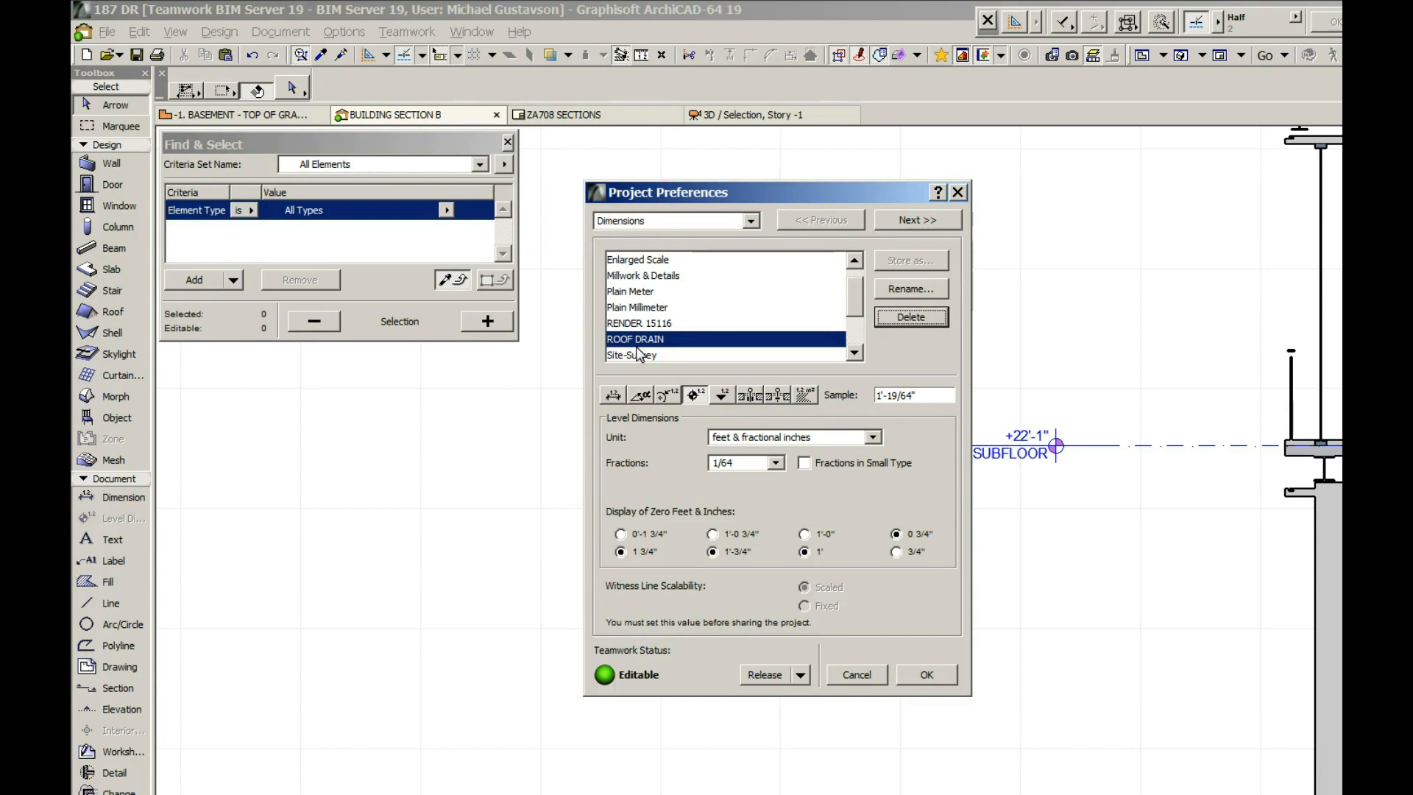
mouse_move(665, 346)
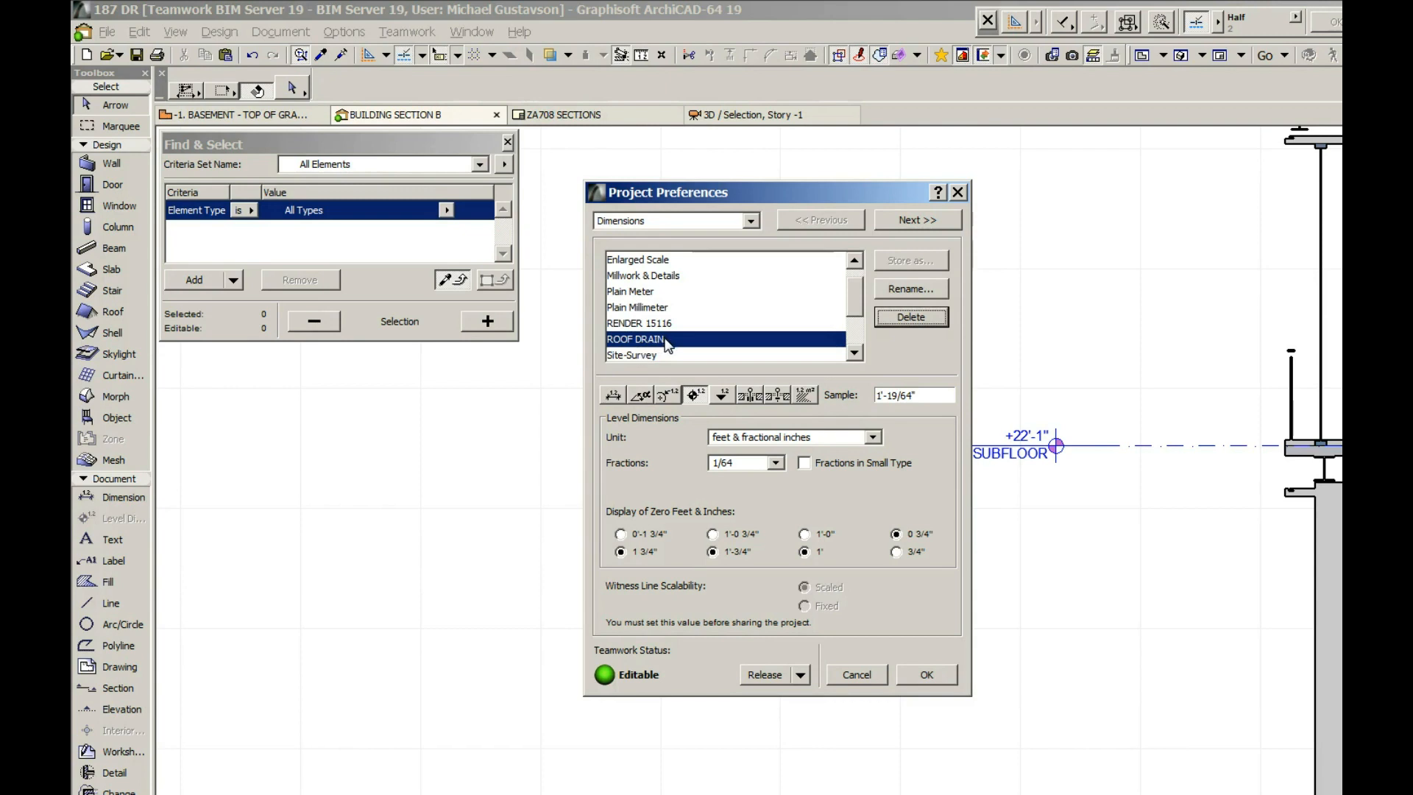
mouse_move(669, 336)
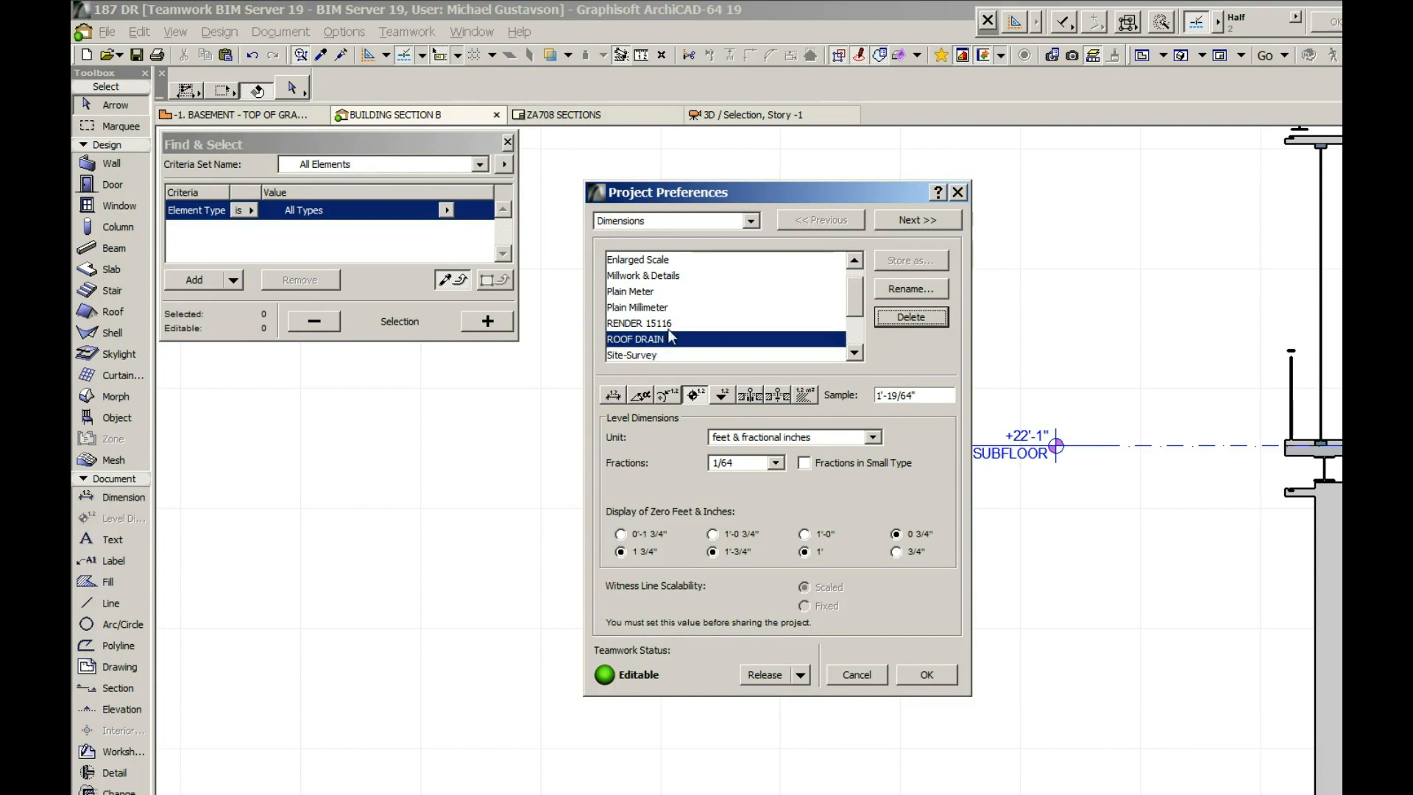
mouse_move(647, 344)
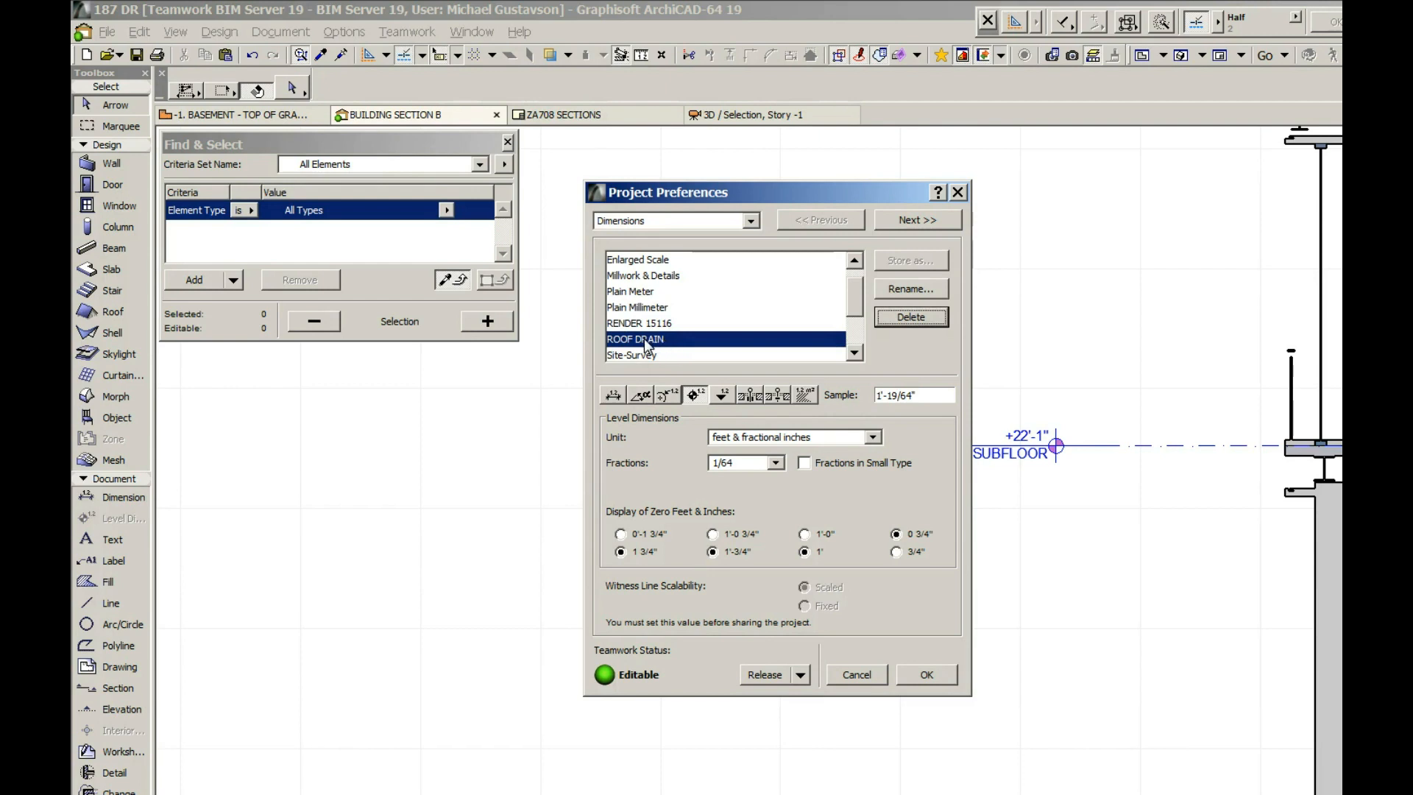
mouse_move(671, 348)
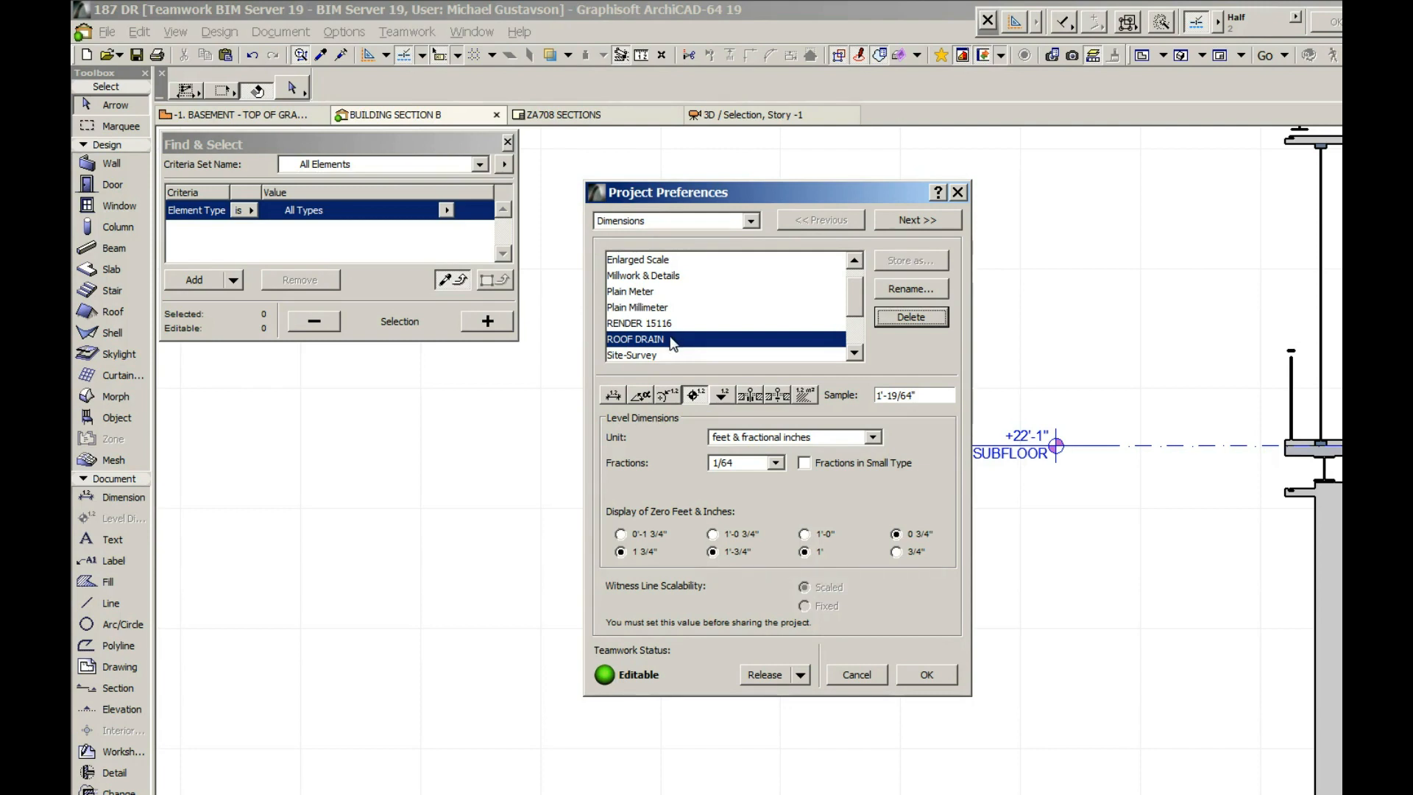
mouse_move(667, 346)
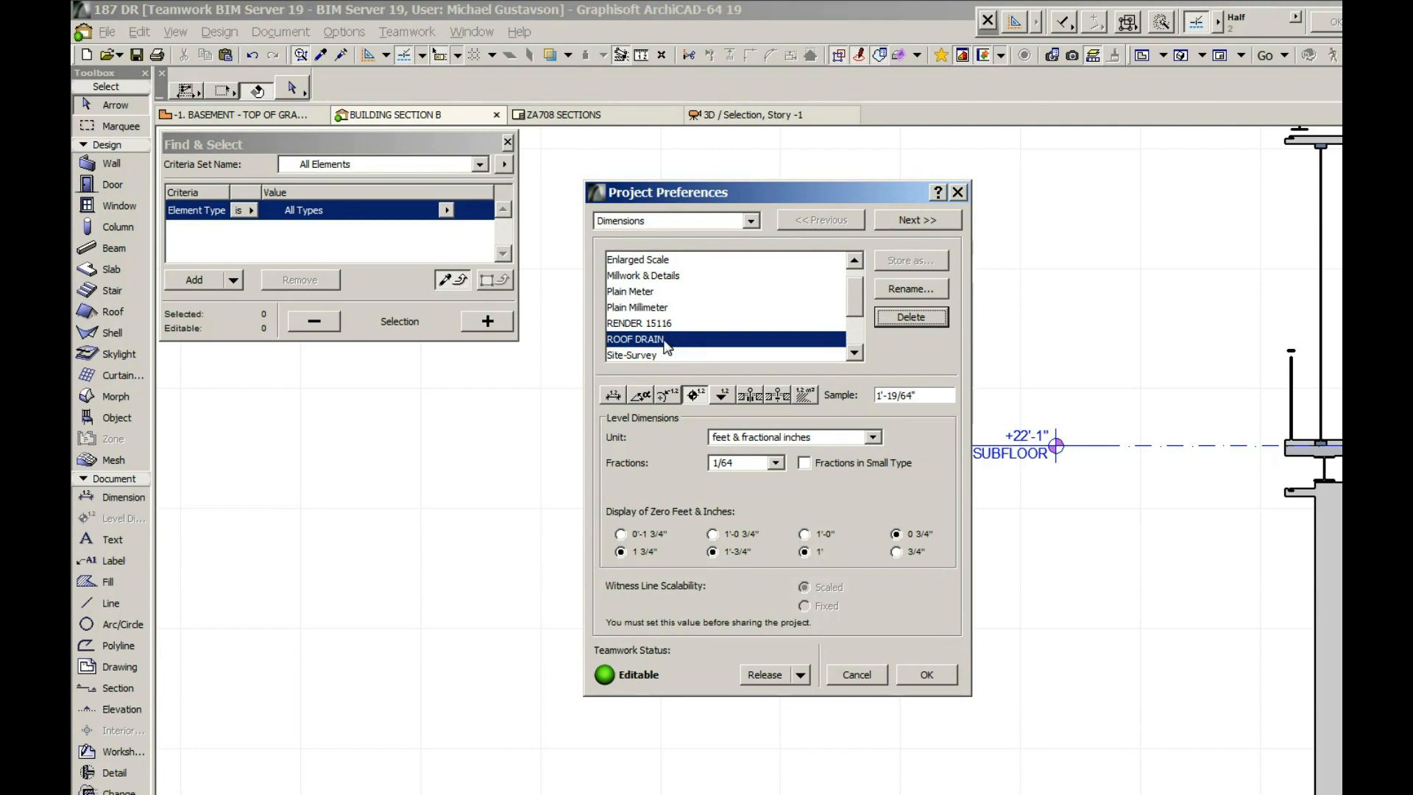
mouse_move(674, 335)
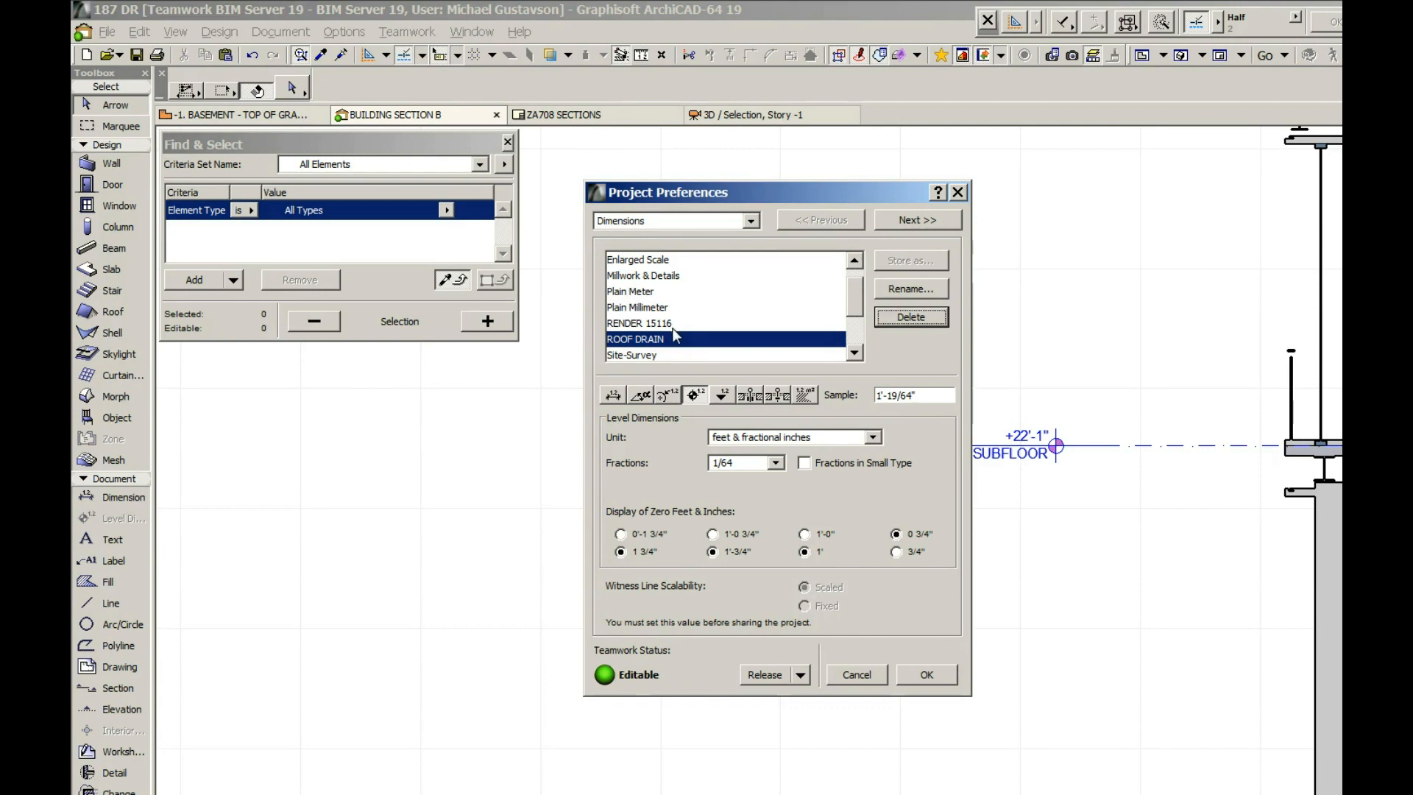
mouse_move(674, 344)
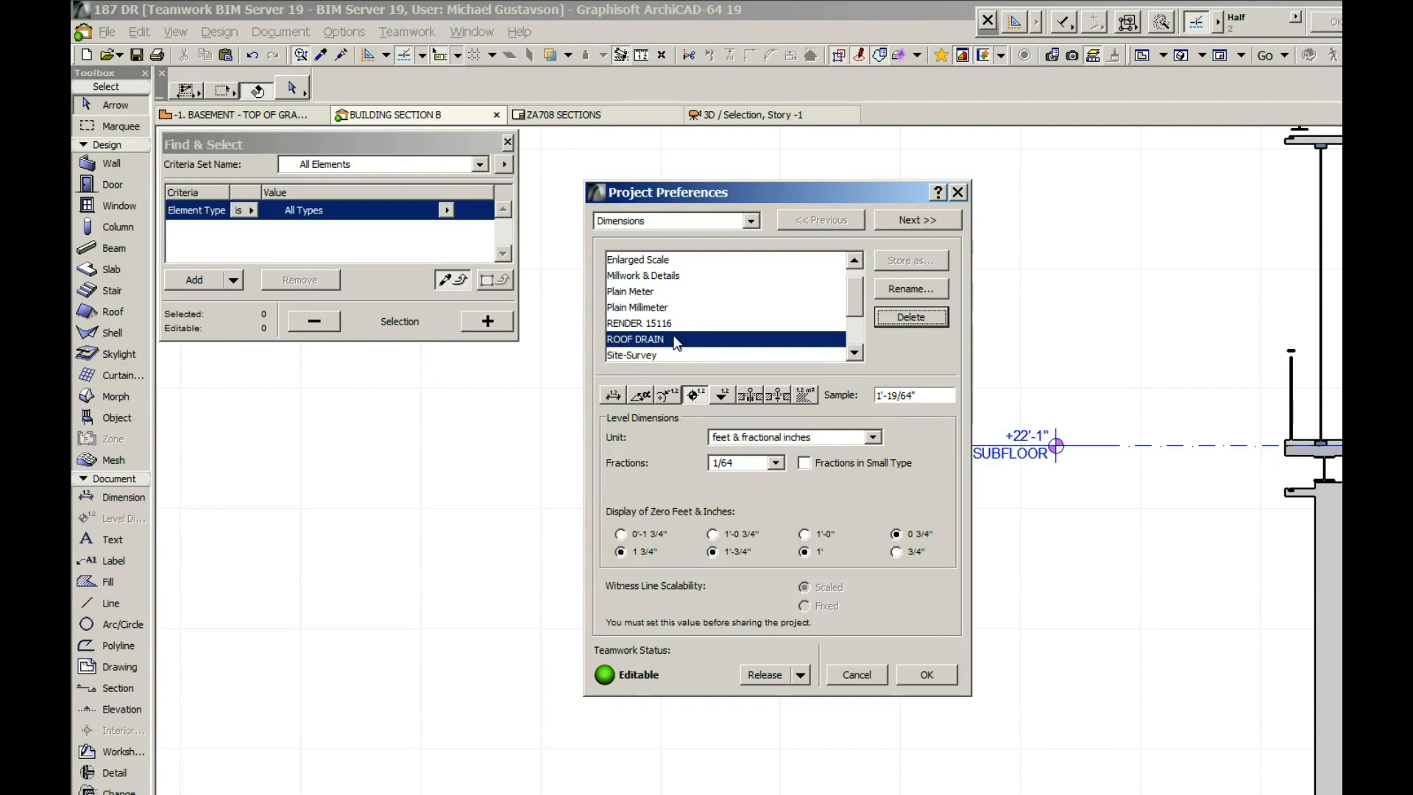
mouse_move(670, 342)
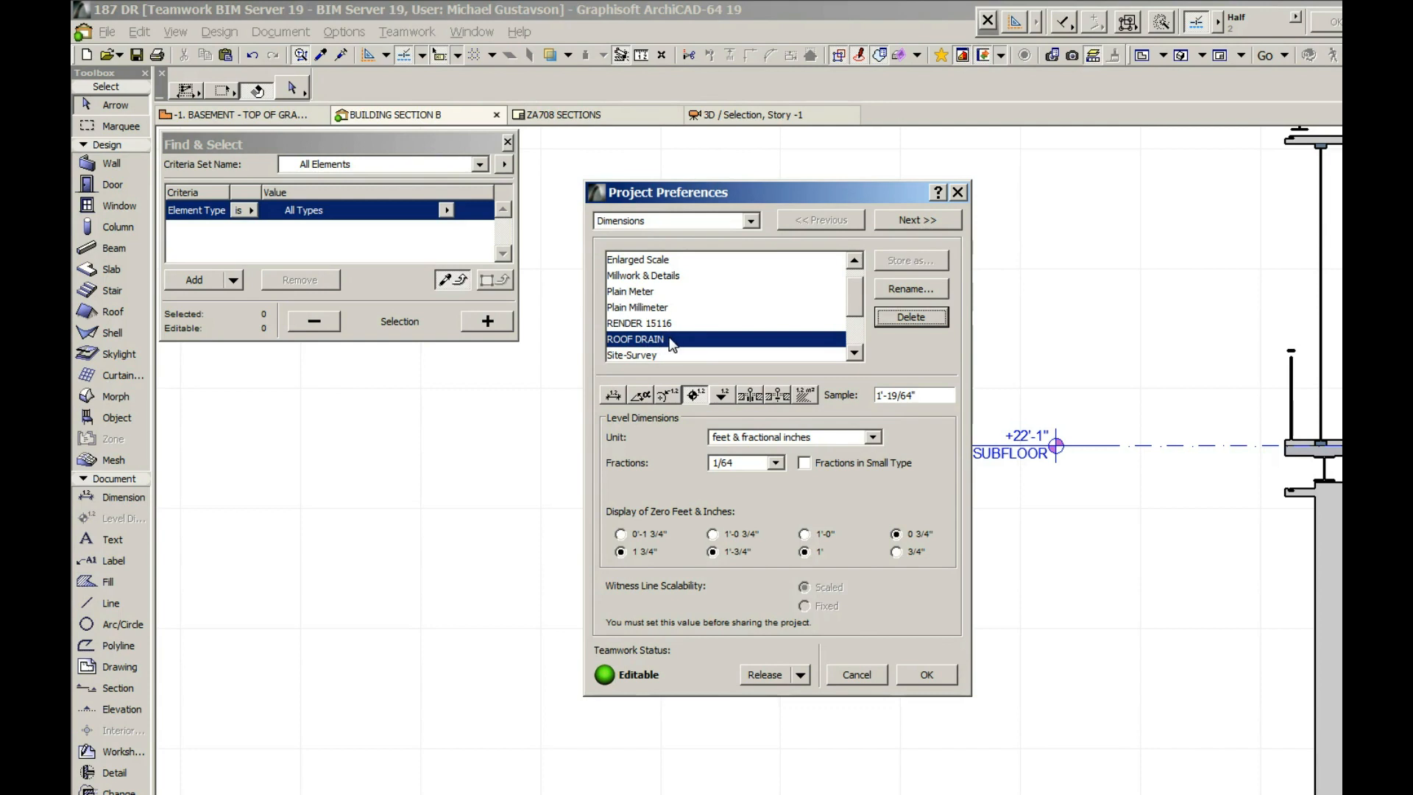
mouse_move(662, 347)
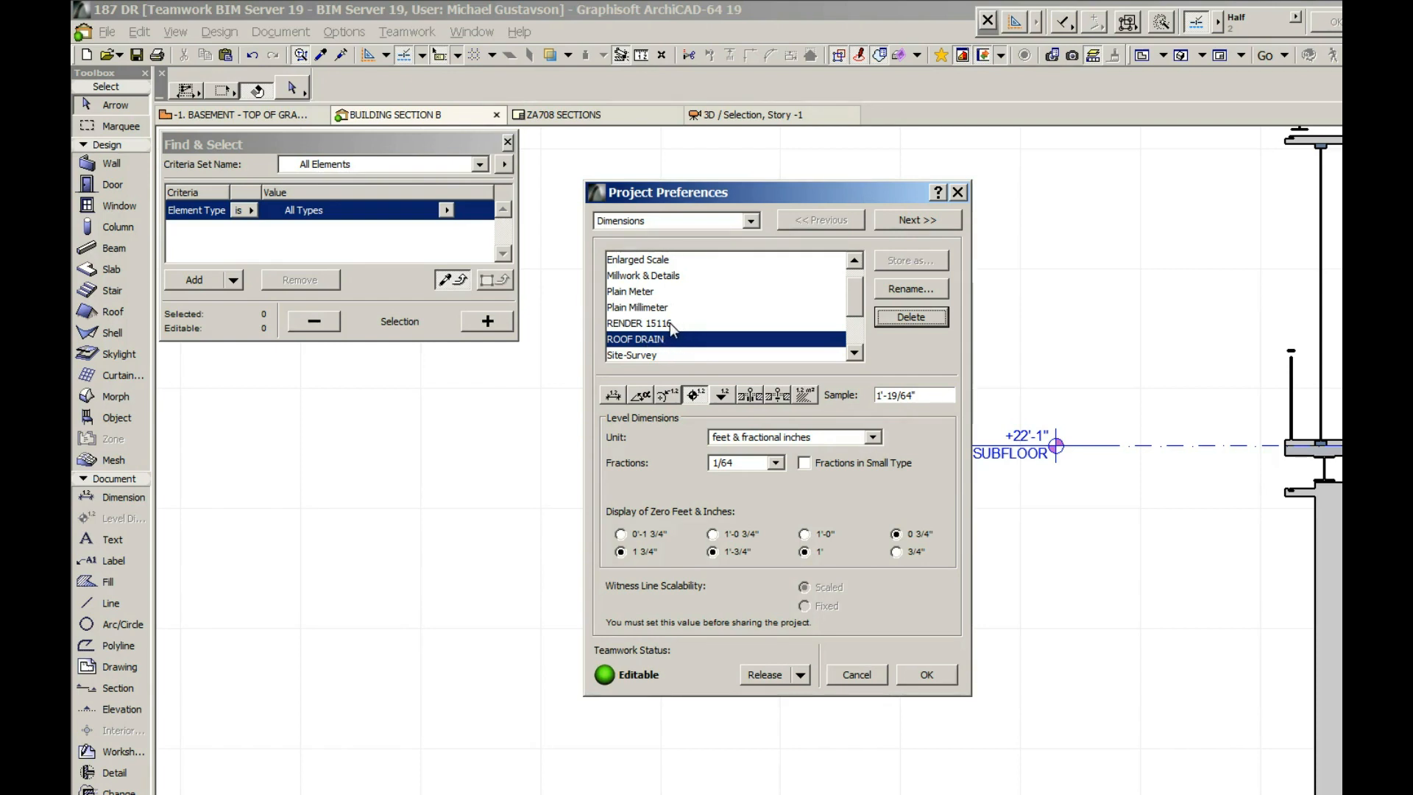
Step: Rename the RENDER 15116 standard by appending 'GUS' to its name
click(638, 323)
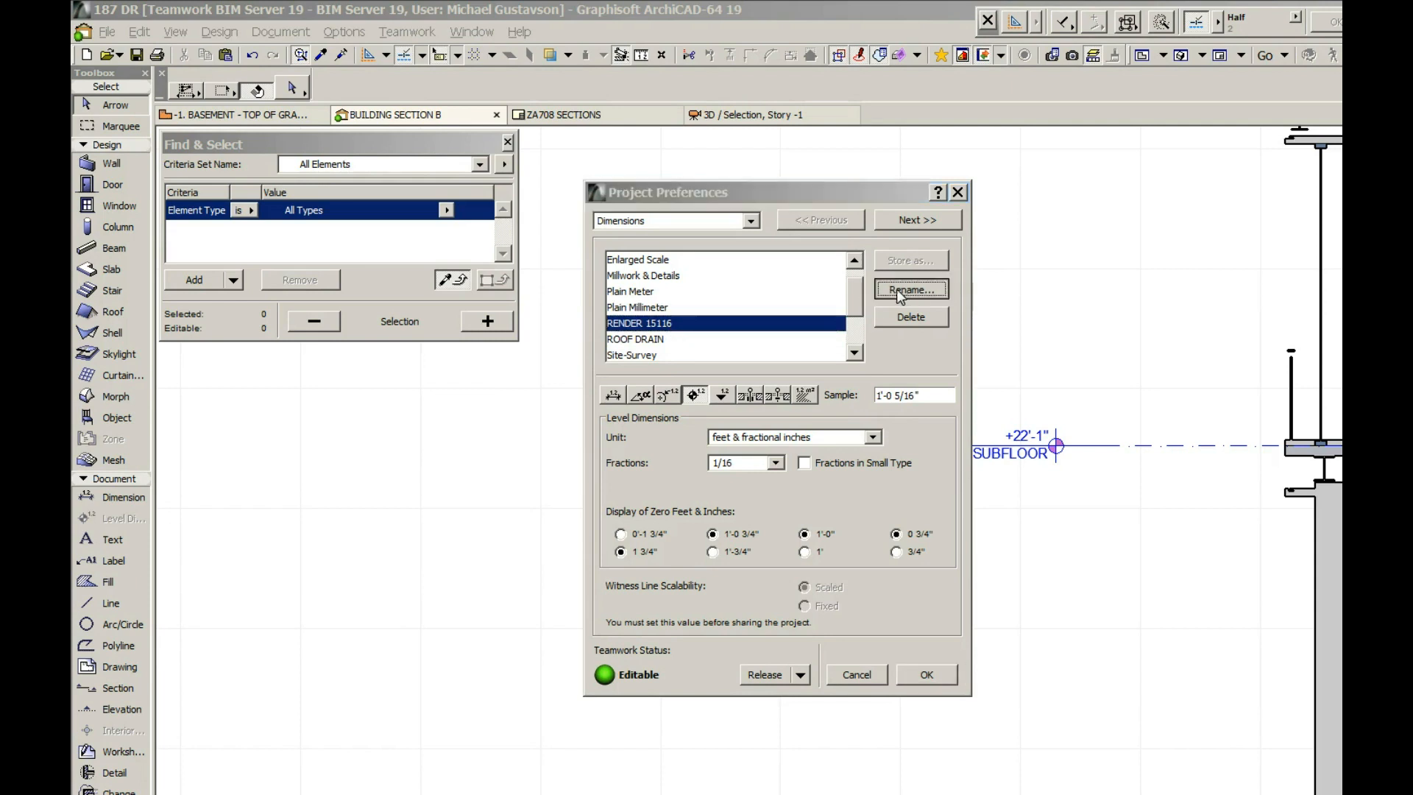
click(909, 289)
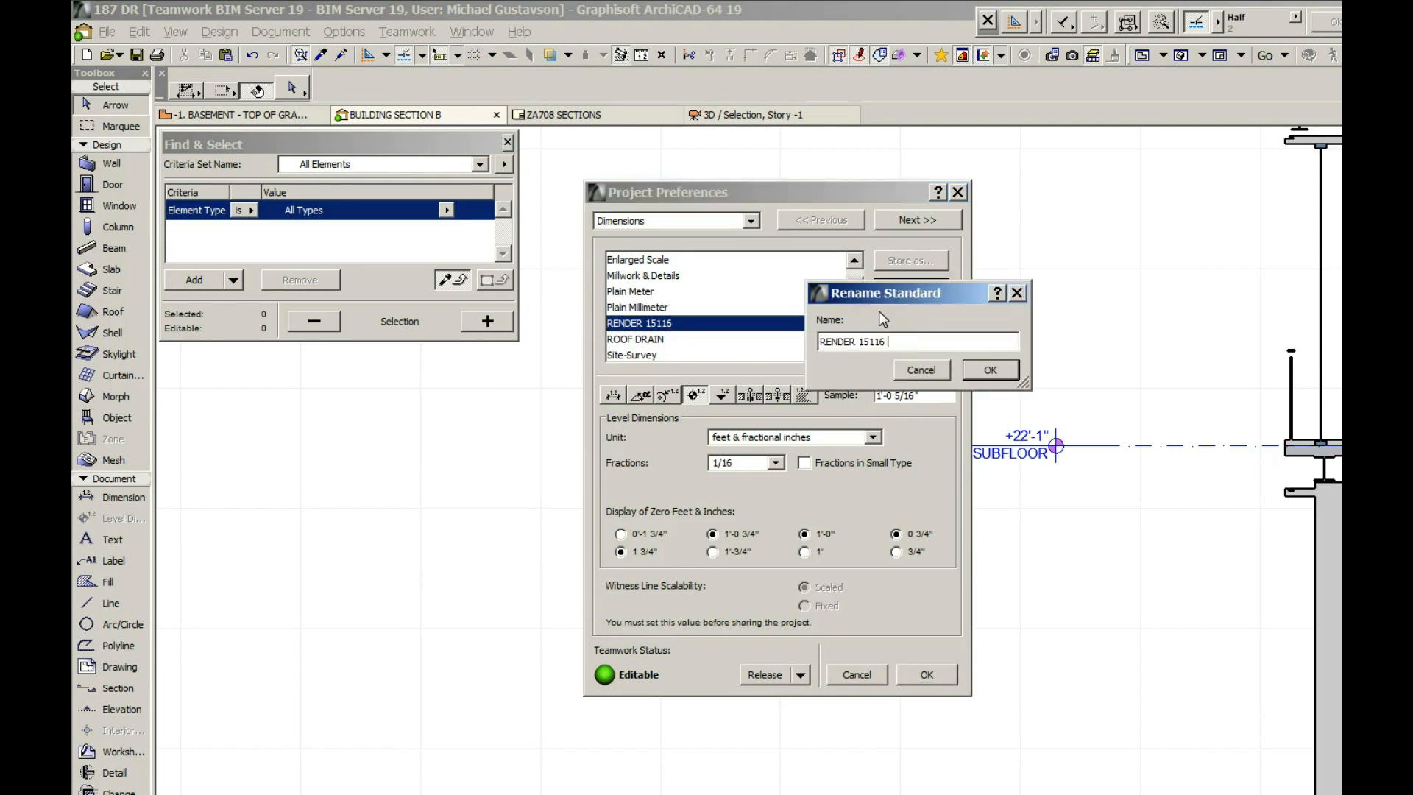
text(GUS)
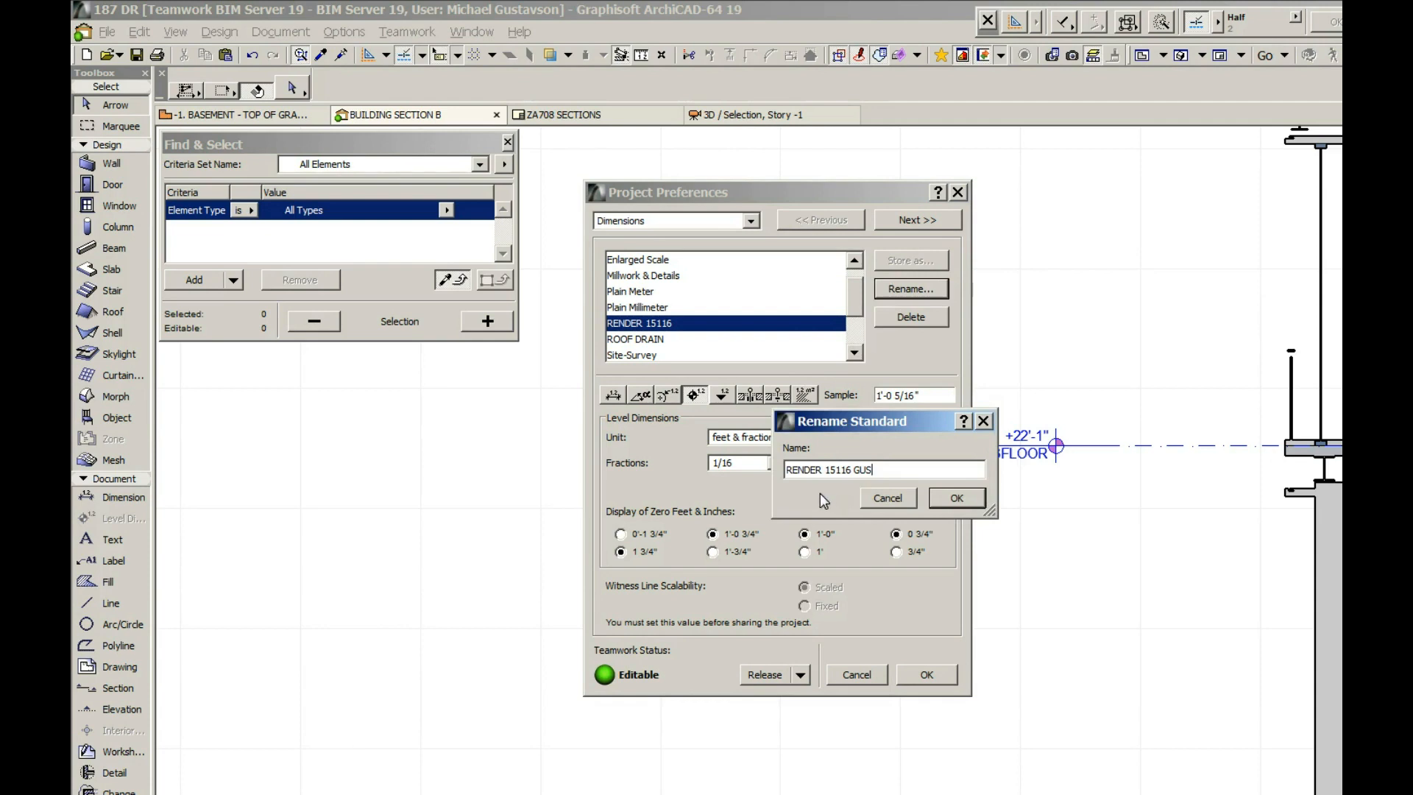
mouse_move(816, 502)
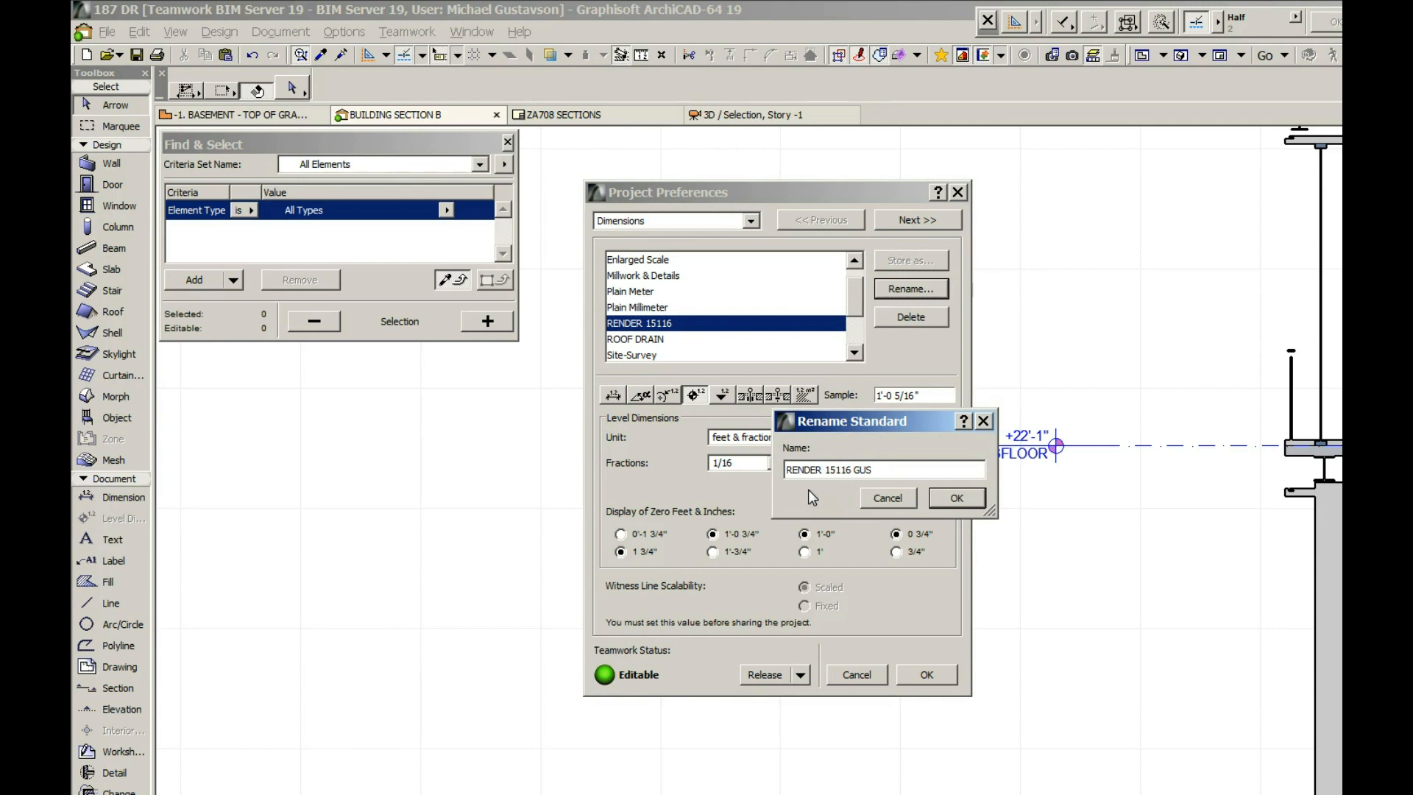
mouse_move(815, 500)
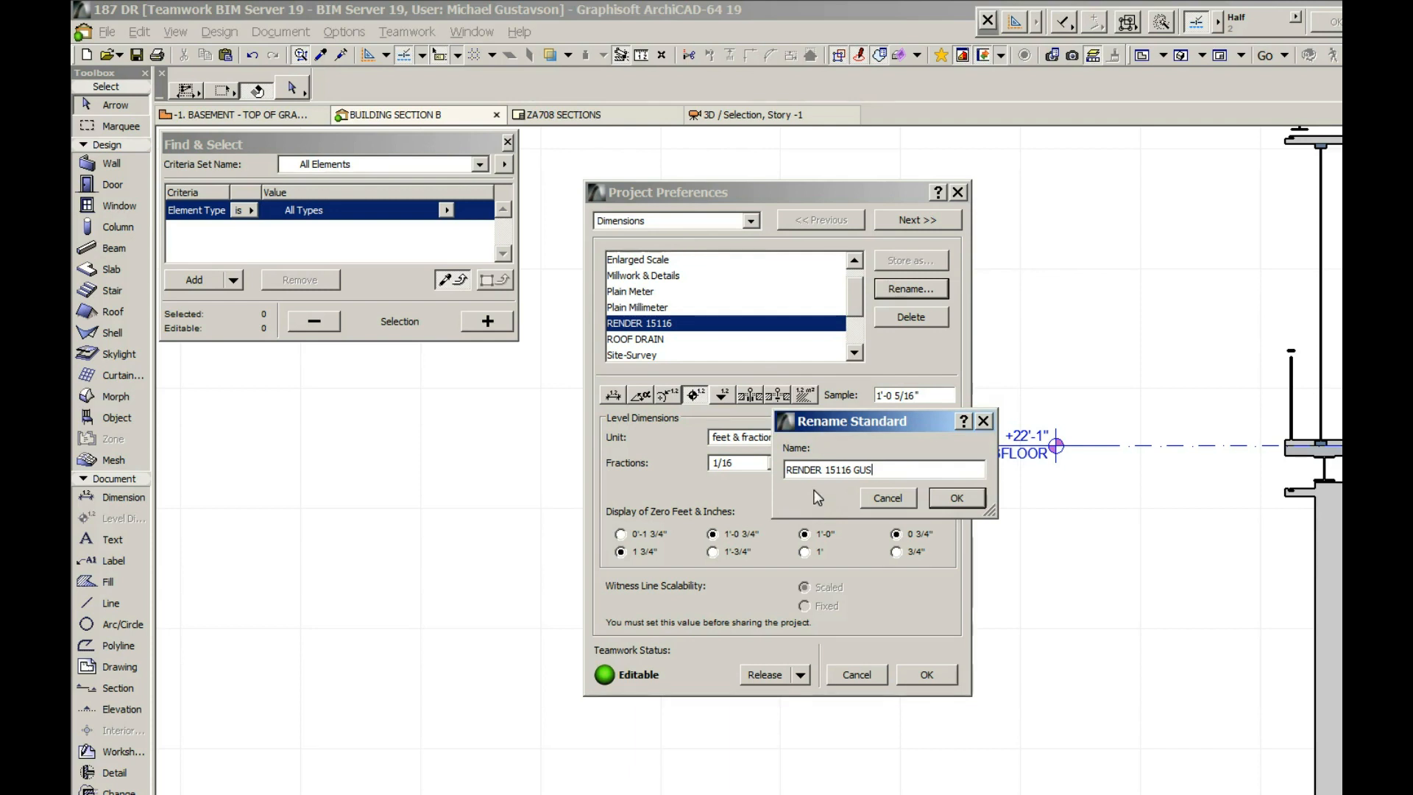
mouse_move(947, 504)
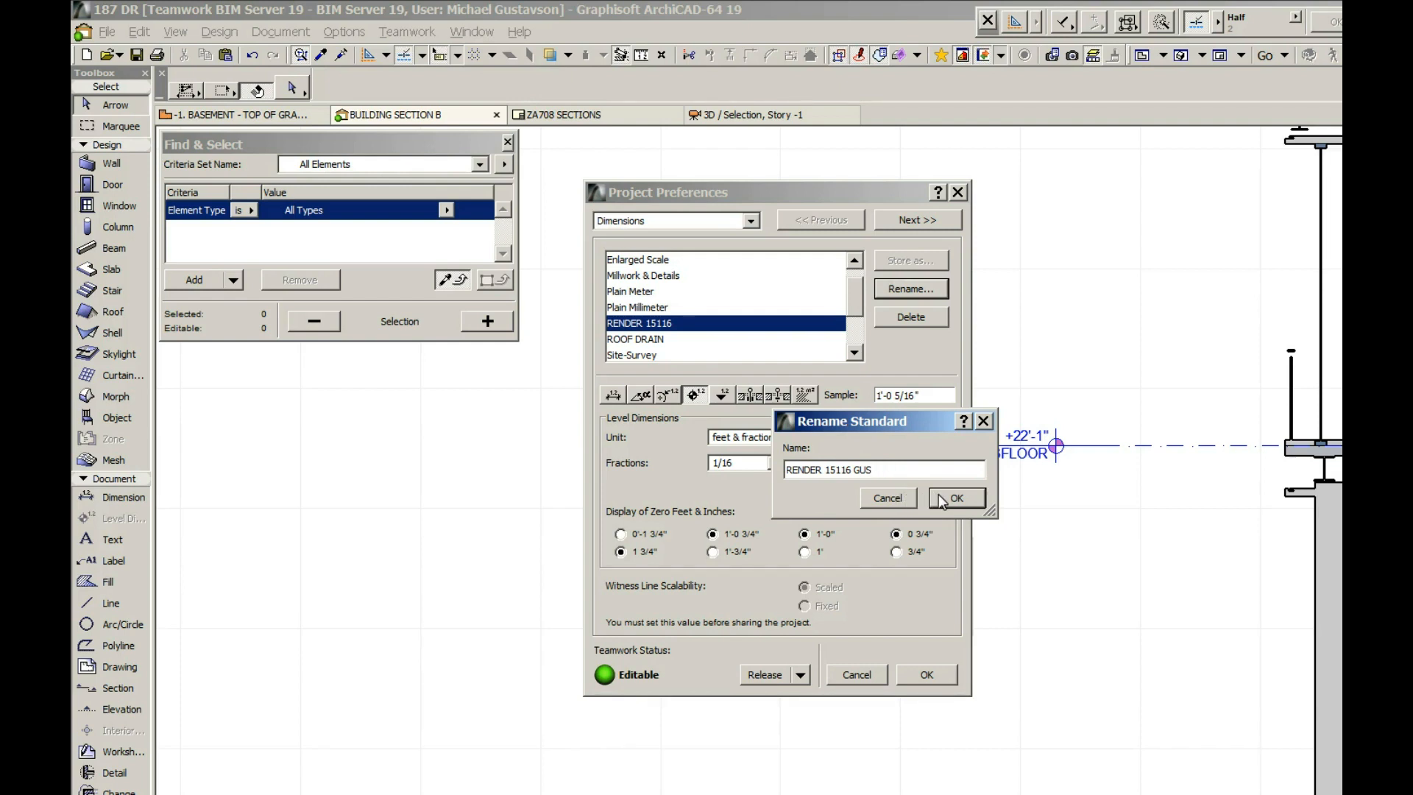
mouse_move(955, 505)
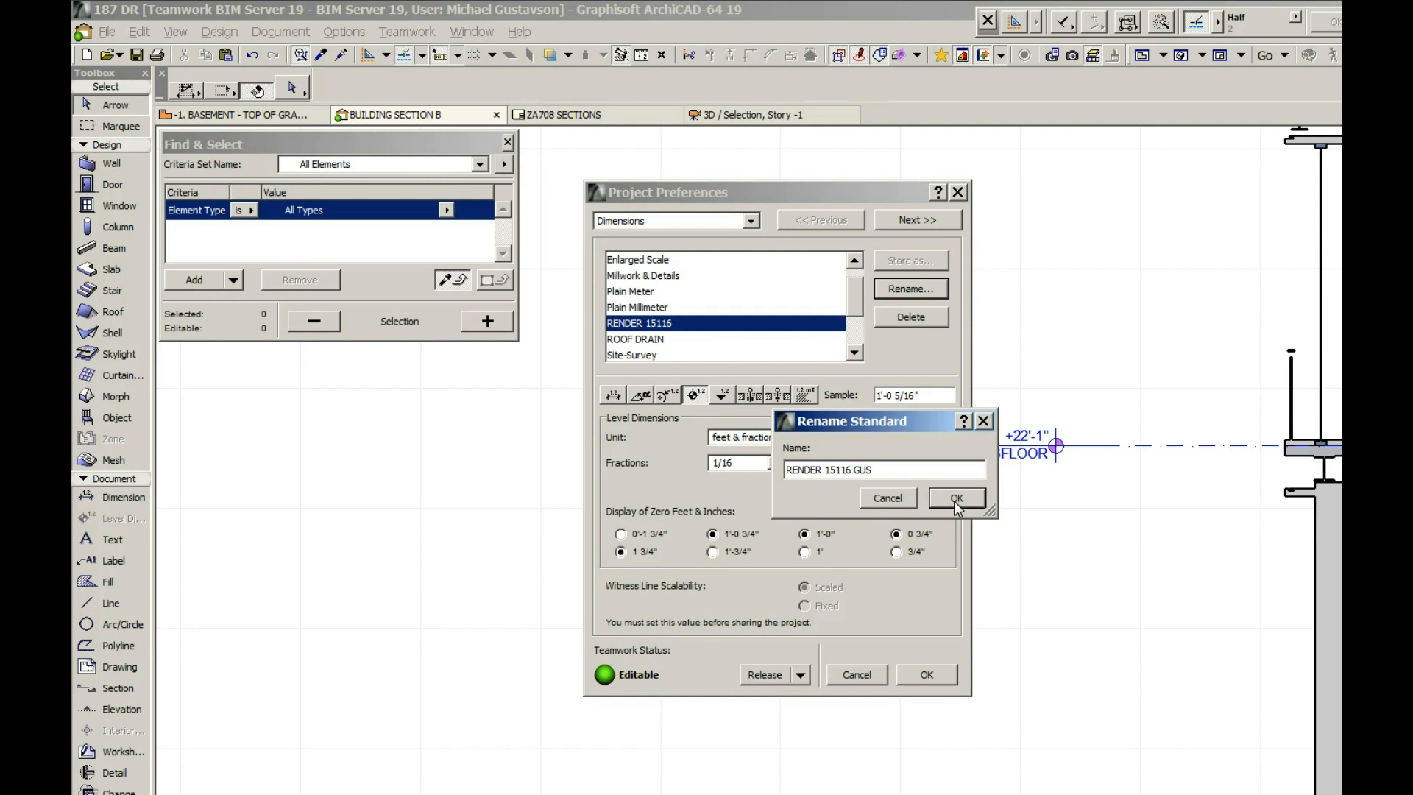
click(955, 497)
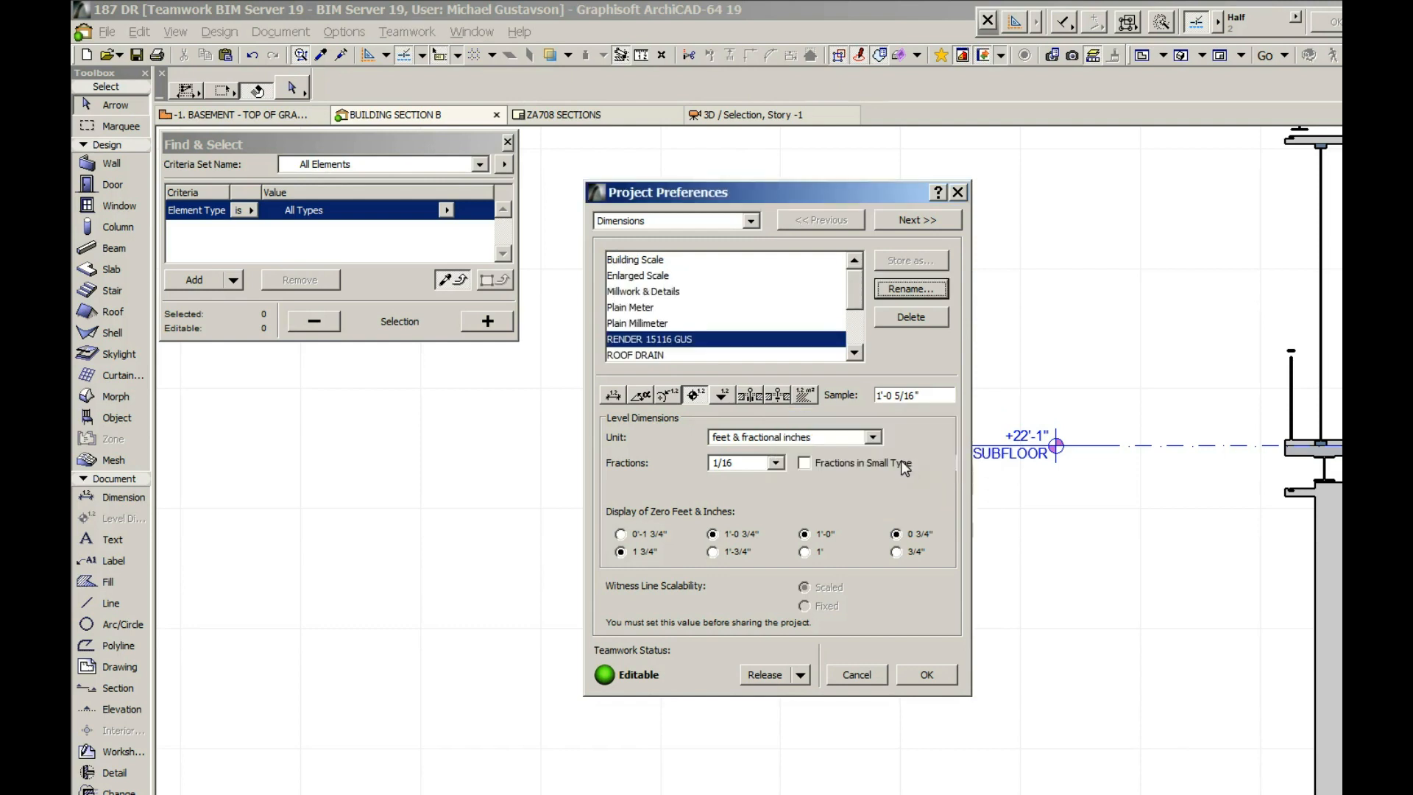
mouse_move(737, 486)
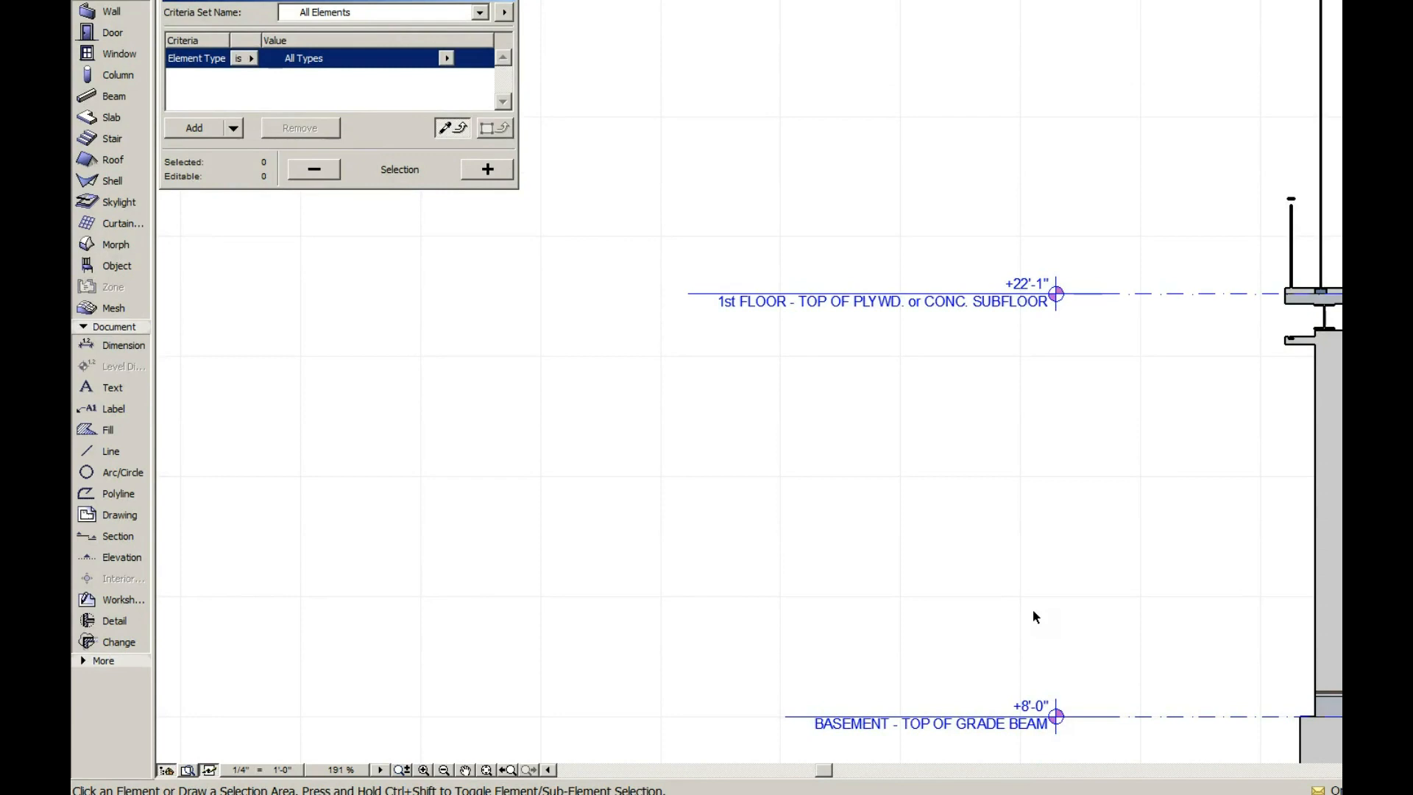
mouse_move(991, 538)
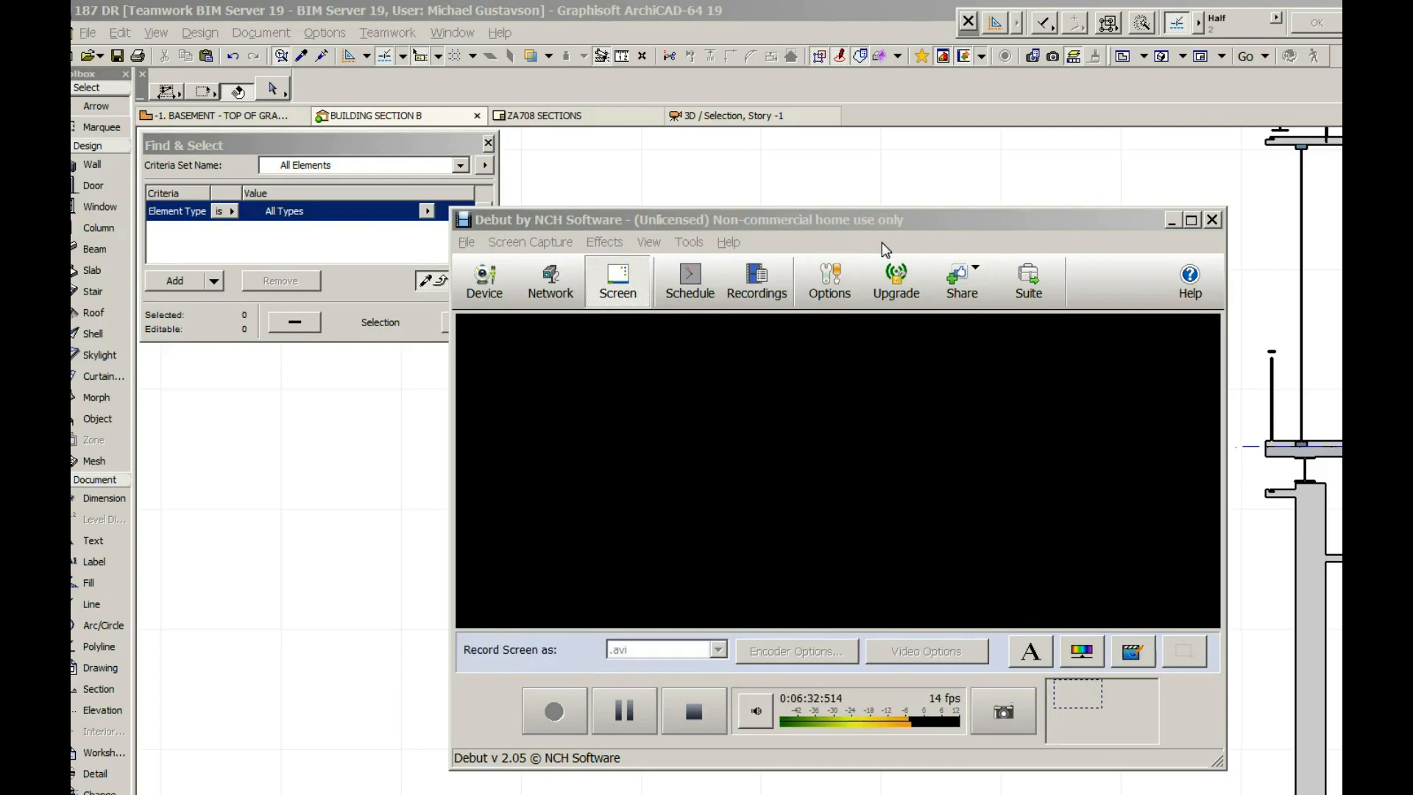
Step: Stop the Debut Video Capture screen recording
click(693, 711)
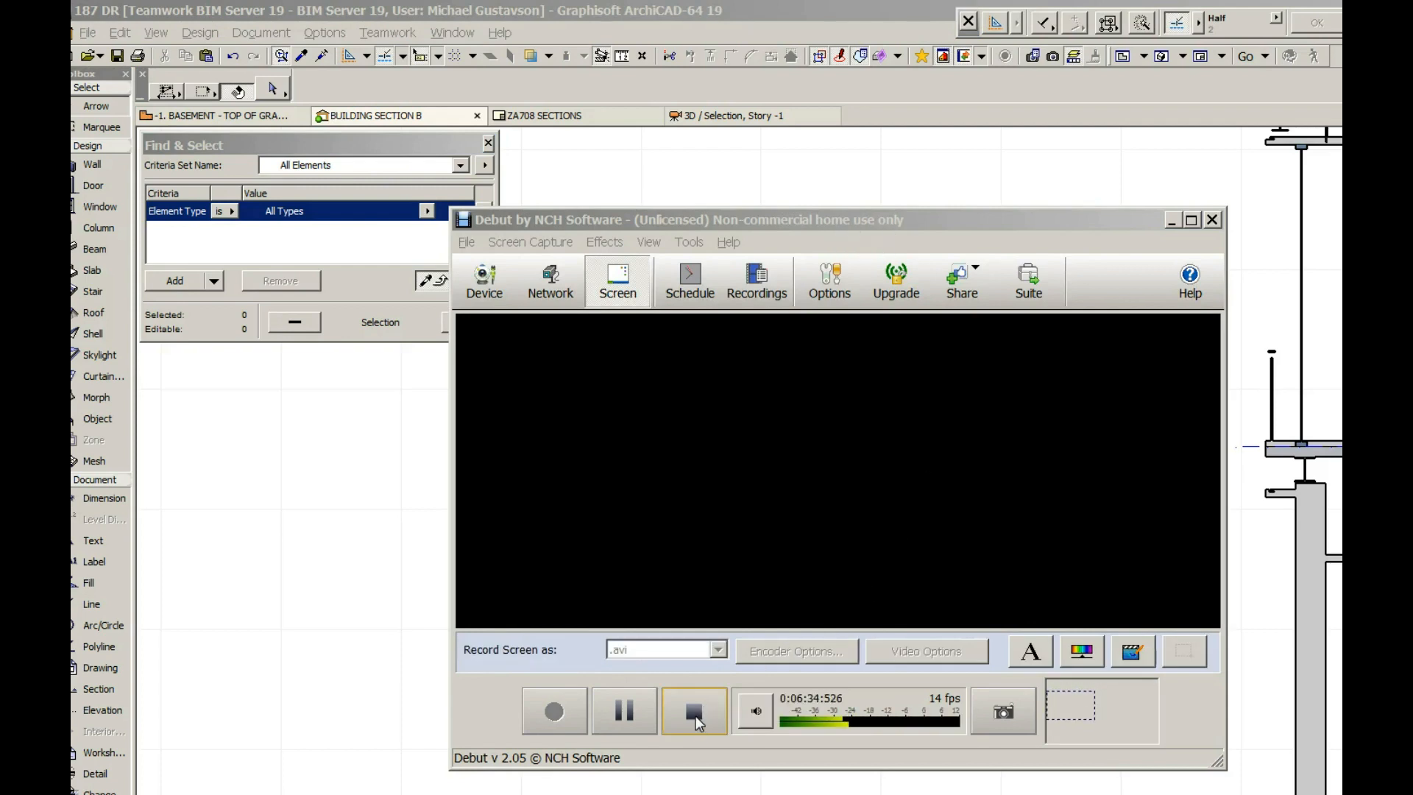